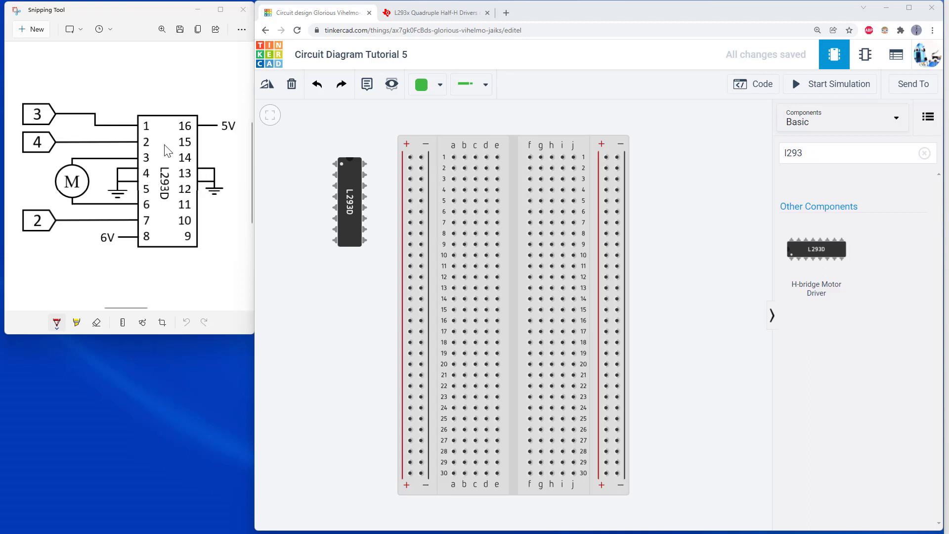
pyautogui.moveTo(513, 254)
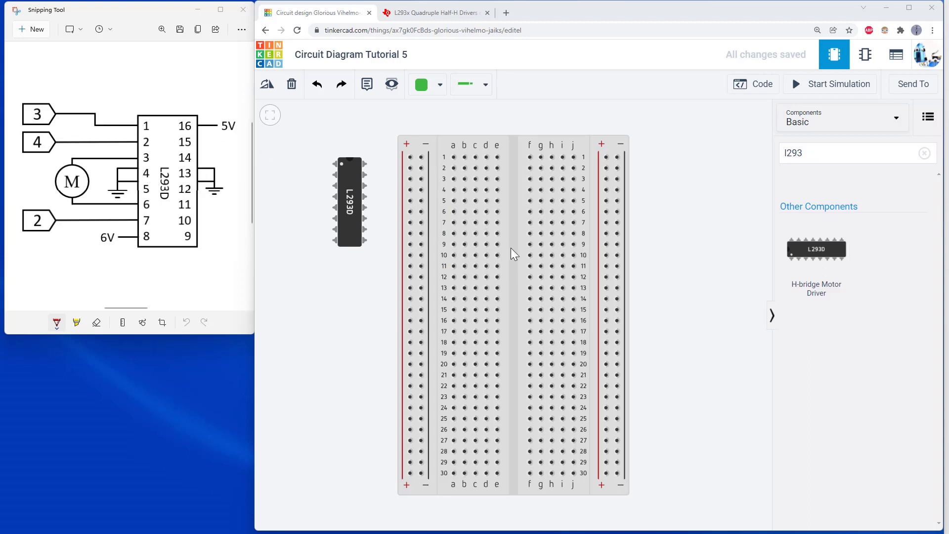
pyautogui.moveTo(140, 146)
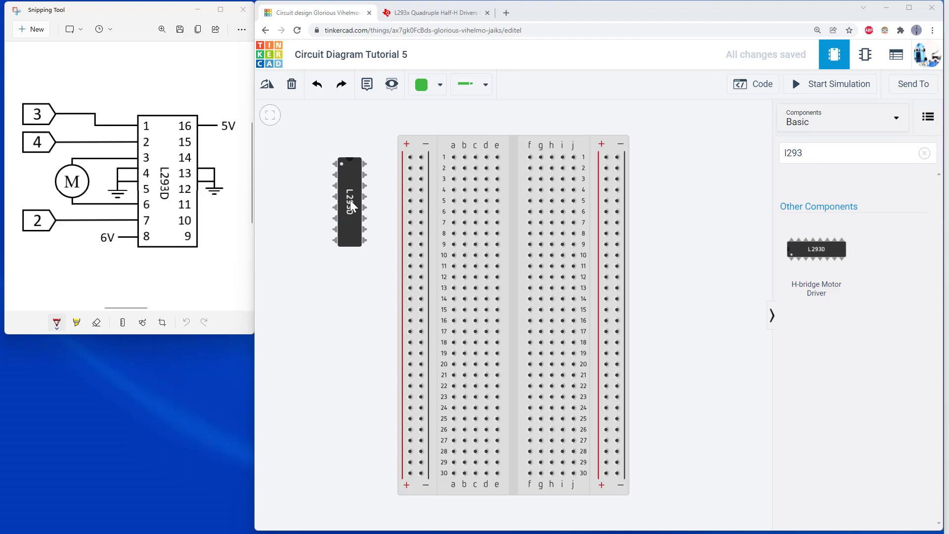
pyautogui.moveTo(47, 117)
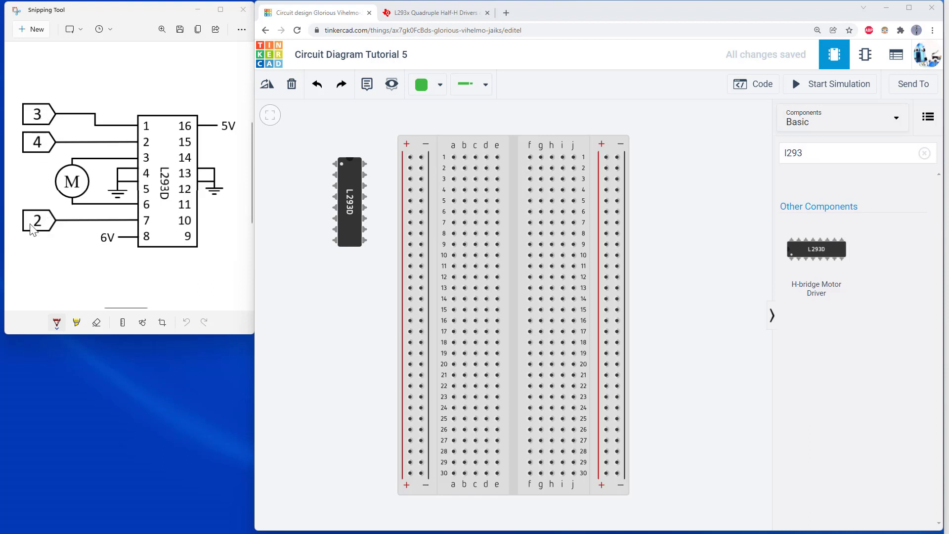
pyautogui.moveTo(277, 200)
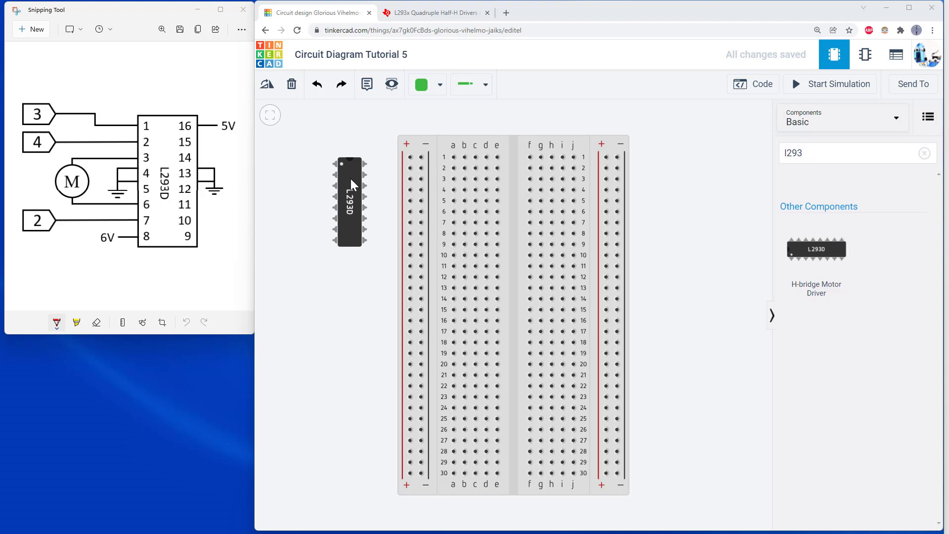
pyautogui.moveTo(349, 182)
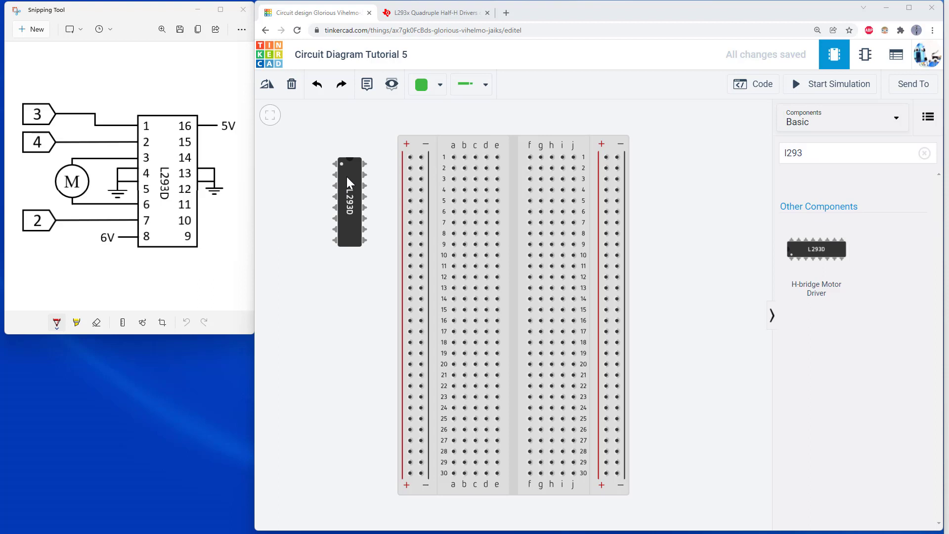
pyautogui.moveTo(324, 194)
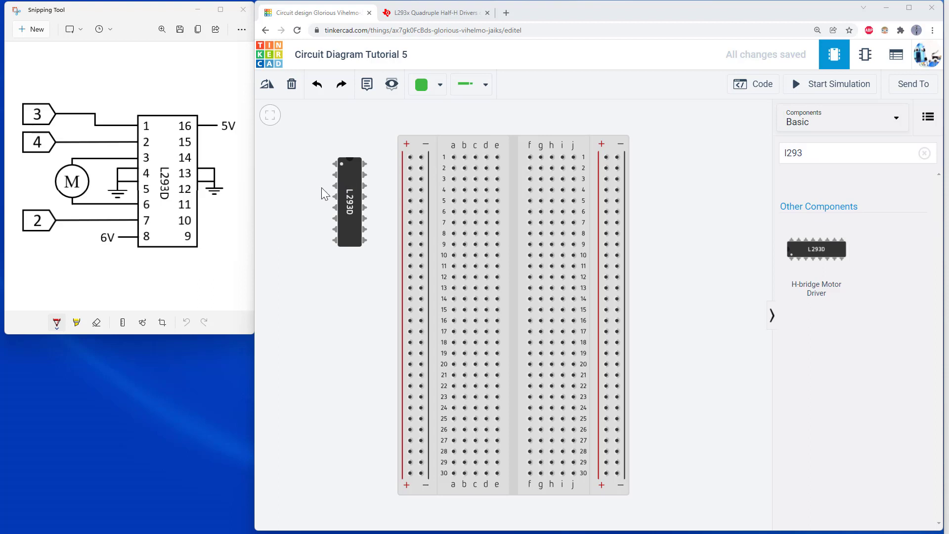
pyautogui.moveTo(350, 182)
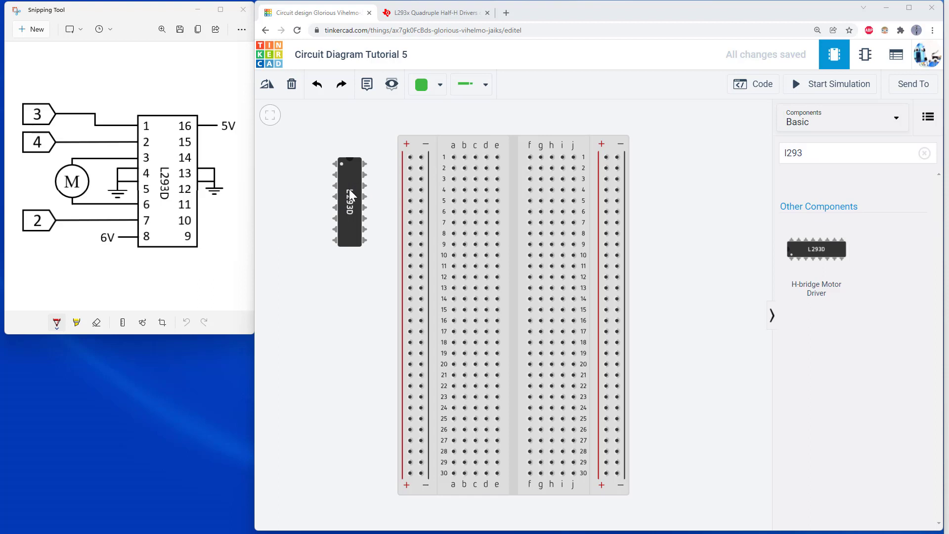
pyautogui.moveTo(350, 180)
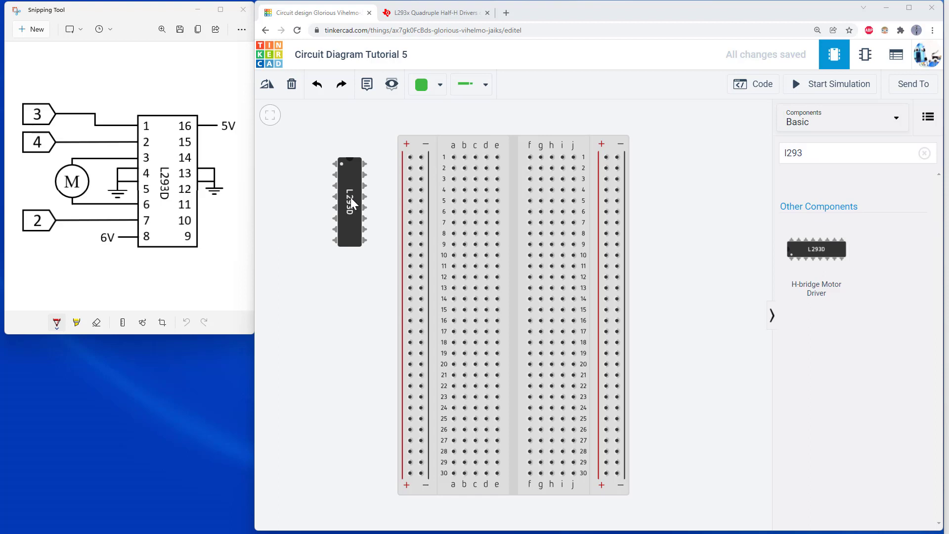
pyautogui.moveTo(353, 207)
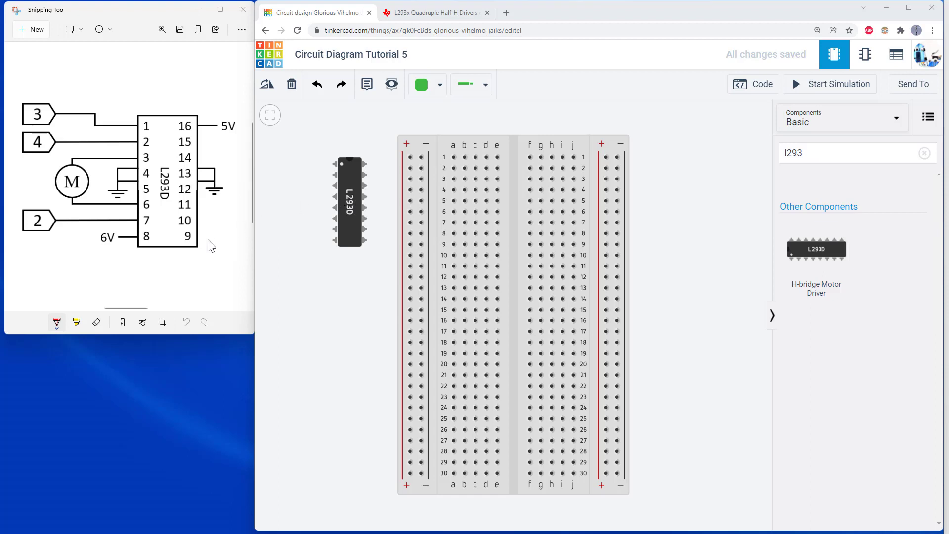
pyautogui.moveTo(348, 231)
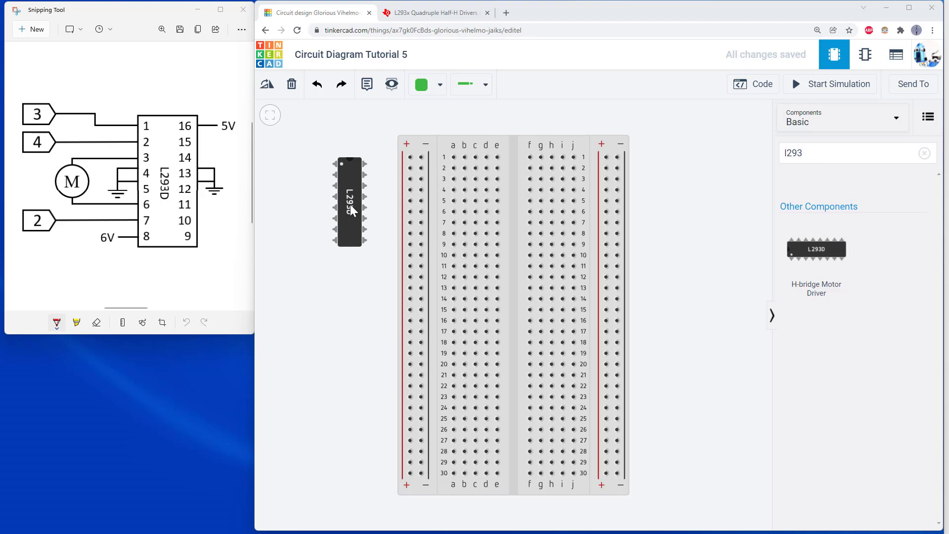
pyautogui.moveTo(290, 64)
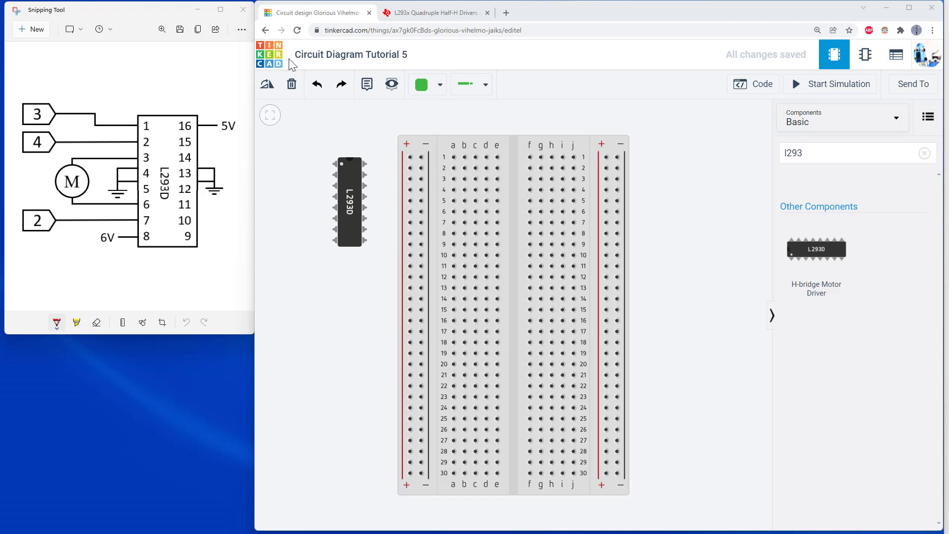
pyautogui.moveTo(321, 162)
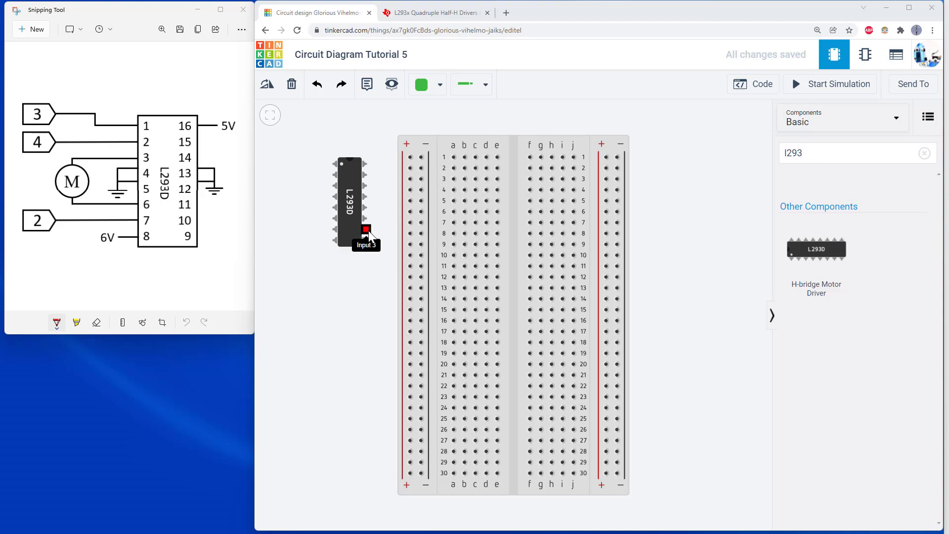
pyautogui.moveTo(421, 26)
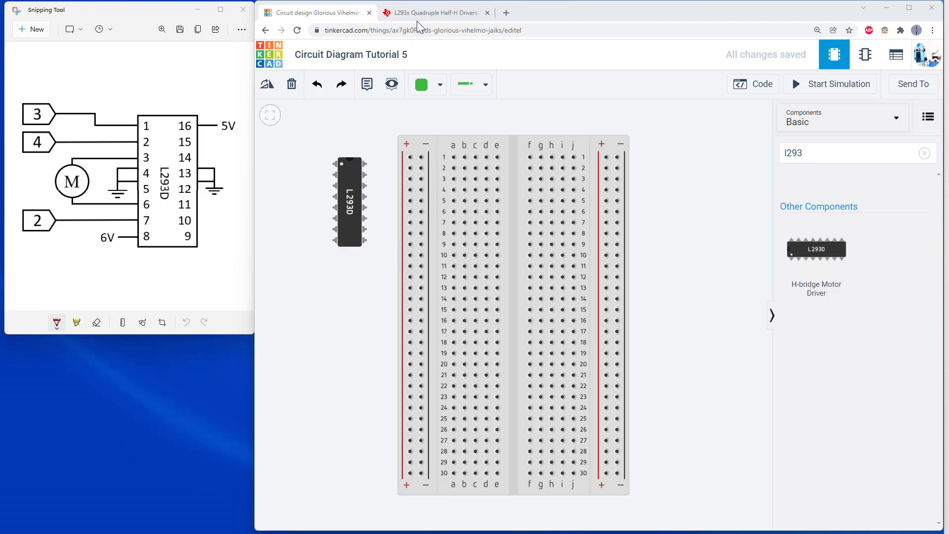
# Bring the L293 datasheet's pin configuration and Pin Functions table into view in Chrome
pyautogui.click(431, 12)
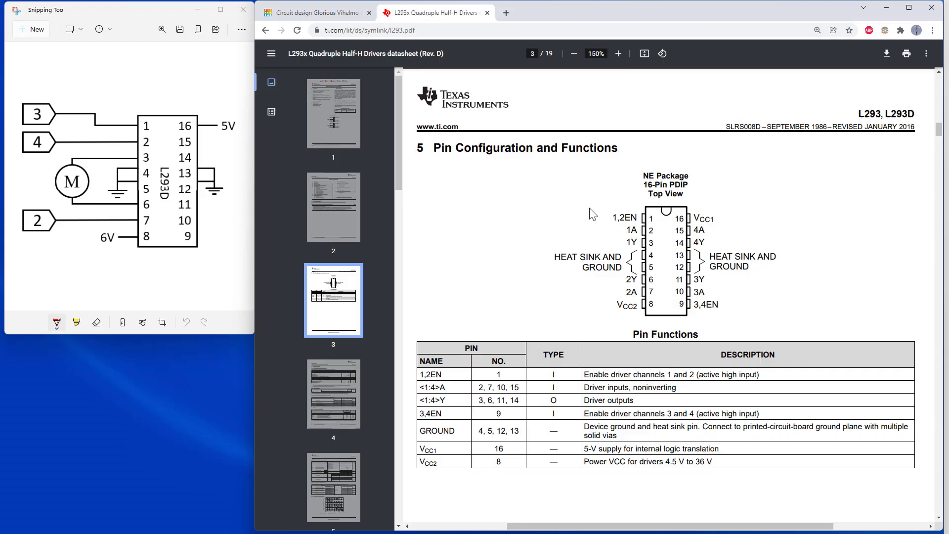
pyautogui.scroll(-3)
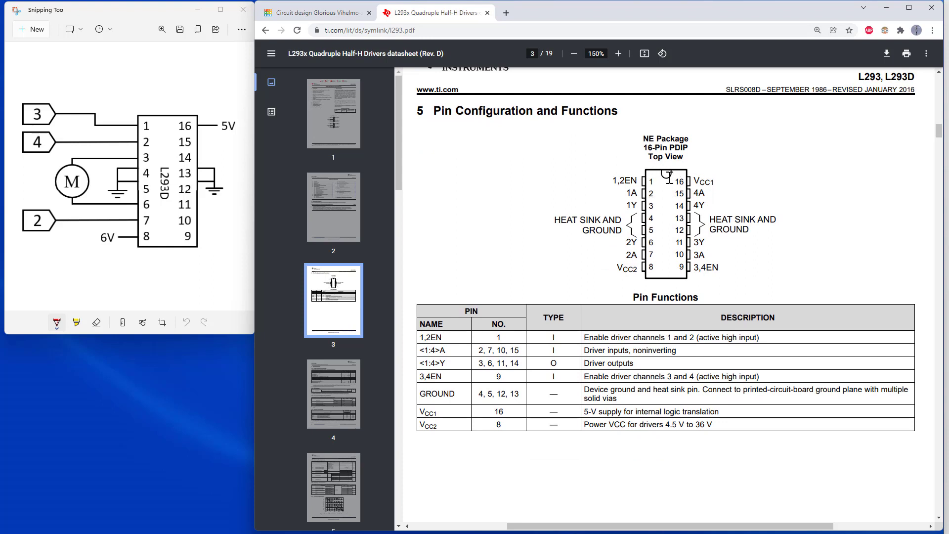
pyautogui.moveTo(662, 201)
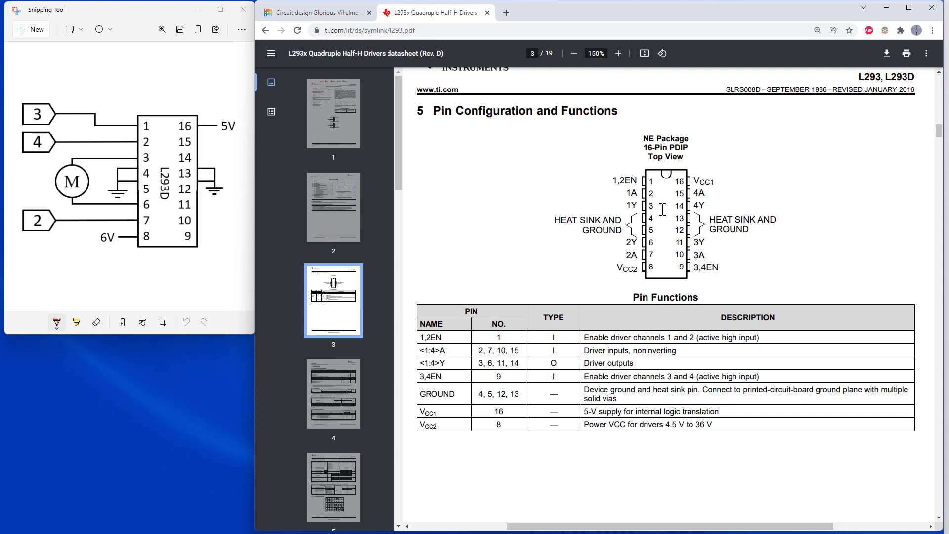
pyautogui.moveTo(576, 202)
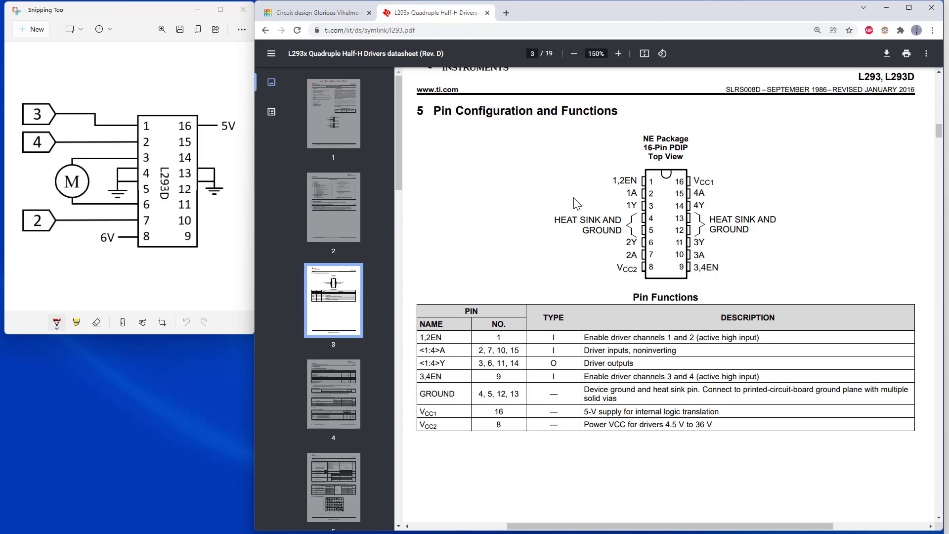
pyautogui.moveTo(617, 179)
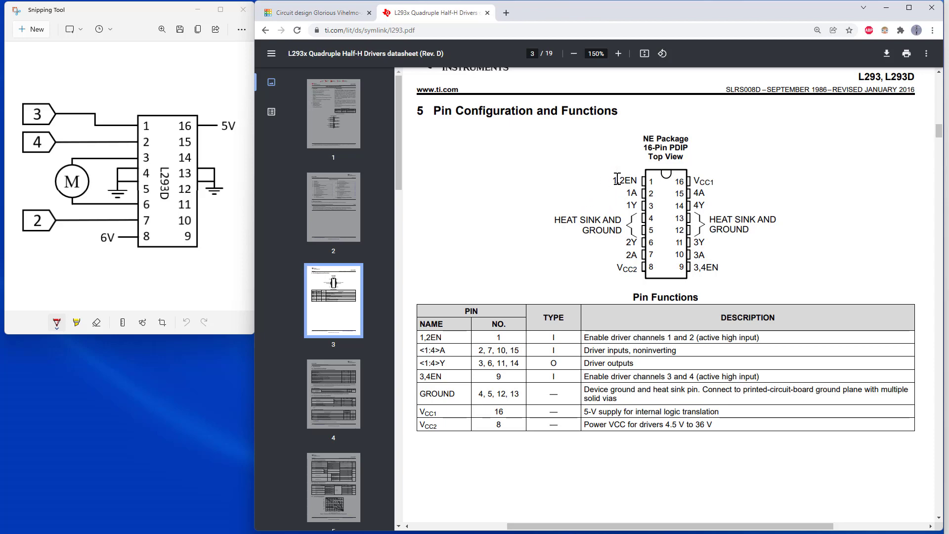
pyautogui.moveTo(605, 176)
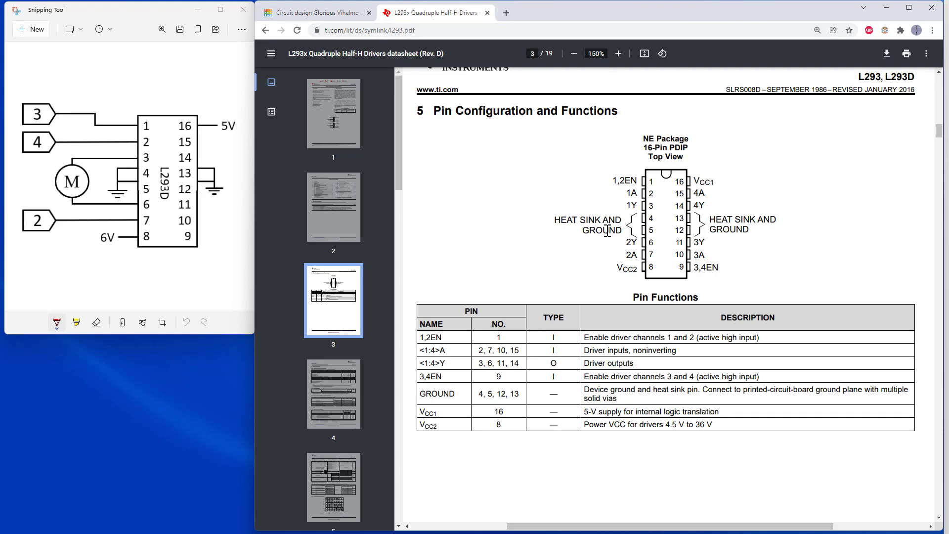
pyautogui.moveTo(578, 204)
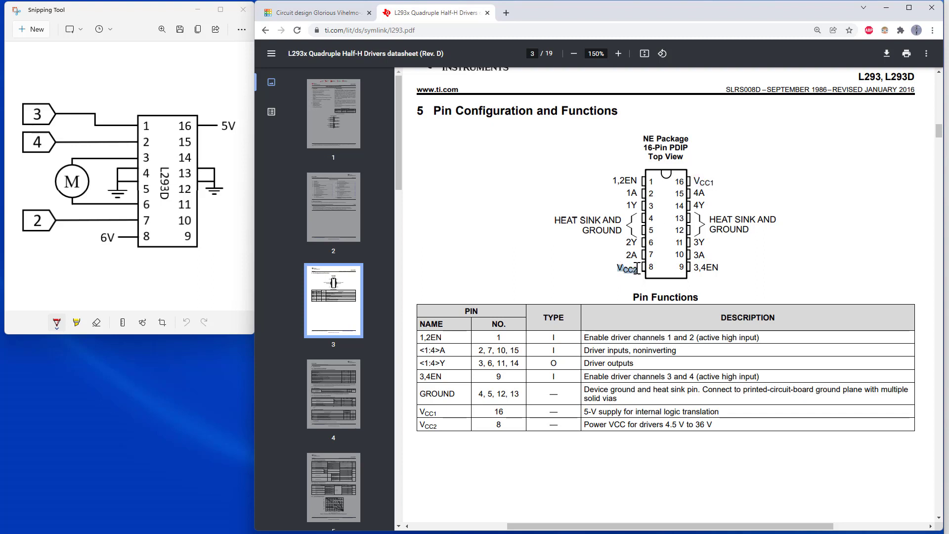
pyautogui.moveTo(587, 411)
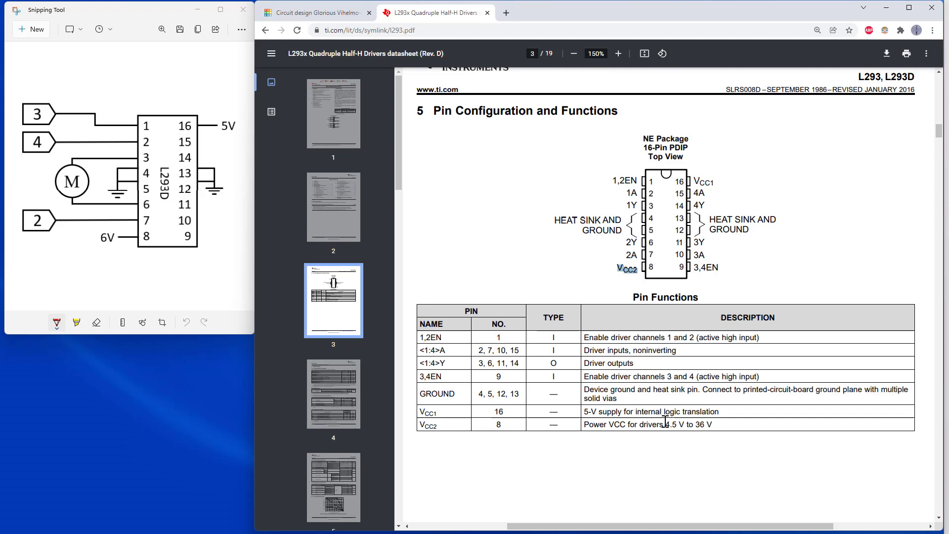
pyautogui.moveTo(664, 424); pyautogui.dragTo(711, 424)
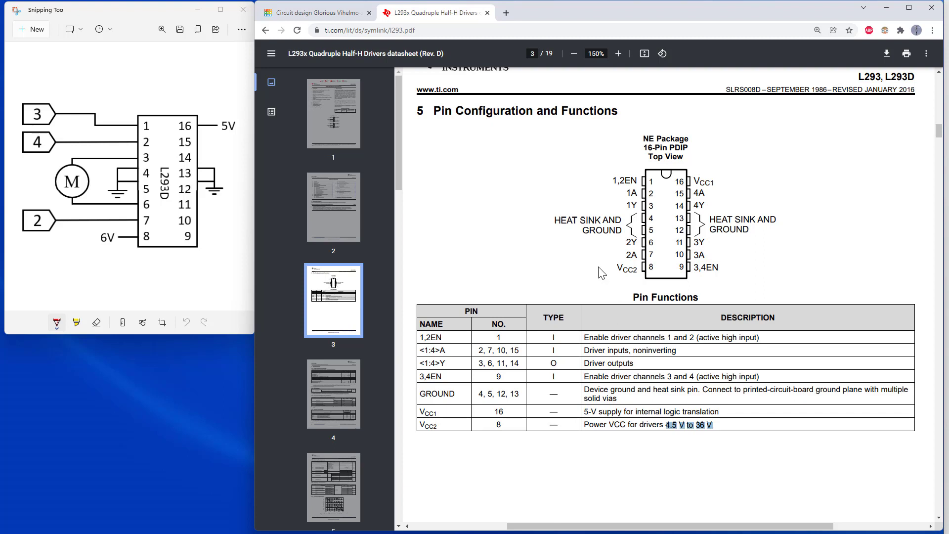
pyautogui.moveTo(593, 260)
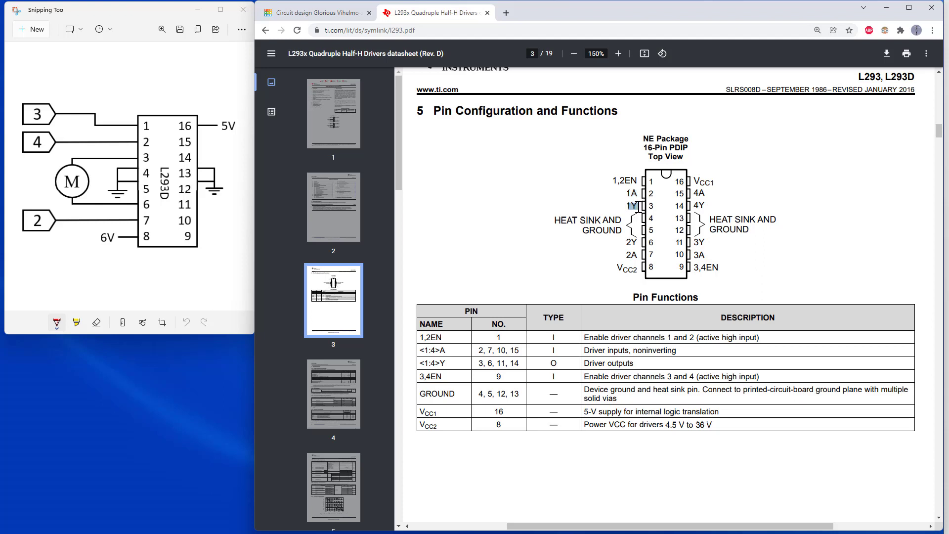
pyautogui.moveTo(488, 474)
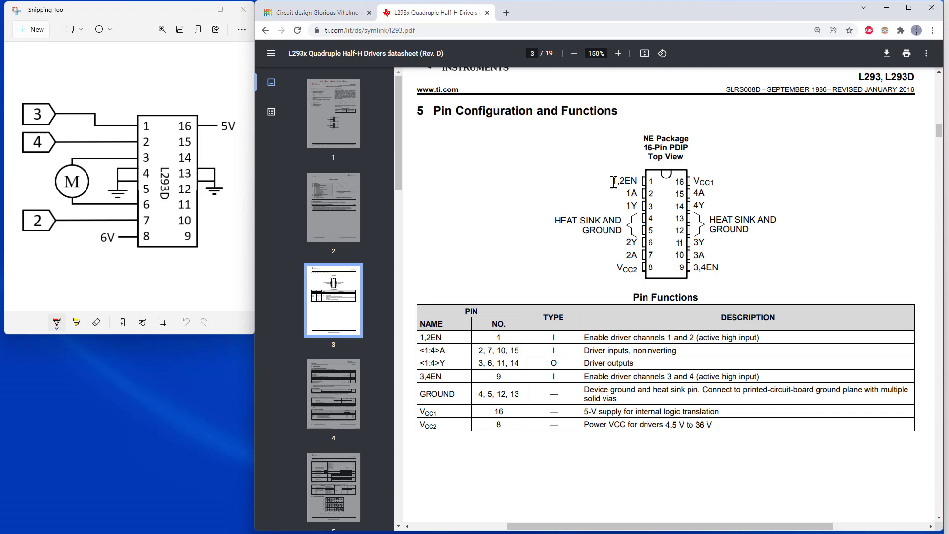
pyautogui.doubleClick(625, 181)
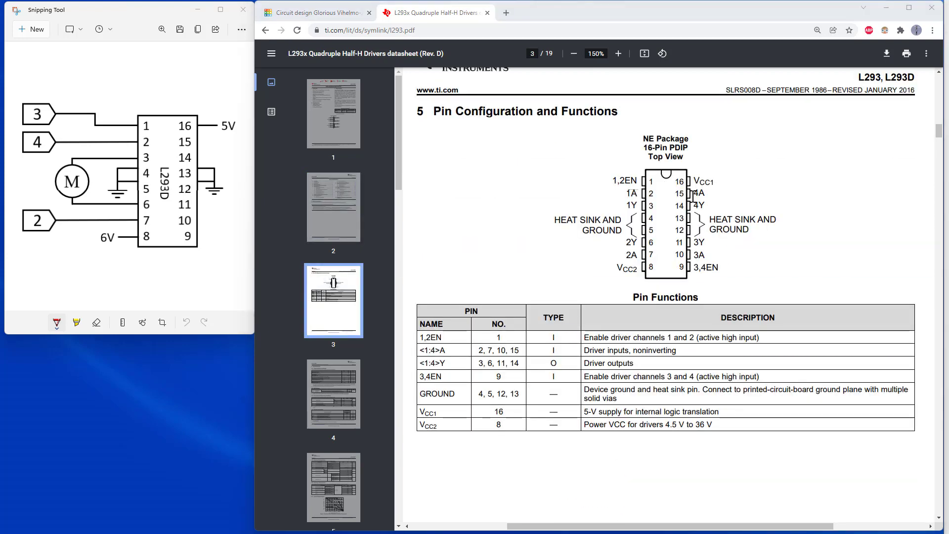
pyautogui.moveTo(302, 186)
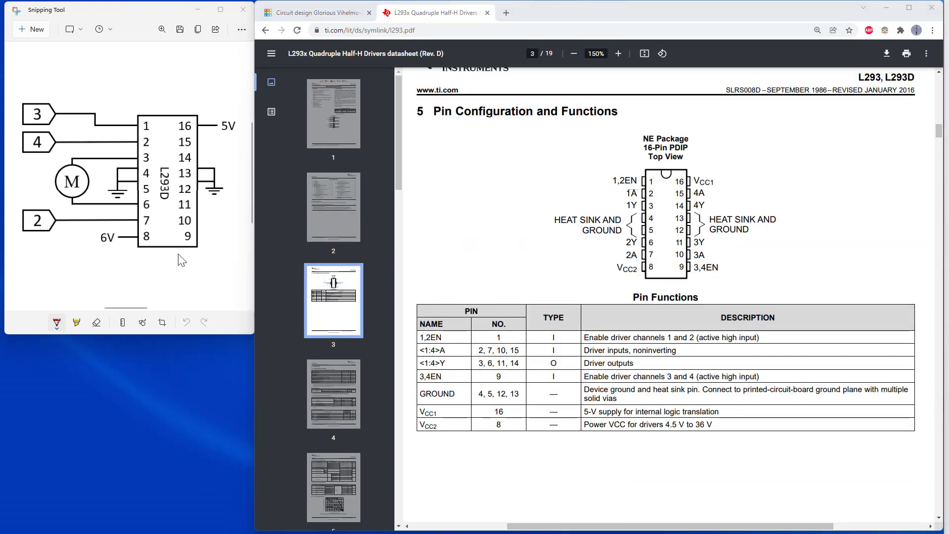
pyautogui.moveTo(89, 119)
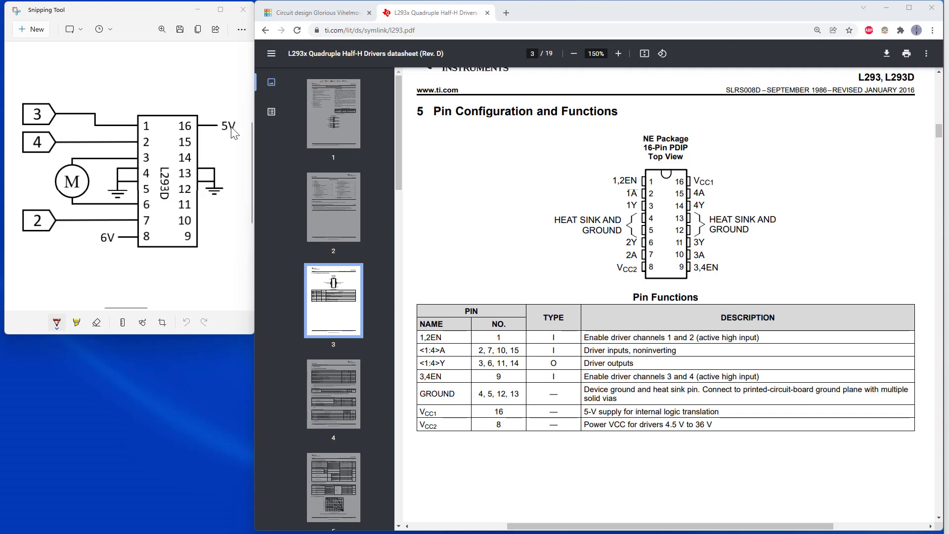
pyautogui.moveTo(104, 247)
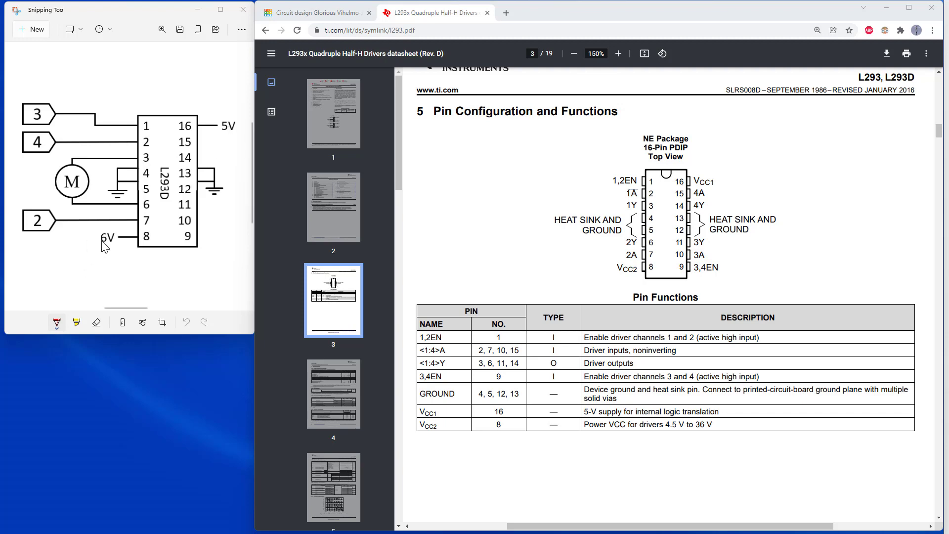
pyautogui.moveTo(111, 248)
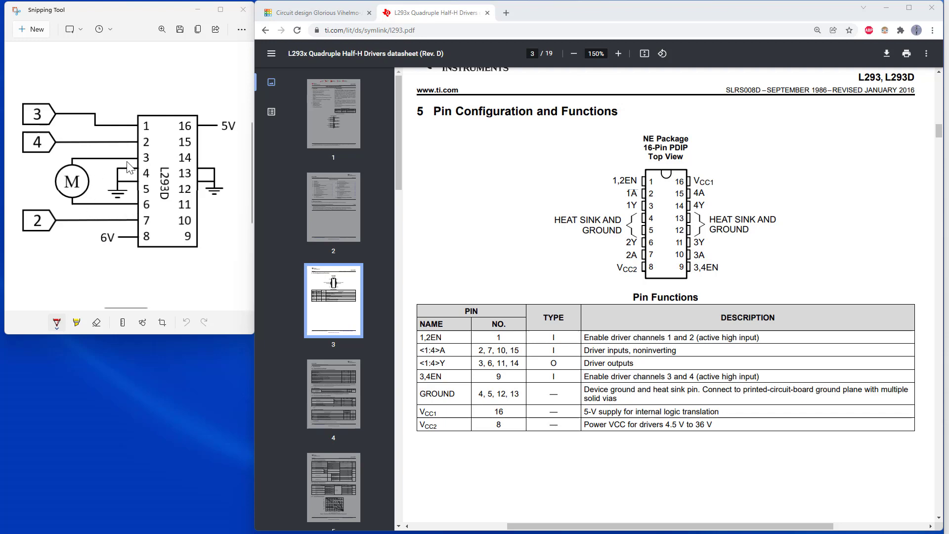
pyautogui.moveTo(191, 163)
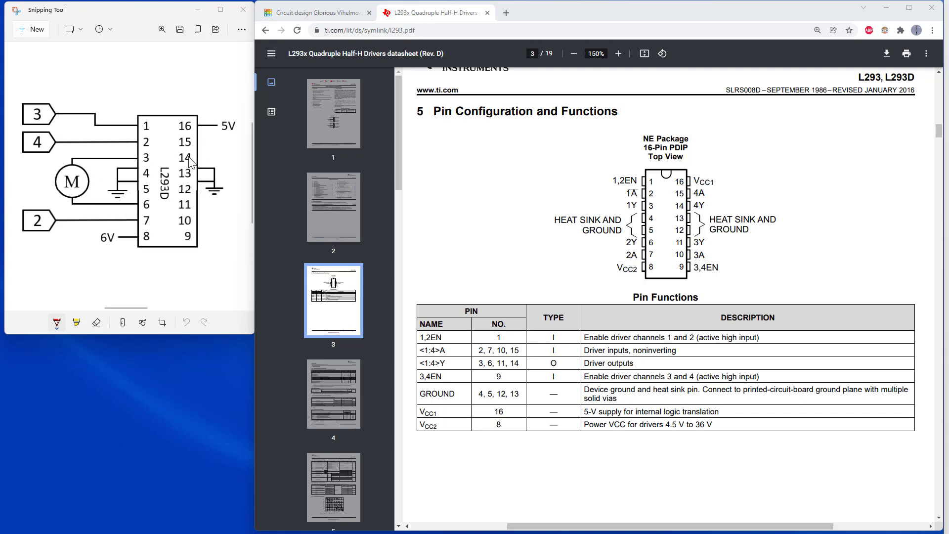
pyautogui.moveTo(207, 171)
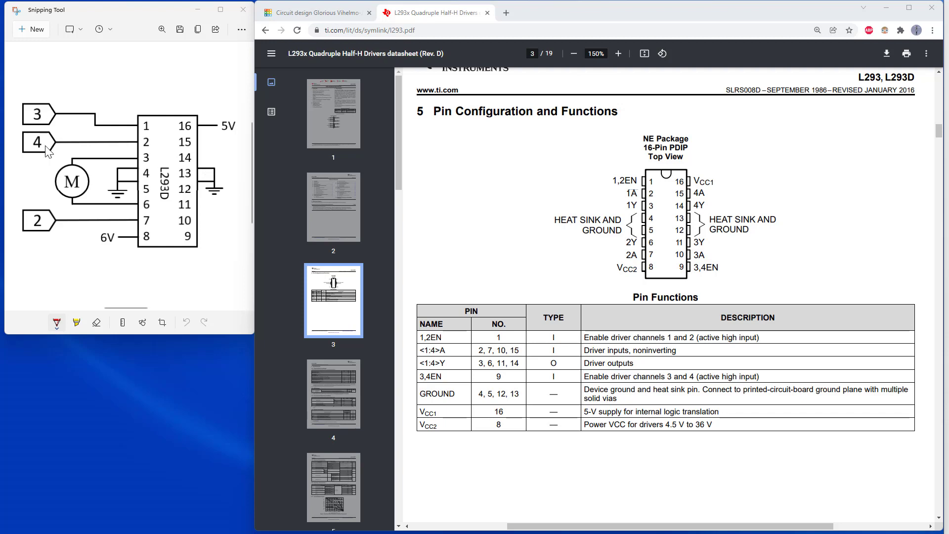
pyautogui.moveTo(41, 159)
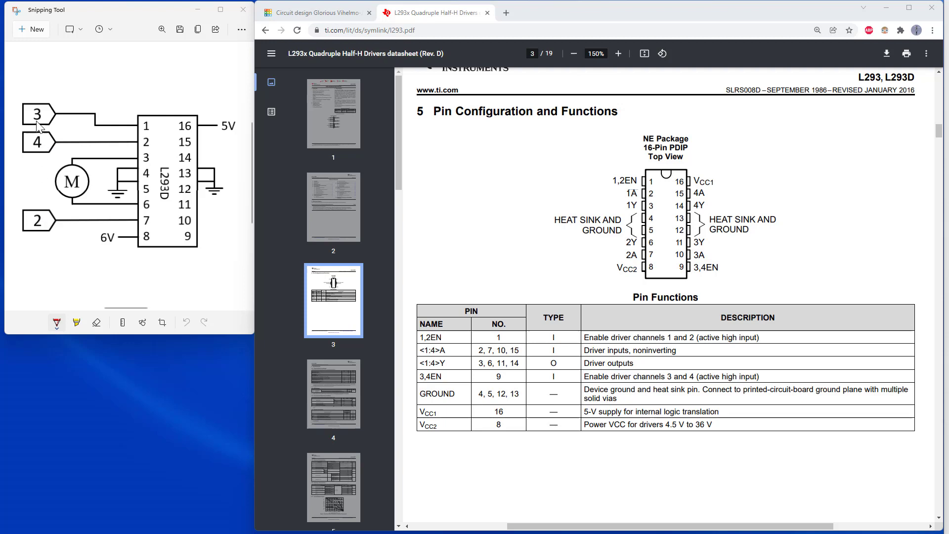
pyautogui.moveTo(41, 122)
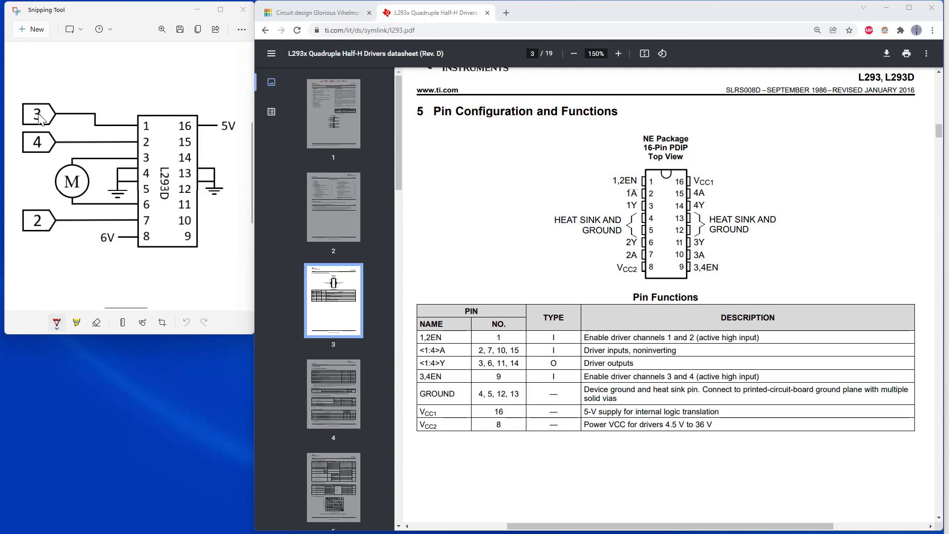
pyautogui.moveTo(304, 21)
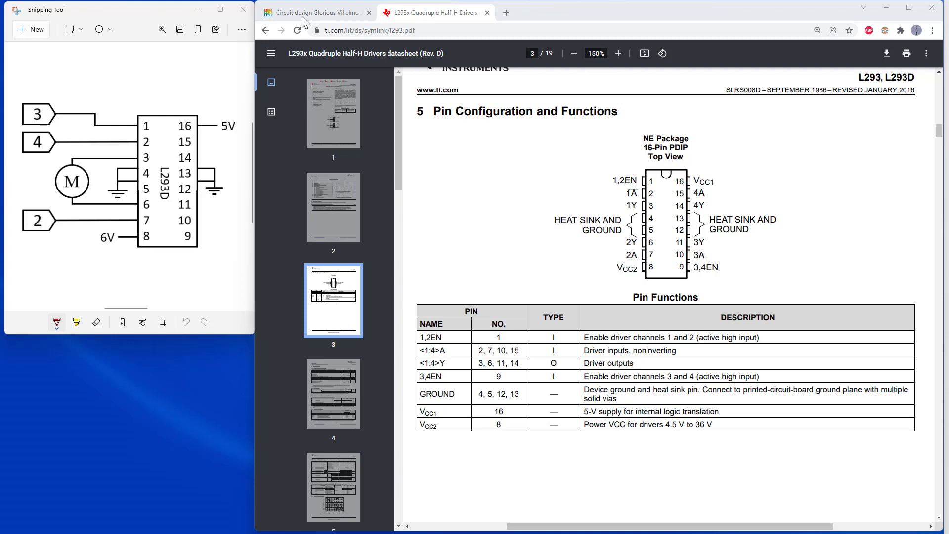
# Place the L293D chip straddling the breadboard's centre channel across rows 10 to 17
pyautogui.click(312, 12)
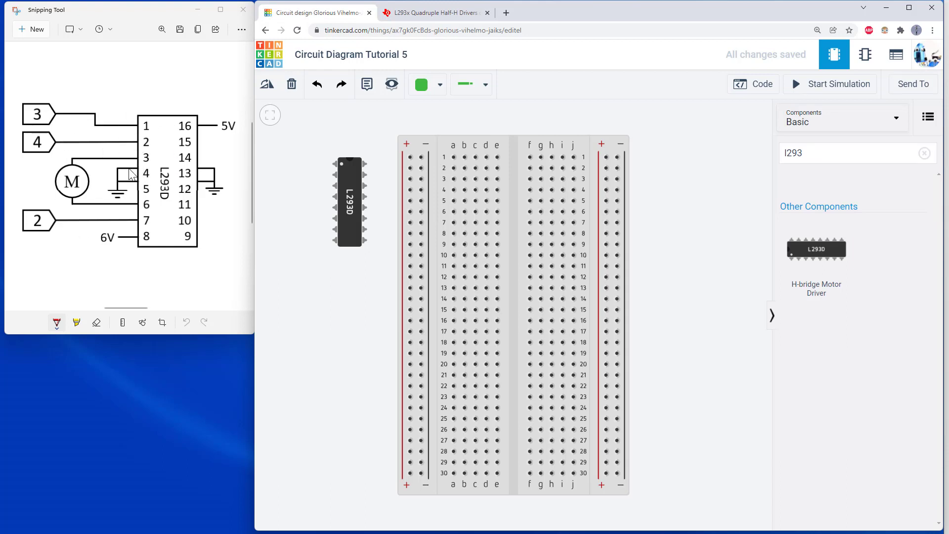
pyautogui.click(349, 201)
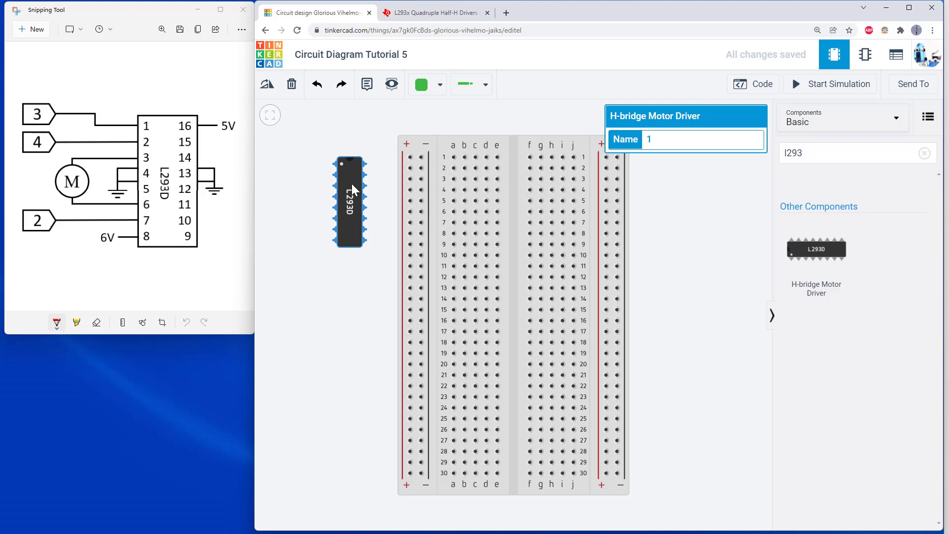
pyautogui.moveTo(350, 183)
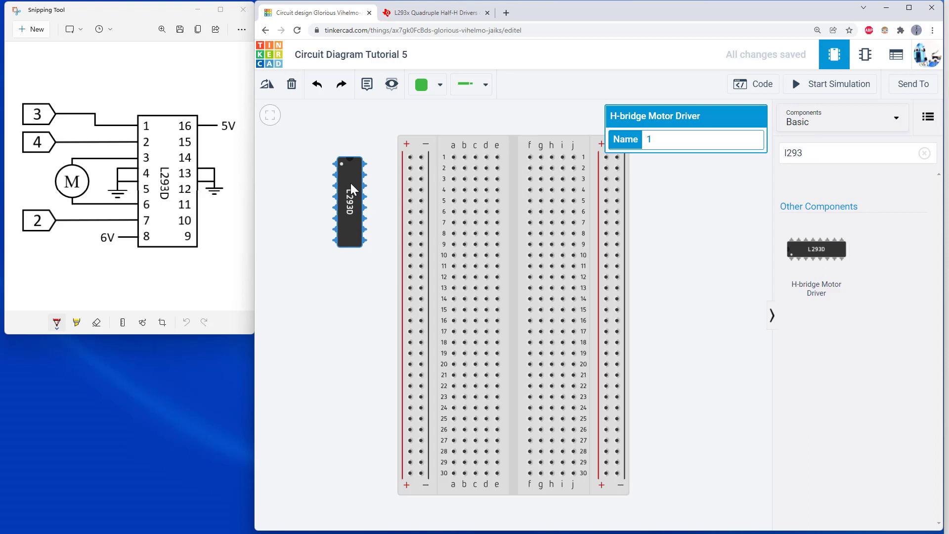
pyautogui.moveTo(353, 185)
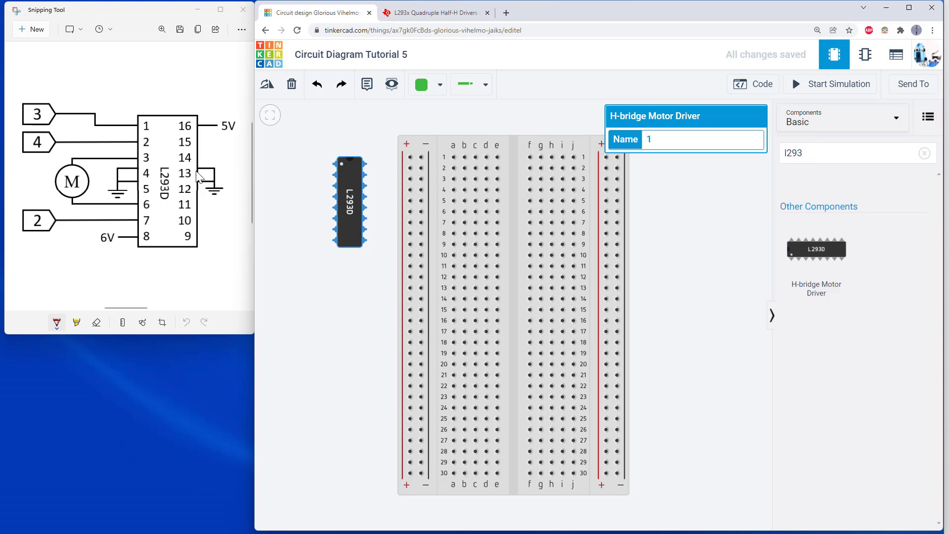
pyautogui.moveTo(354, 199)
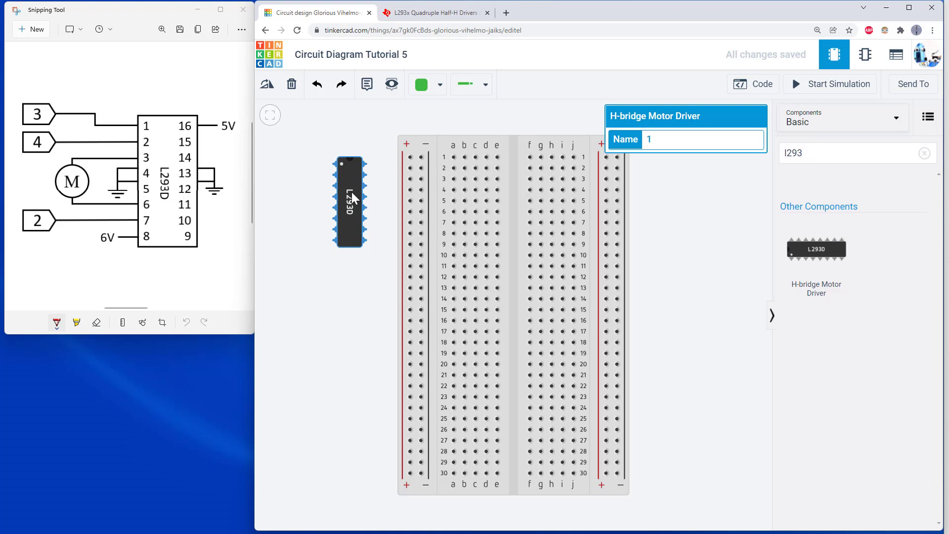
pyautogui.moveTo(349, 201); pyautogui.dragTo(501, 292)
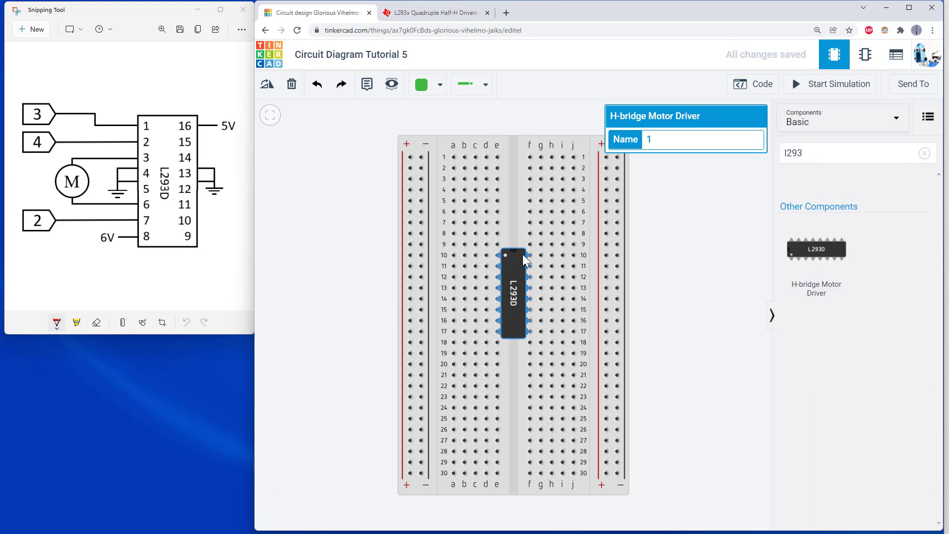
pyautogui.click(539, 255)
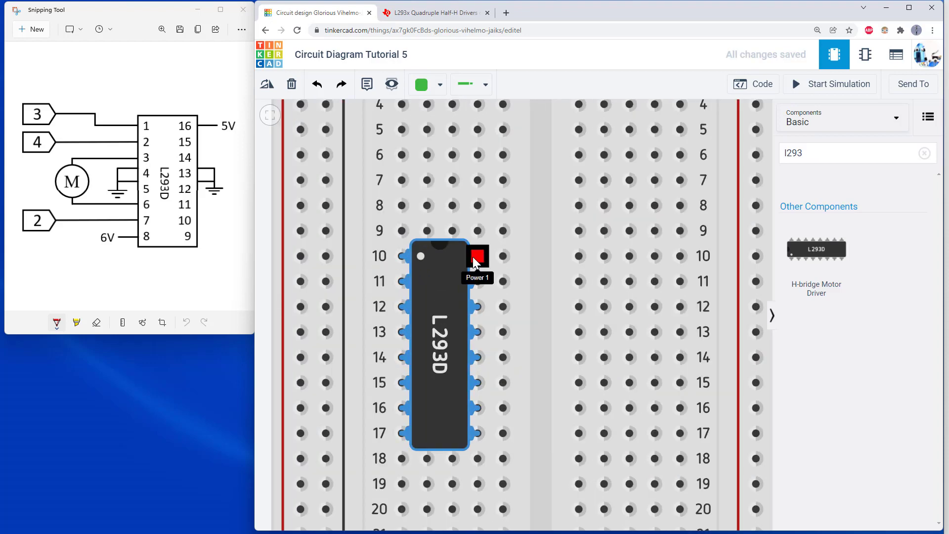
pyautogui.moveTo(441, 274)
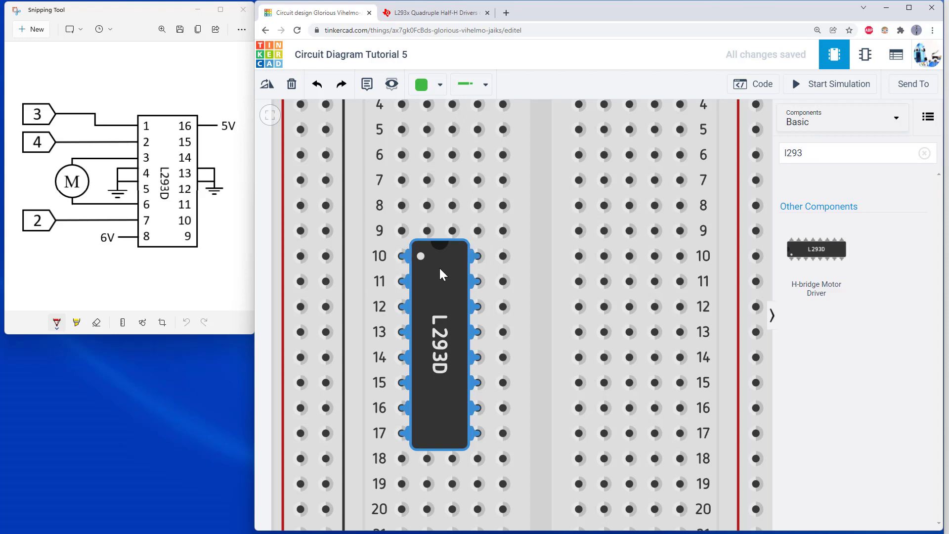
pyautogui.moveTo(439, 276); pyautogui.dragTo(539, 275)
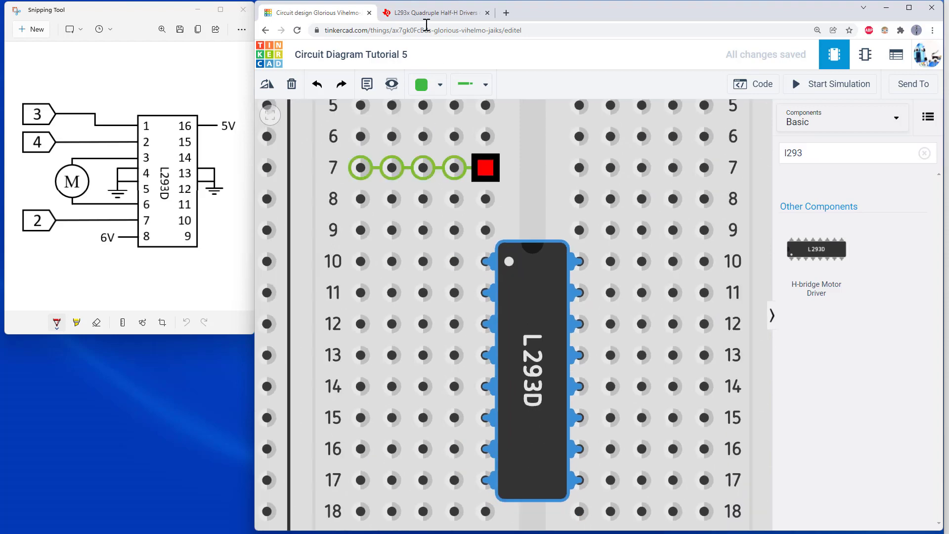
# Rotate the L293D to match the datasheet's pin numbering, checking its orientation against the pin diagram
pyautogui.click(435, 12)
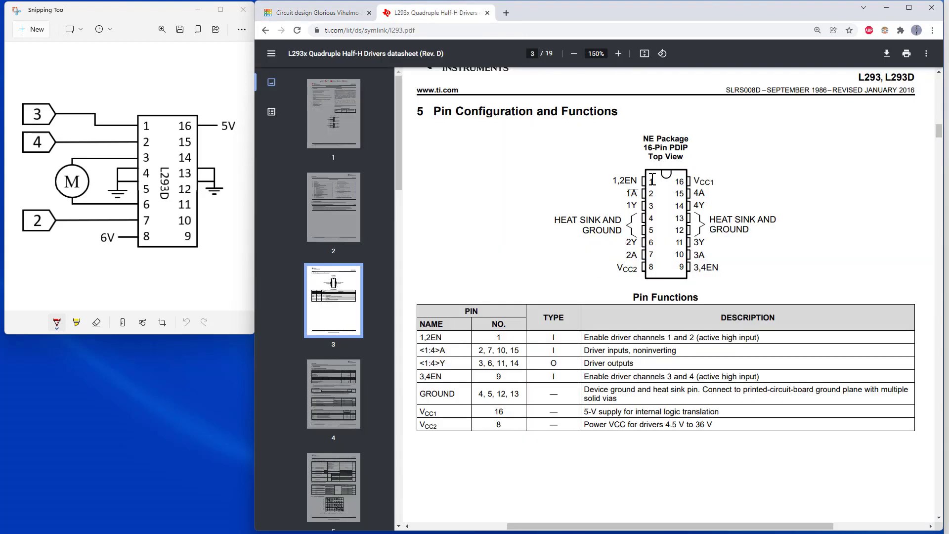
pyautogui.click(314, 12)
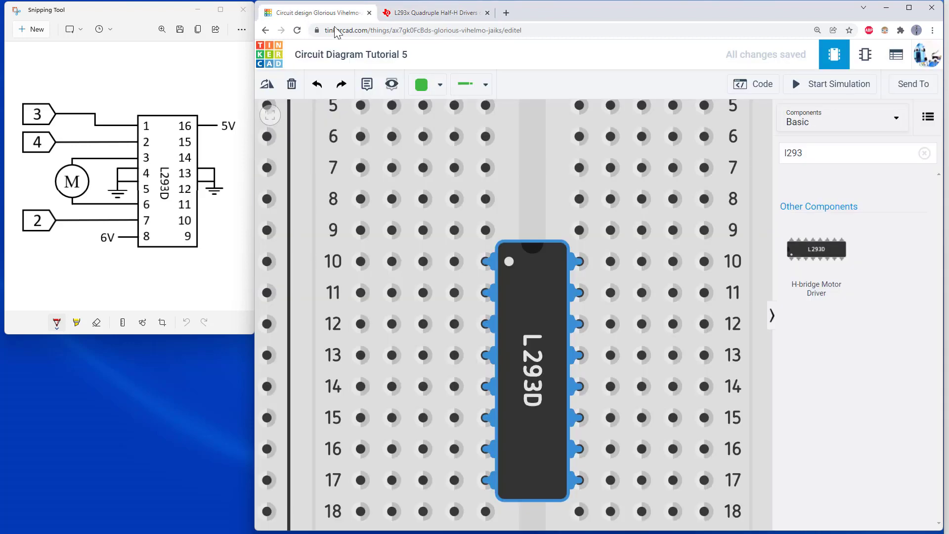
pyautogui.click(267, 84)
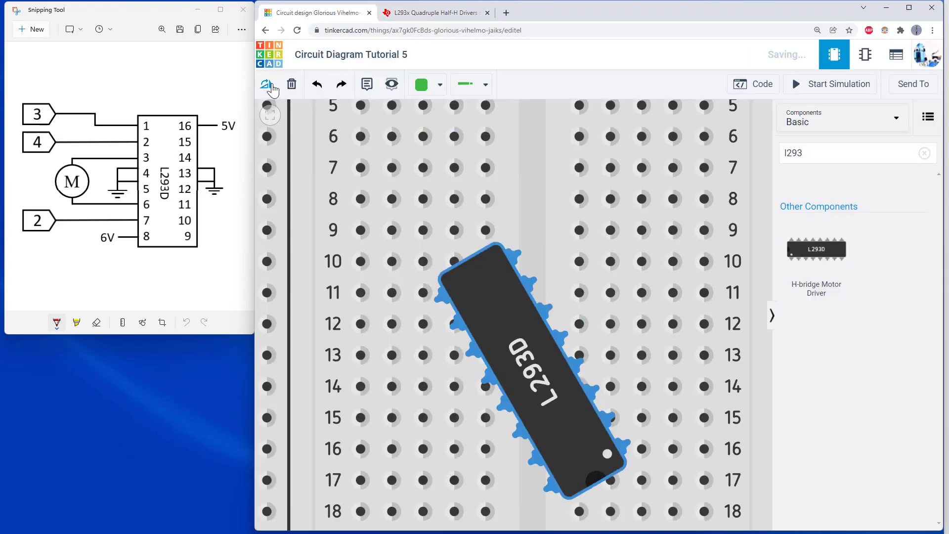
pyautogui.click(269, 84)
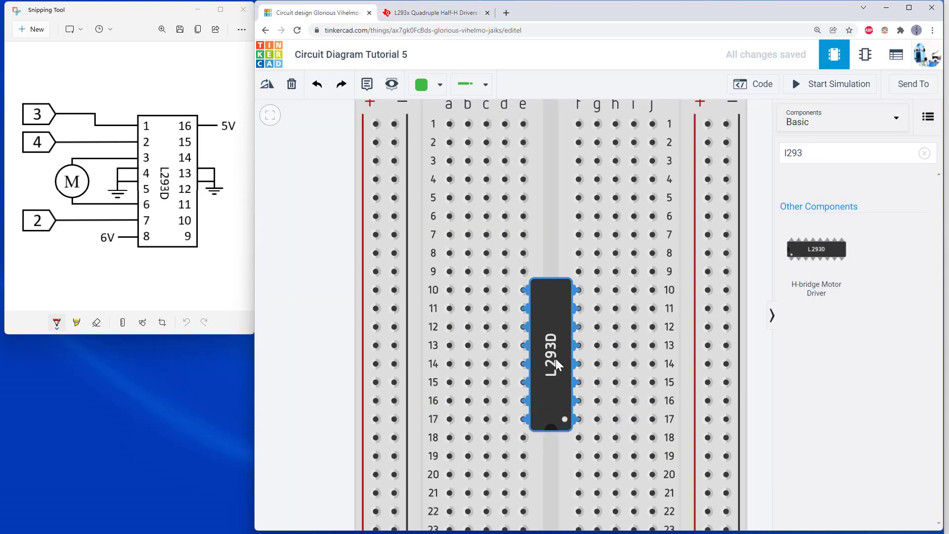
pyautogui.click(433, 12)
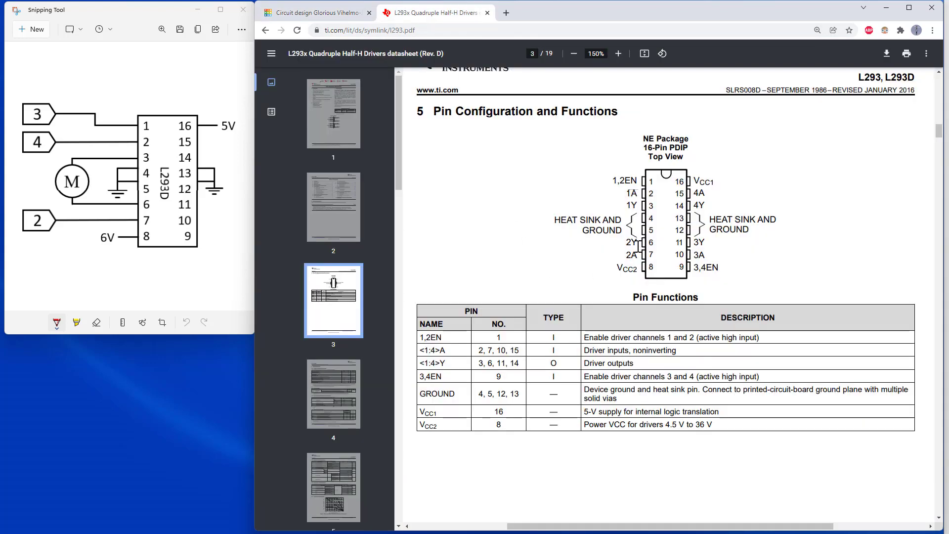
pyautogui.moveTo(548, 128)
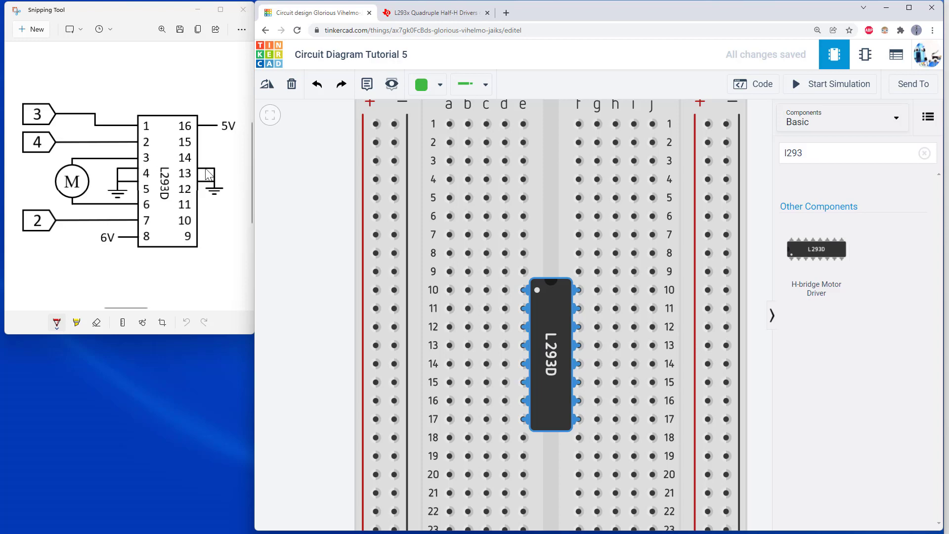
pyautogui.moveTo(424, 286)
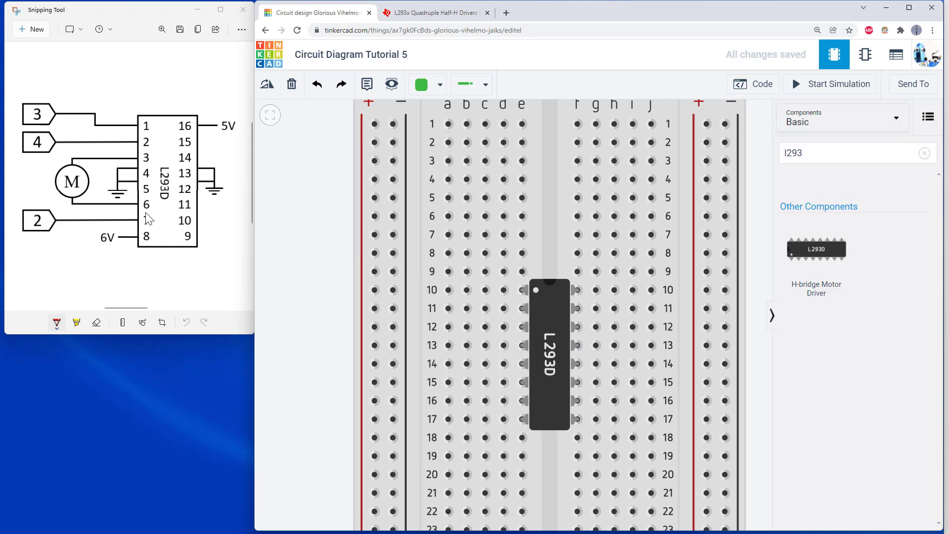
pyautogui.moveTo(145, 176)
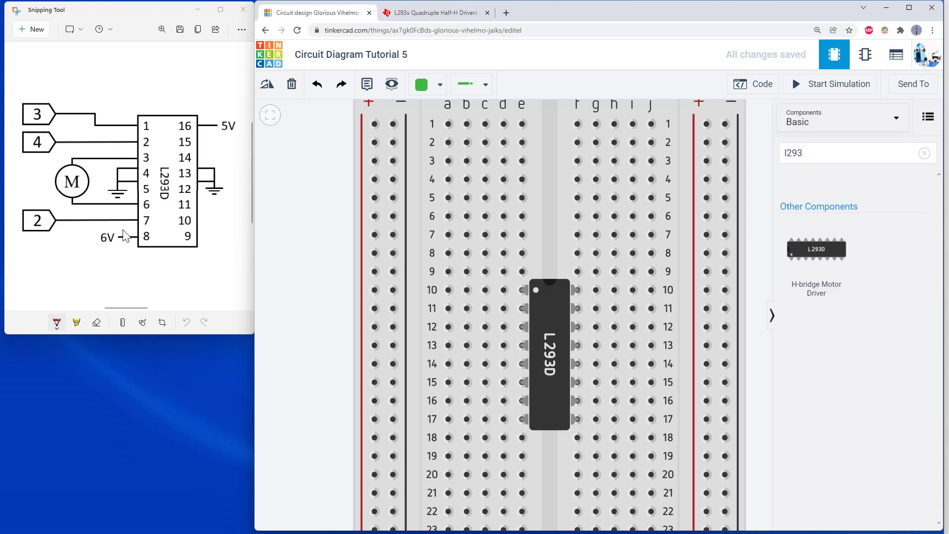
pyautogui.moveTo(335, 285)
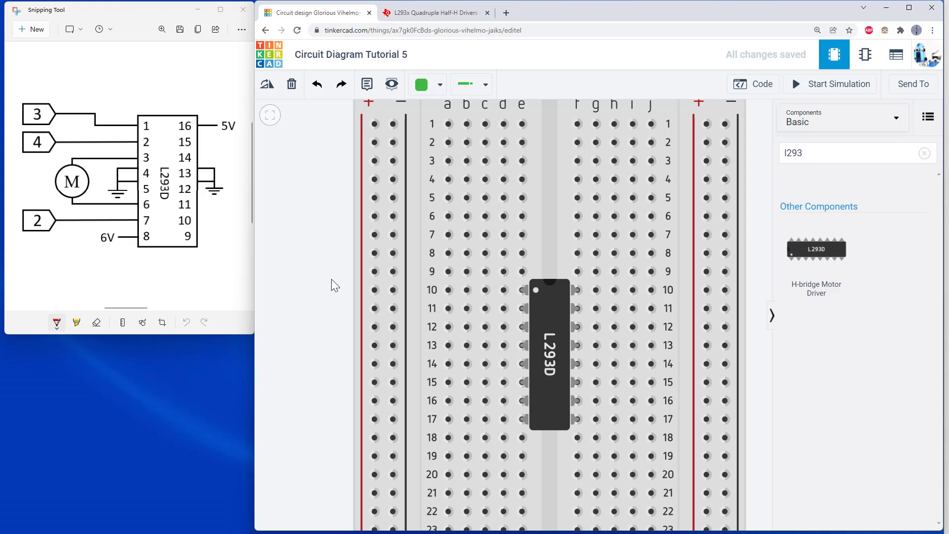
# Wire the L293D's ground pins in rows 13–14 to the left and right negative rails with black wires
pyautogui.scroll(-3)
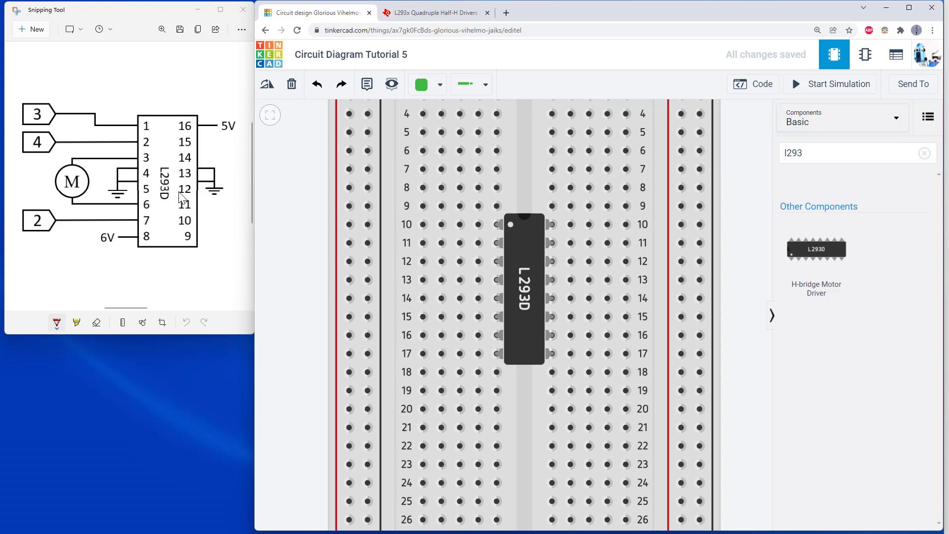
pyautogui.moveTo(497, 281)
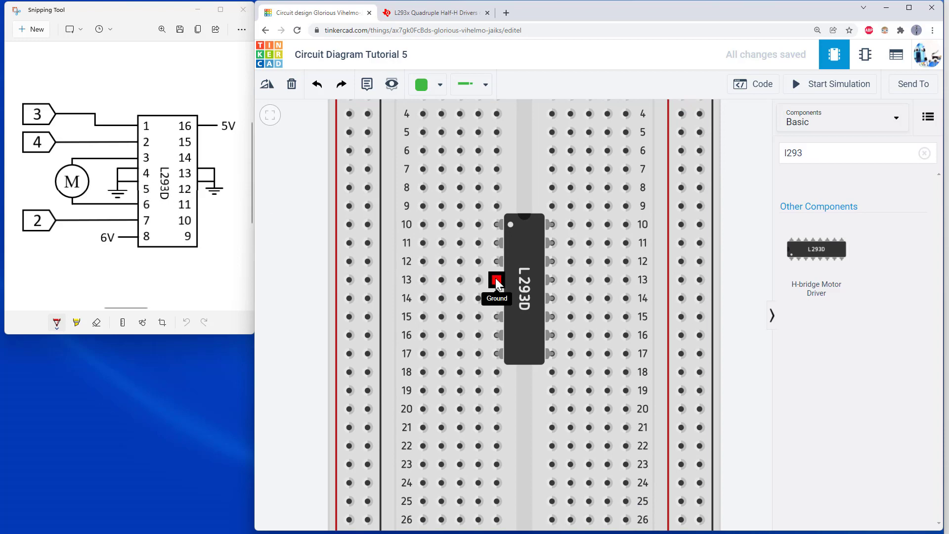
pyautogui.moveTo(496, 280); pyautogui.dragTo(366, 280)
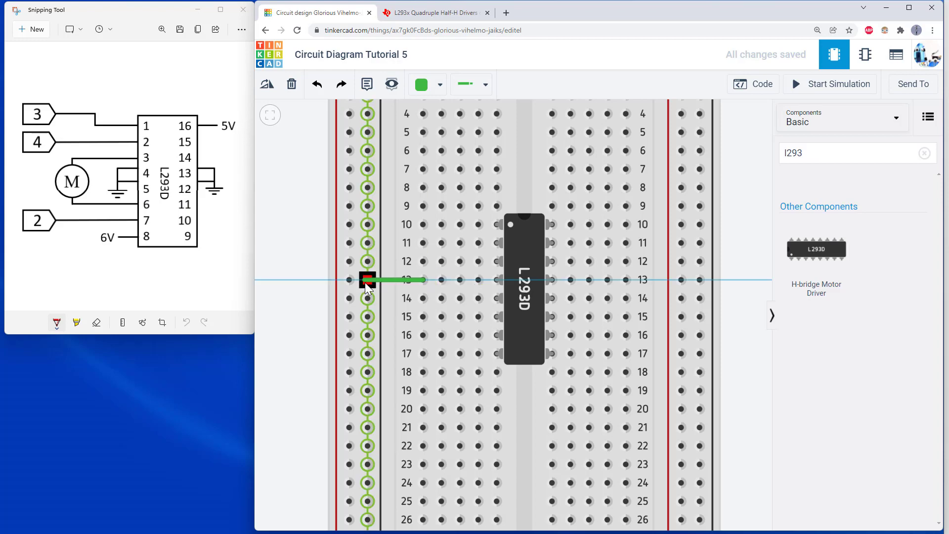
pyautogui.click(424, 84)
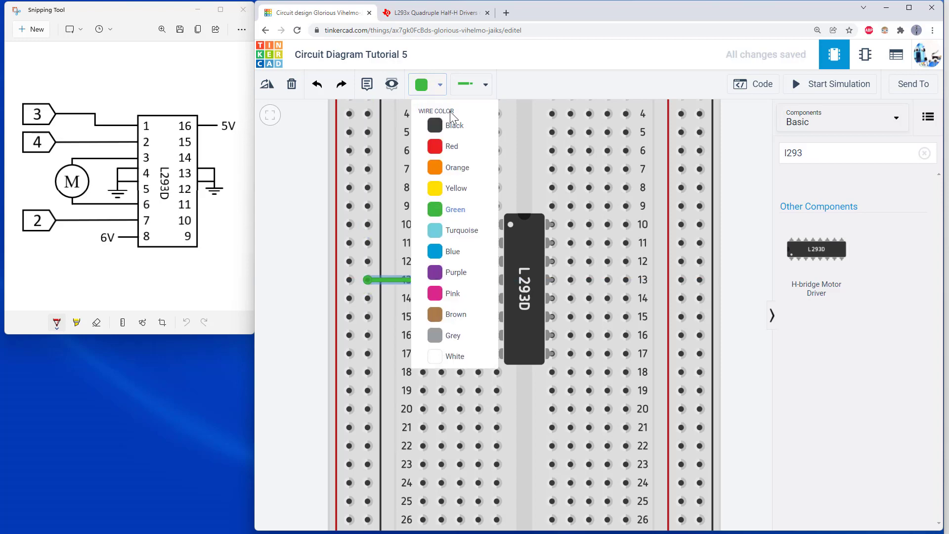
pyautogui.click(435, 126)
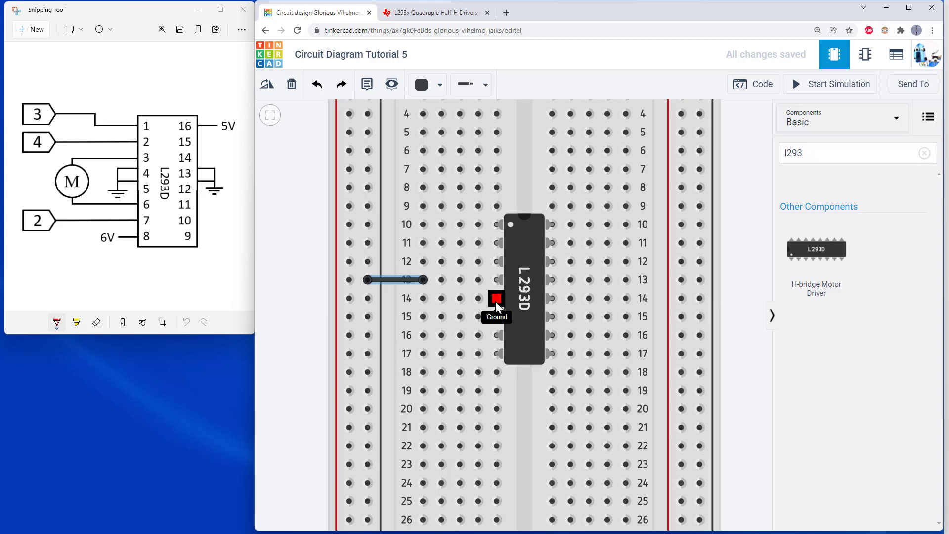
pyautogui.moveTo(496, 299); pyautogui.dragTo(368, 299)
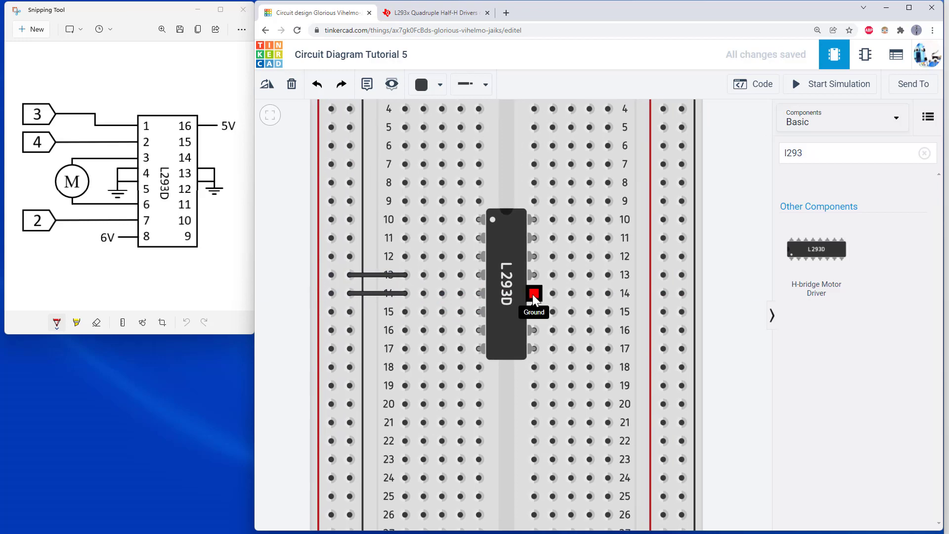
pyautogui.moveTo(533, 294); pyautogui.dragTo(681, 293)
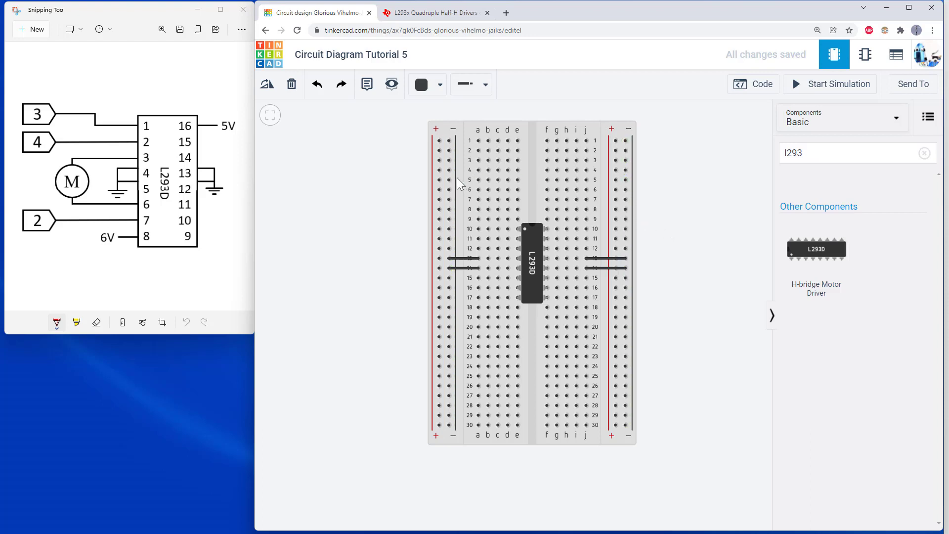
# Bridge the left and right negative rails together with a wire
pyautogui.click(449, 414)
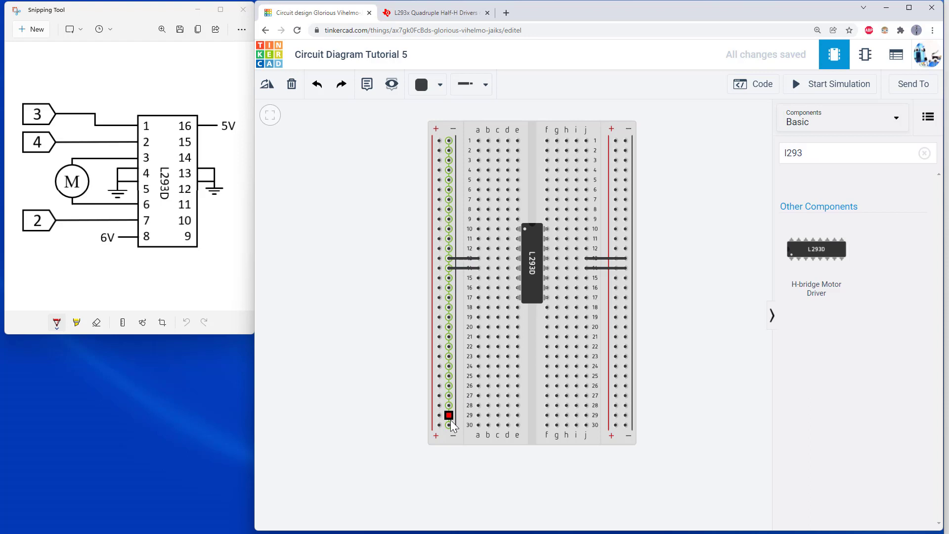
pyautogui.moveTo(449, 414); pyautogui.dragTo(591, 454)
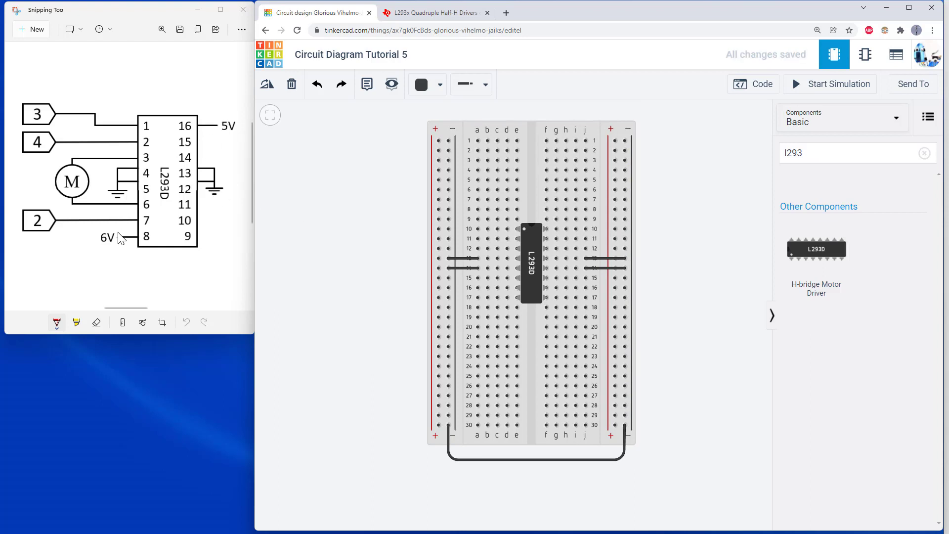
pyautogui.moveTo(123, 242)
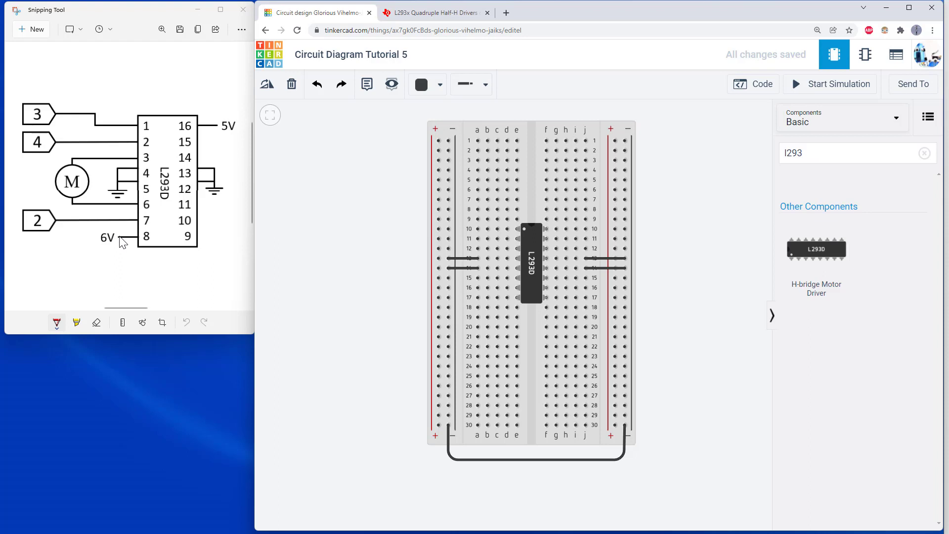
pyautogui.moveTo(225, 135)
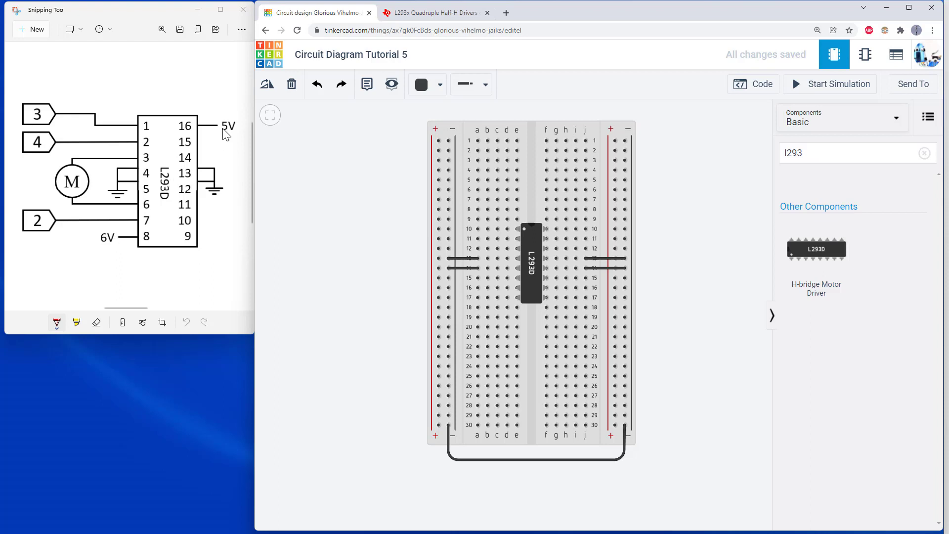
pyautogui.moveTo(220, 133)
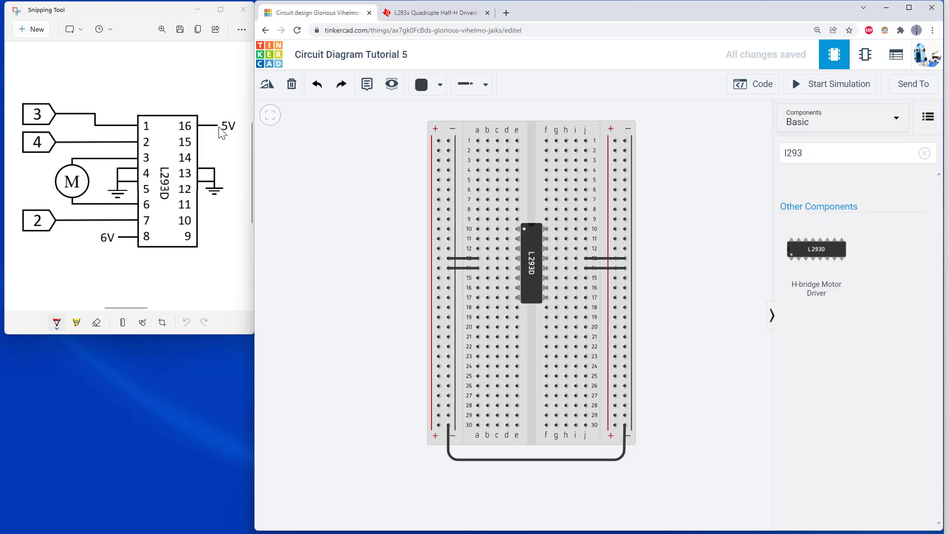
# Bridge the positive rails with a red wire and feed L293D pins 8 and 16 from them
pyautogui.click(438, 424)
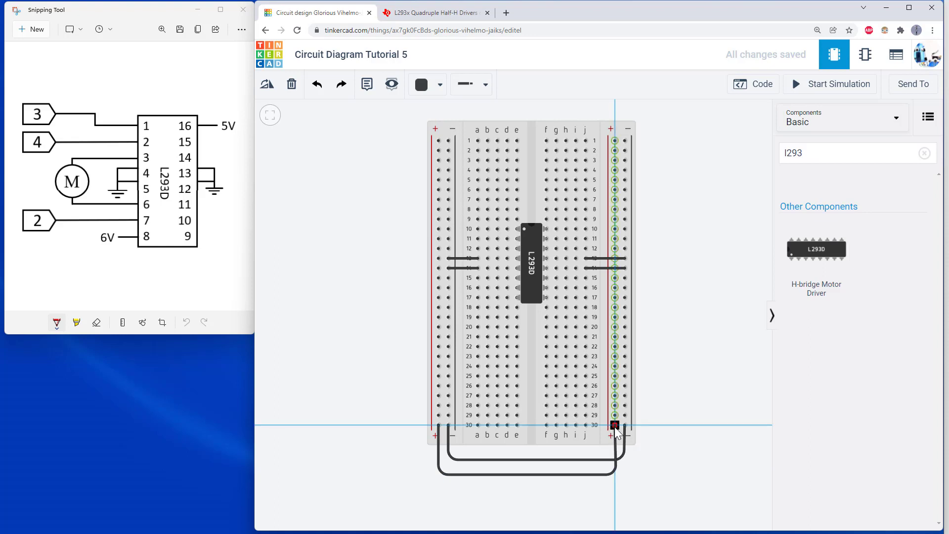
pyautogui.click(423, 84)
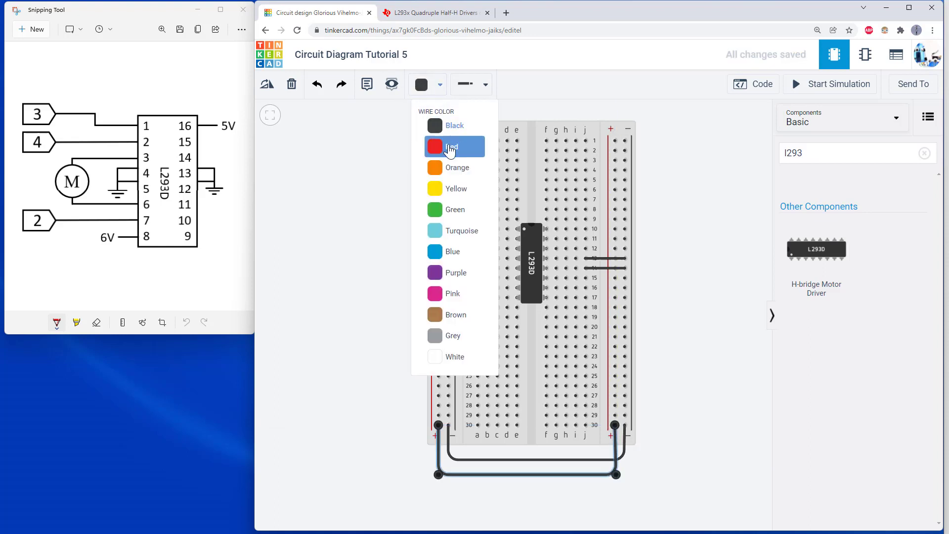
pyautogui.click(451, 146)
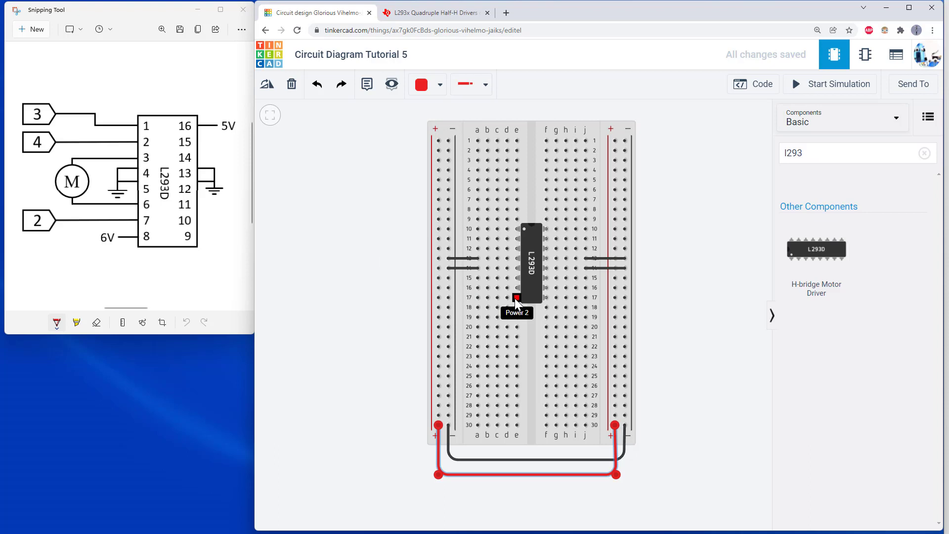
pyautogui.moveTo(516, 297); pyautogui.dragTo(438, 296)
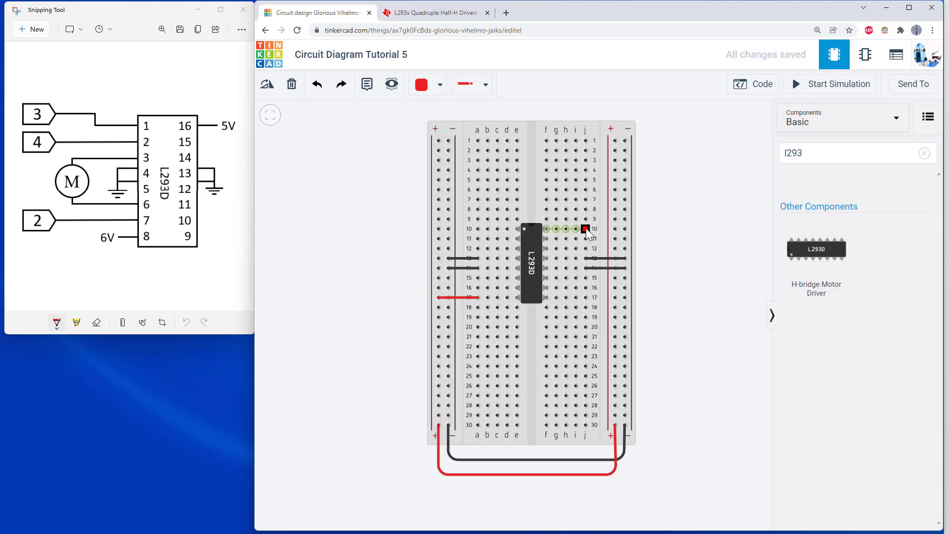
pyautogui.moveTo(584, 228); pyautogui.dragTo(616, 228)
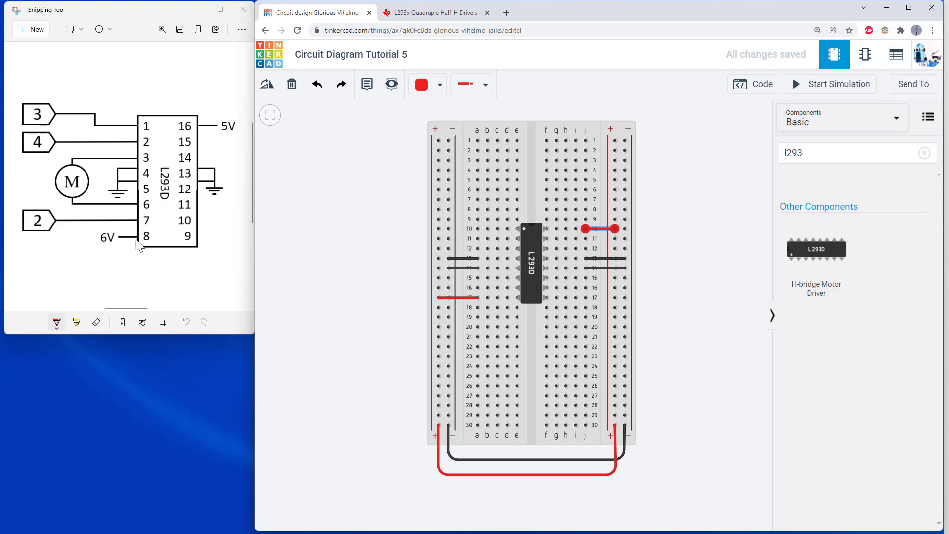
pyautogui.moveTo(110, 249)
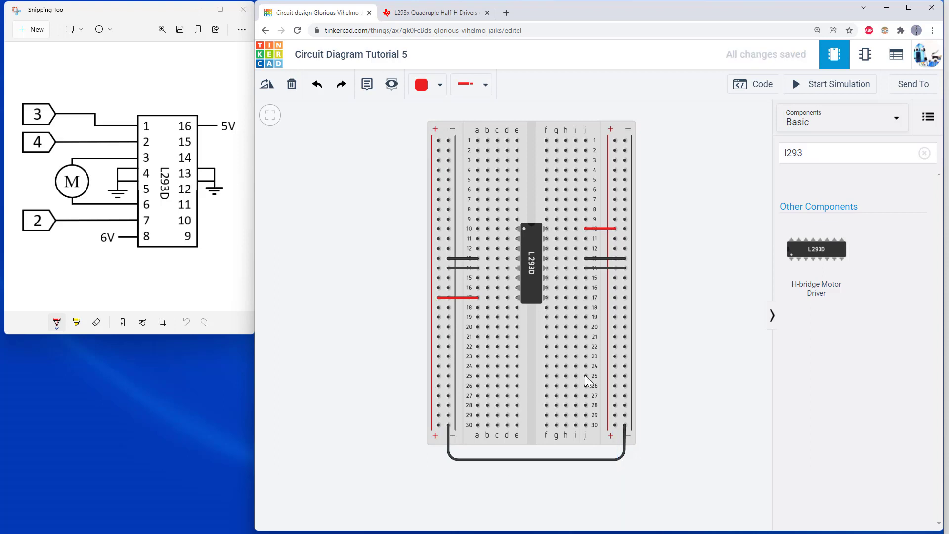
pyautogui.moveTo(613, 376)
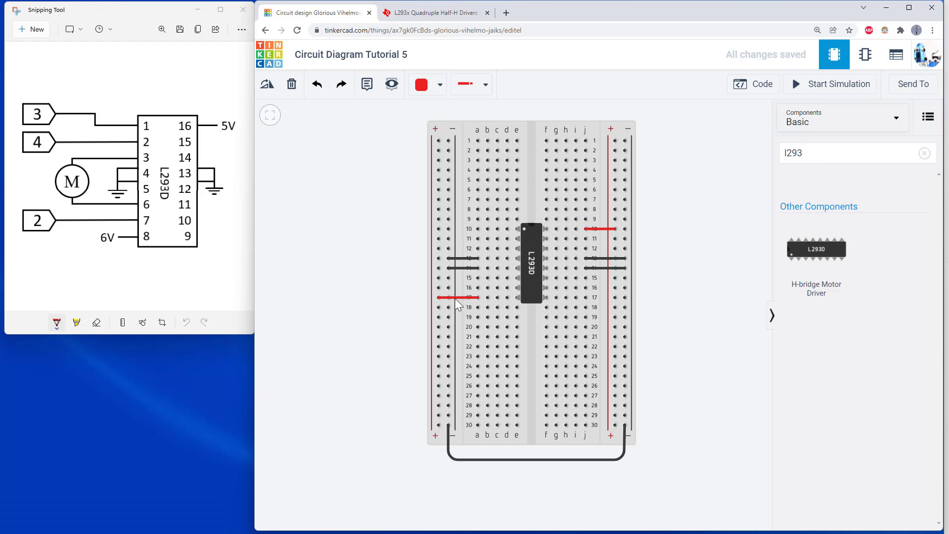
pyautogui.click(601, 228)
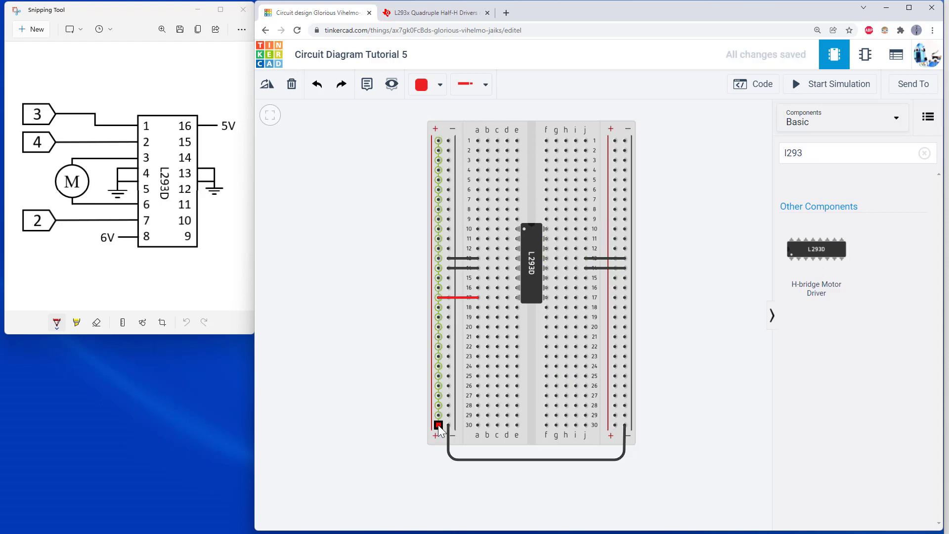
pyautogui.moveTo(438, 425); pyautogui.dragTo(527, 455)
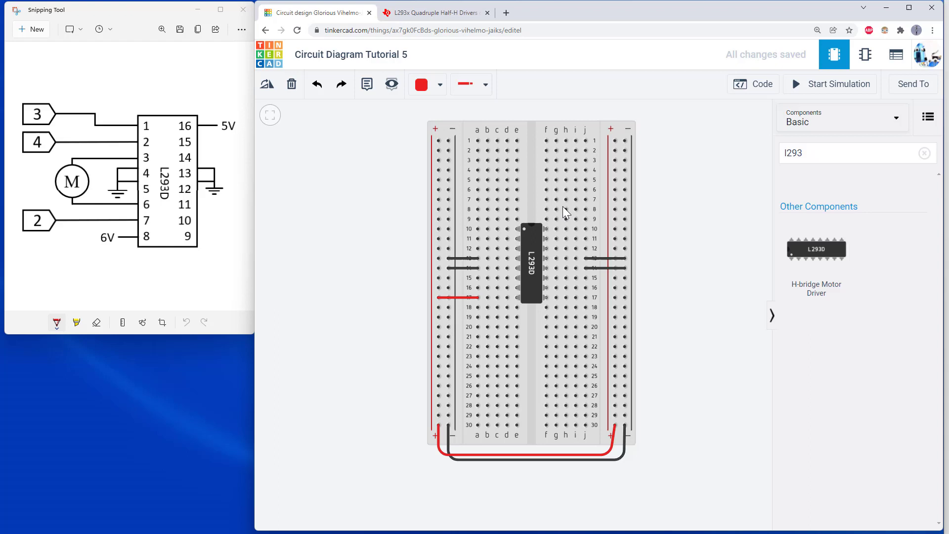
pyautogui.click(456, 298)
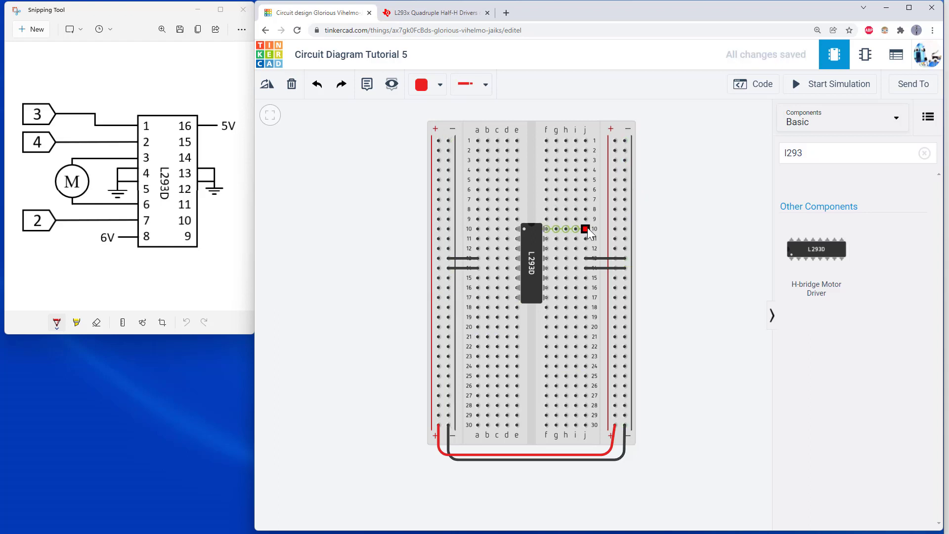
pyautogui.moveTo(584, 228); pyautogui.dragTo(613, 229)
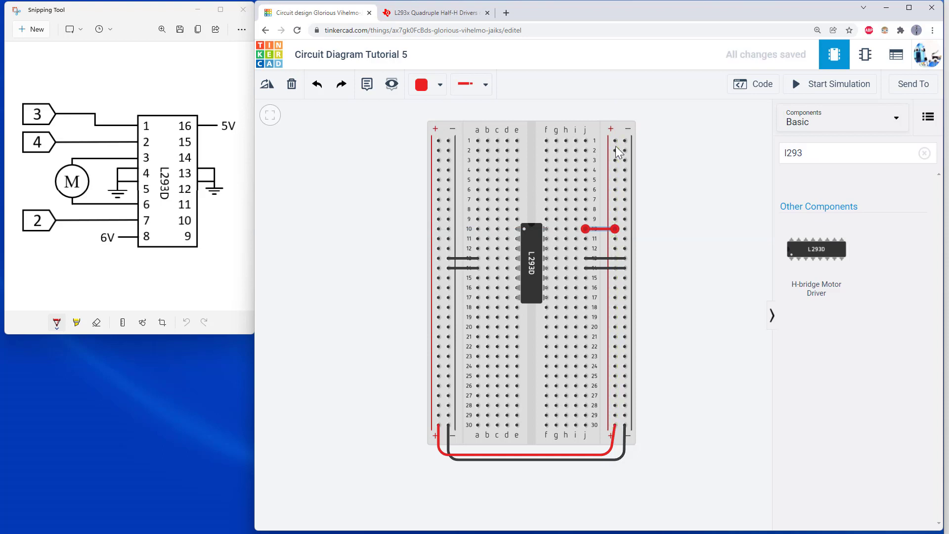
pyautogui.moveTo(520, 119)
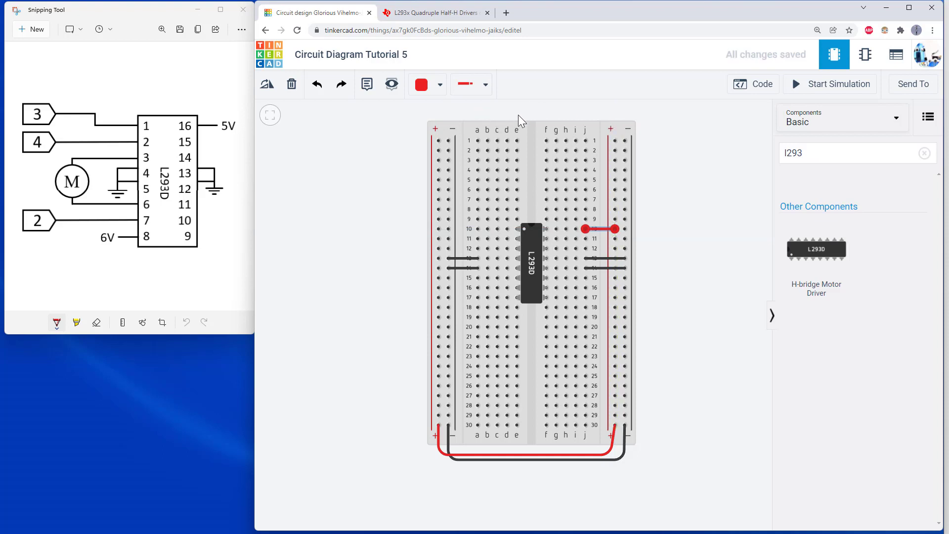
pyautogui.moveTo(676, 132)
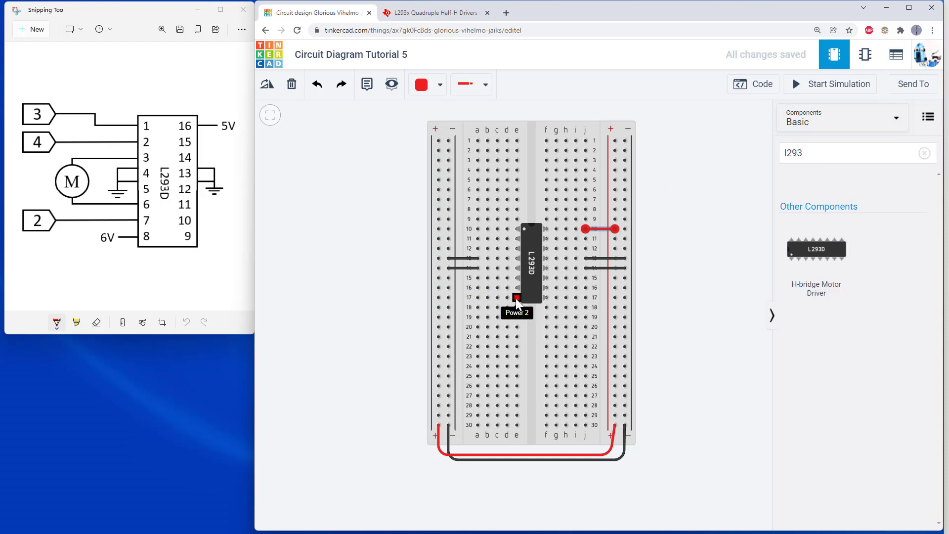
pyautogui.moveTo(515, 303)
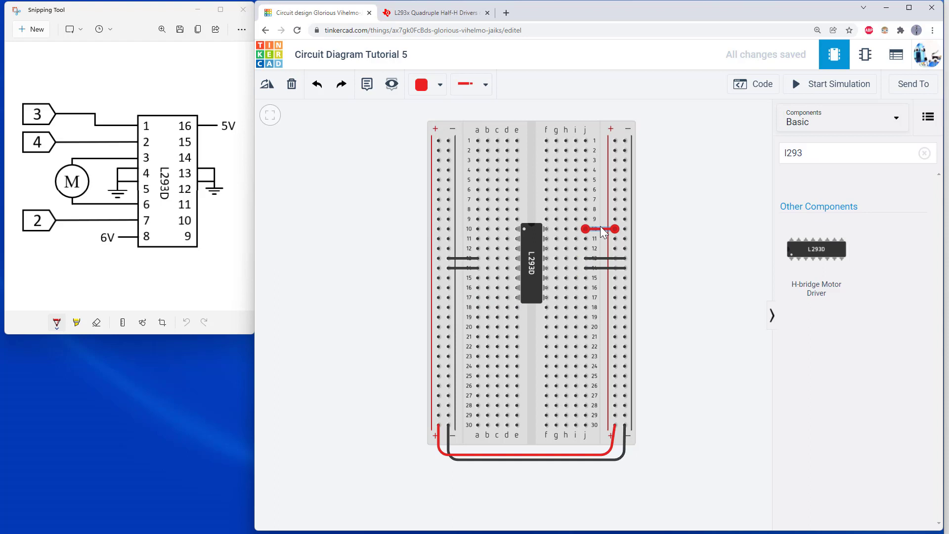
pyautogui.moveTo(603, 235)
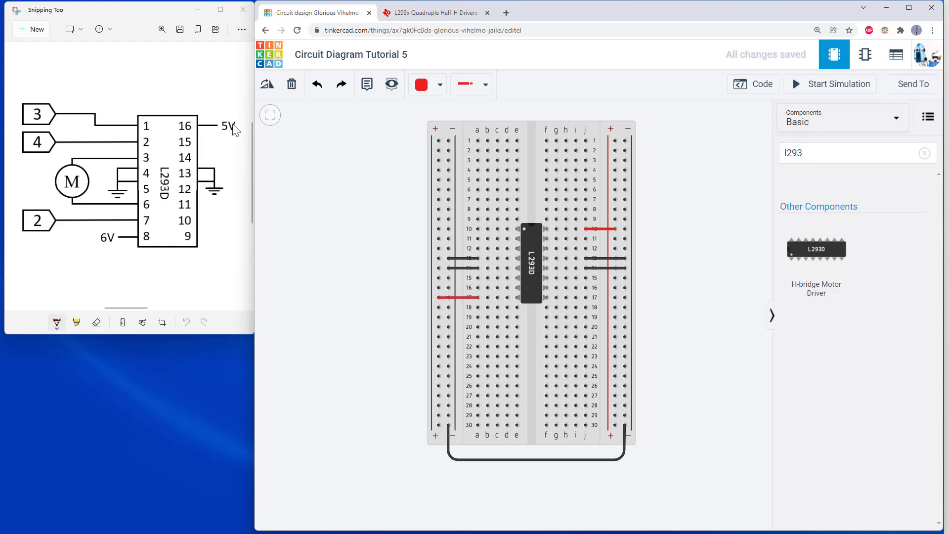
pyautogui.moveTo(111, 243)
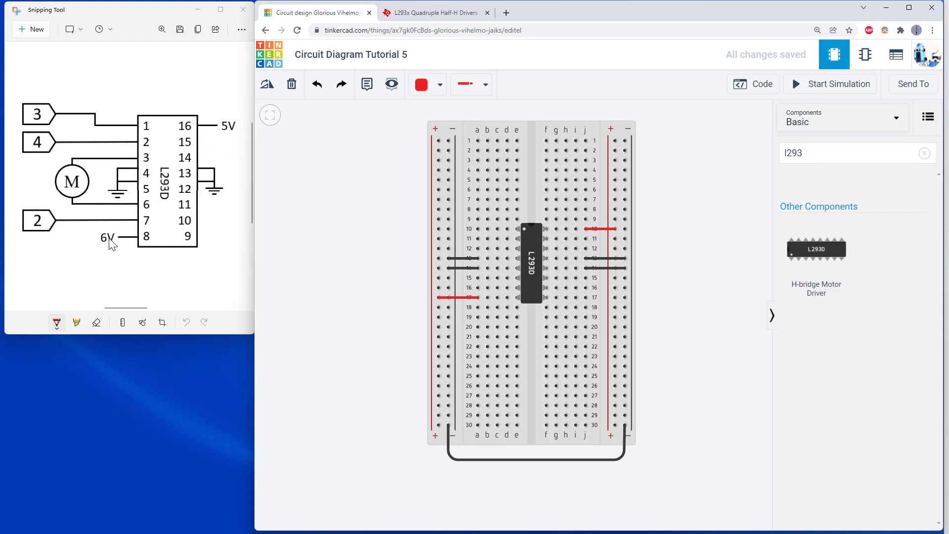
pyautogui.moveTo(513, 194)
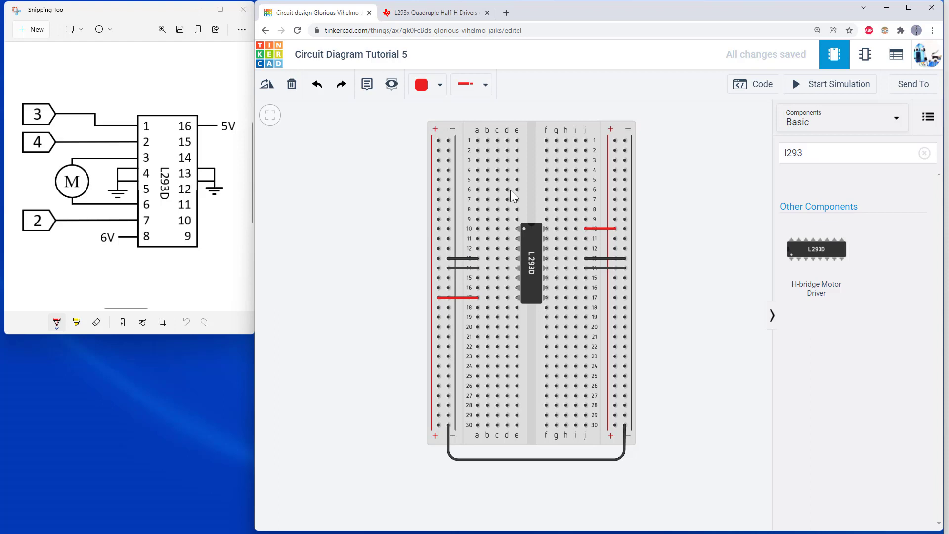
pyautogui.moveTo(538, 276)
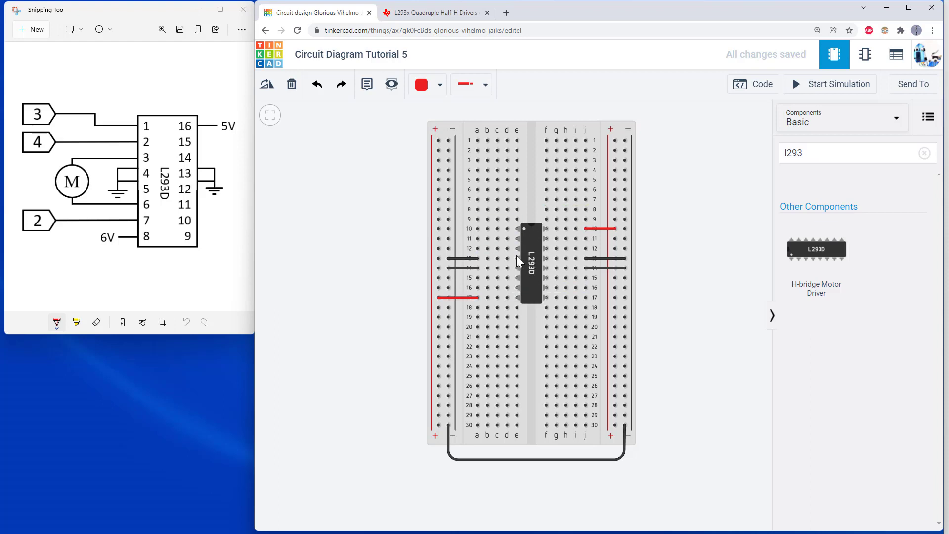
pyautogui.moveTo(539, 271)
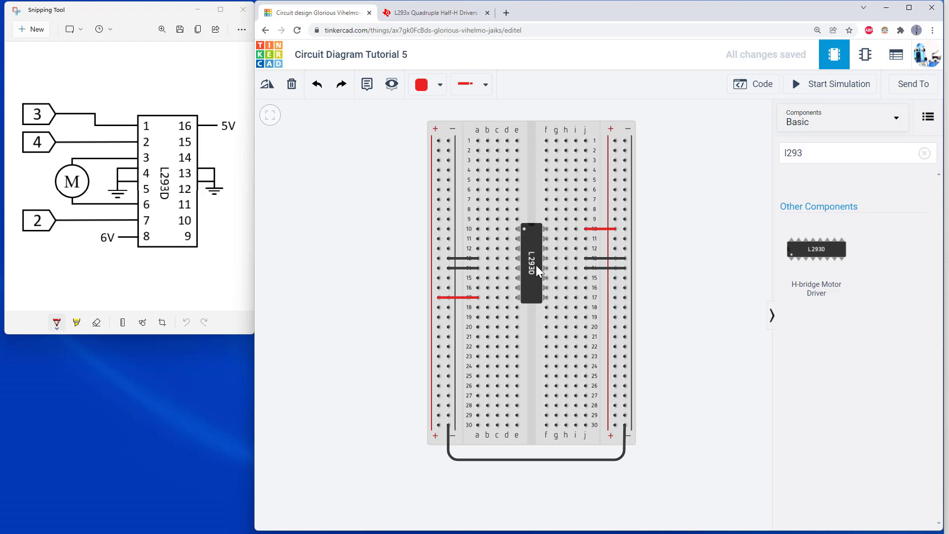
pyautogui.moveTo(515, 260)
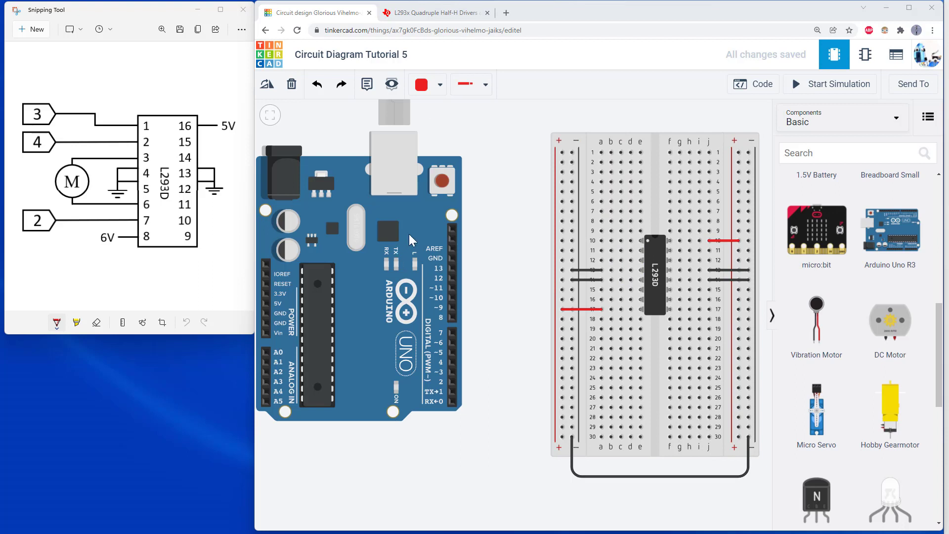
pyautogui.moveTo(554, 269)
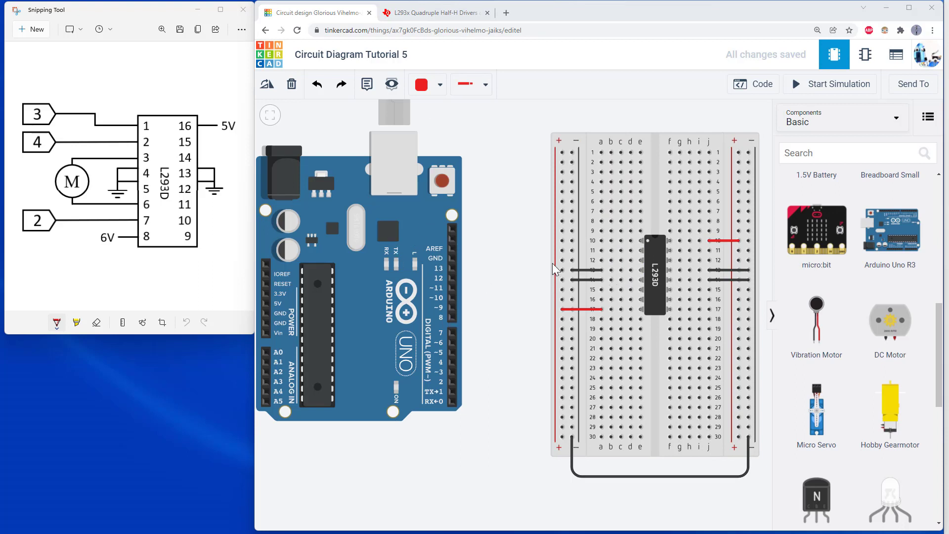
pyautogui.moveTo(430, 288)
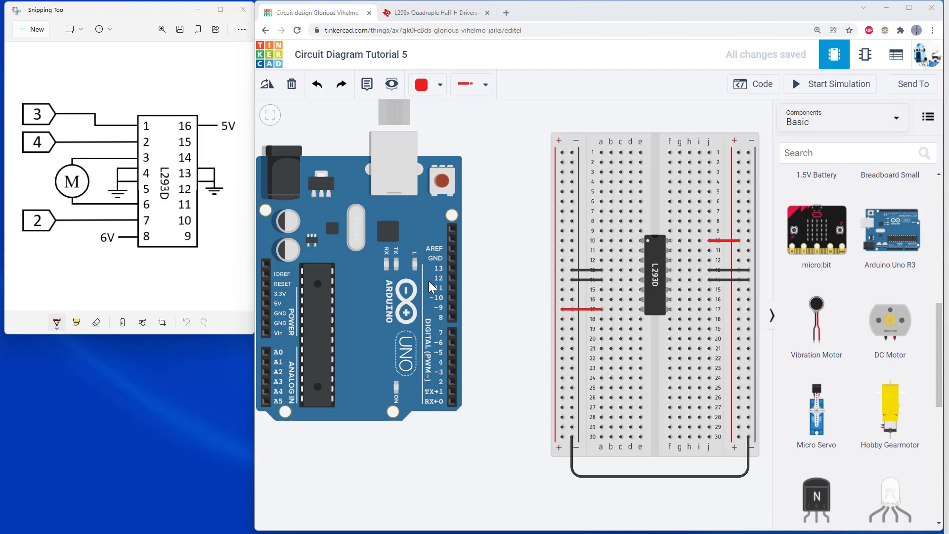
pyautogui.moveTo(471, 256)
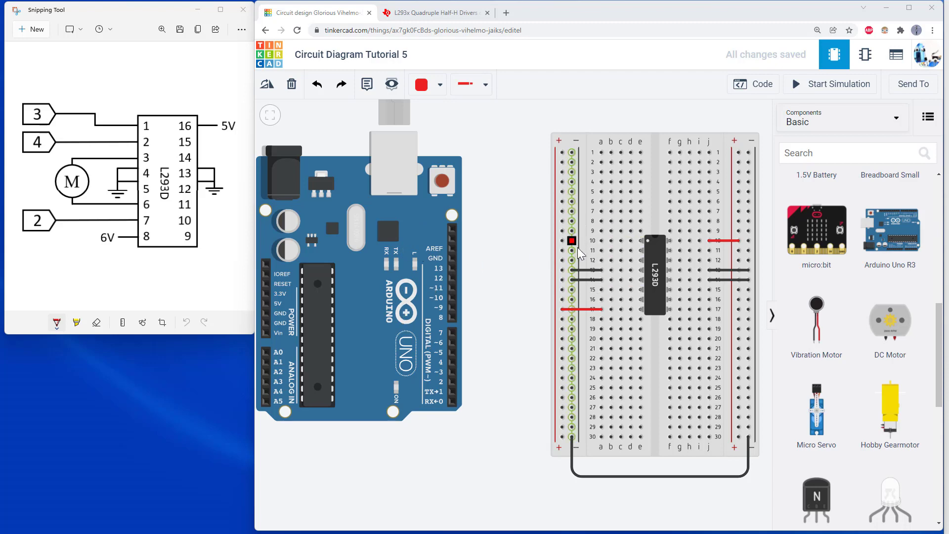
pyautogui.moveTo(571, 240); pyautogui.dragTo(572, 200)
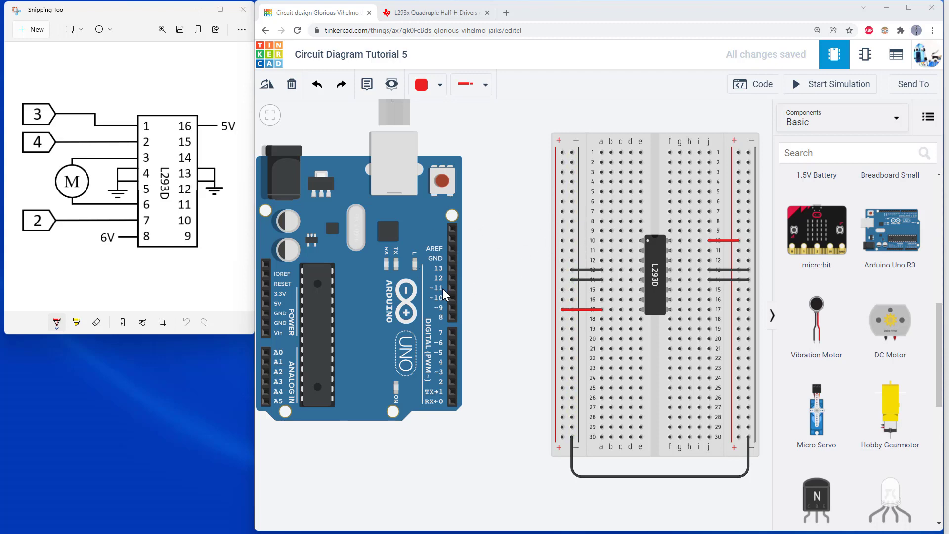
pyautogui.moveTo(405, 303)
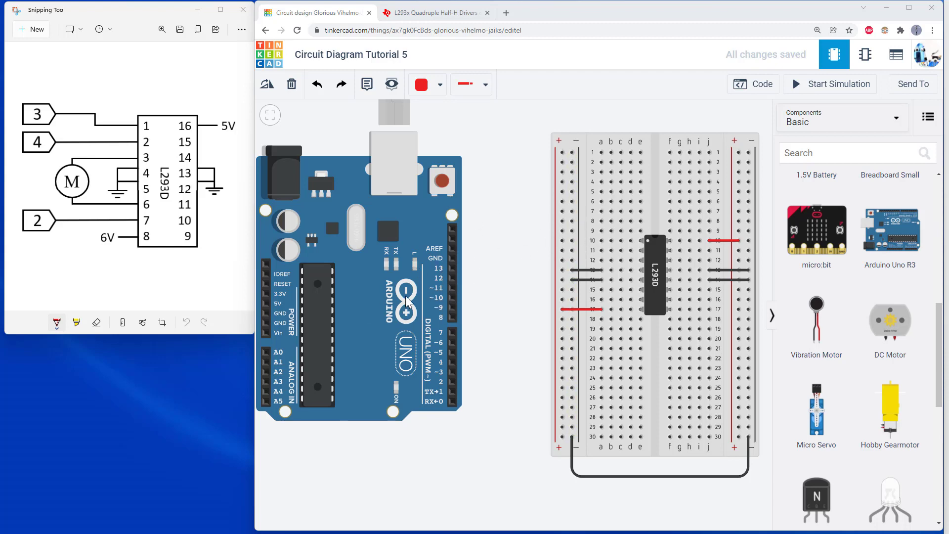
pyautogui.moveTo(556, 302)
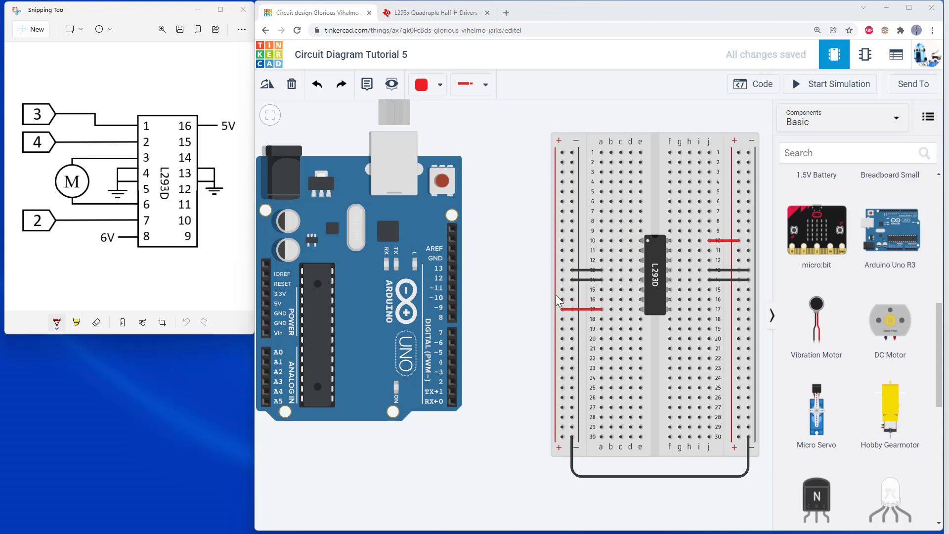
pyautogui.moveTo(353, 245)
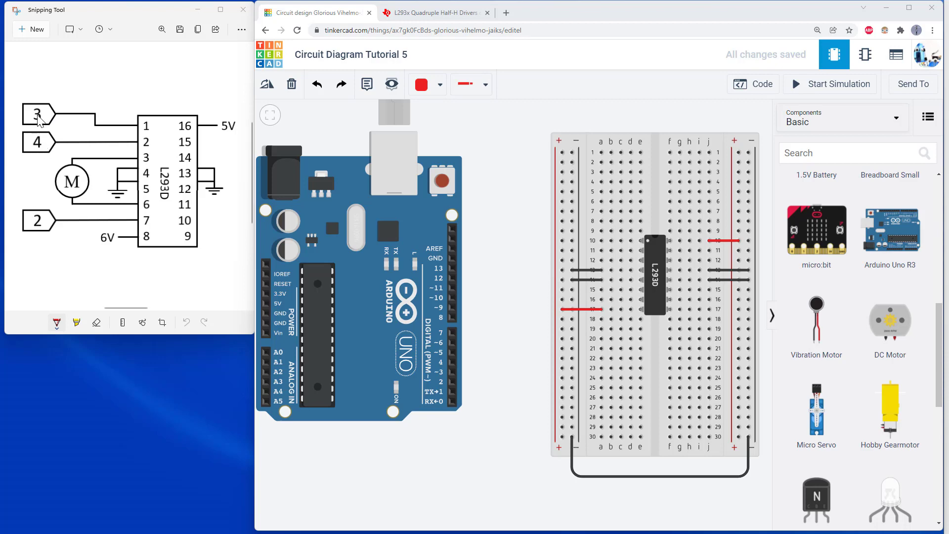
pyautogui.moveTo(35, 212)
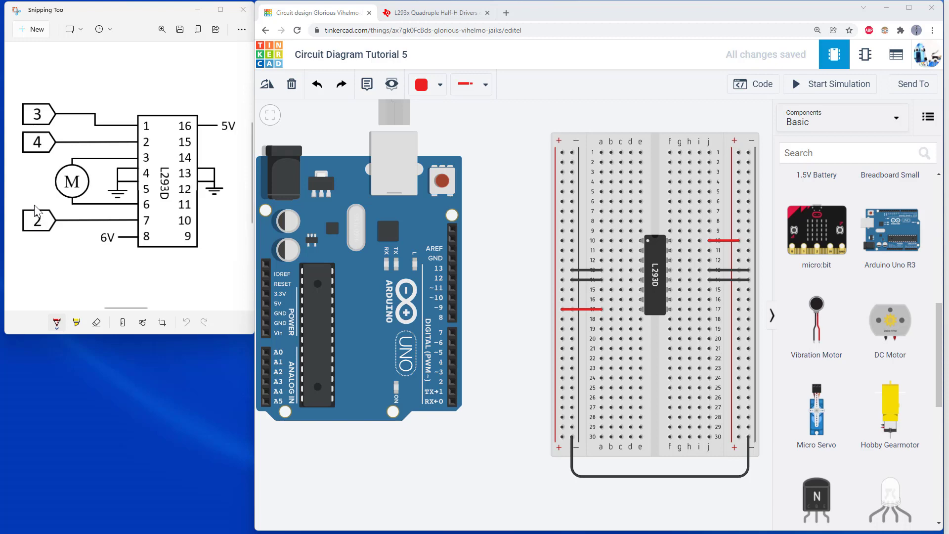
pyautogui.moveTo(270, 268)
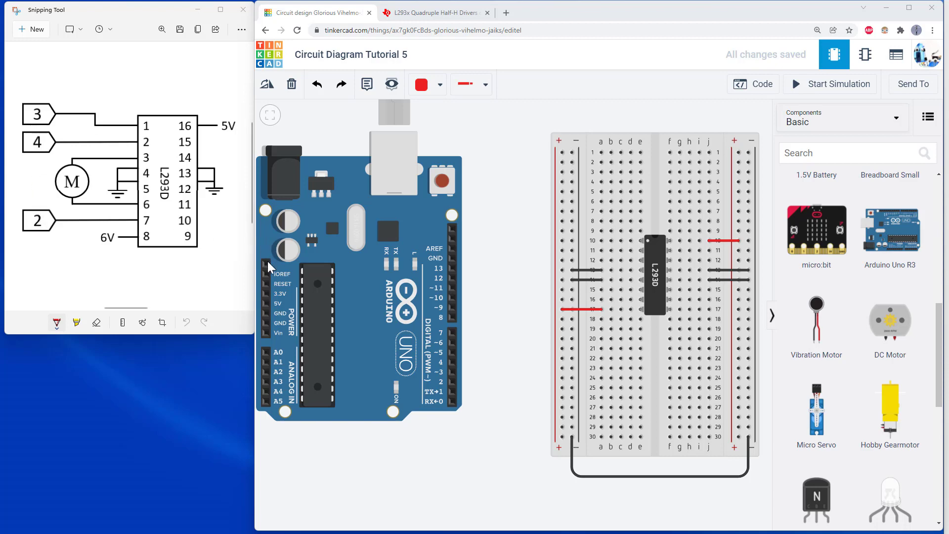
pyautogui.moveTo(11, 166)
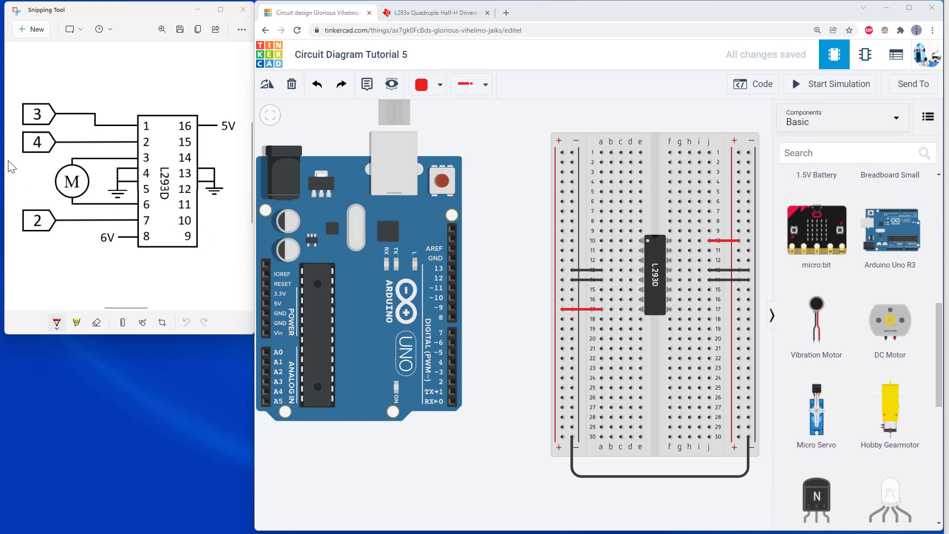
pyautogui.moveTo(43, 136)
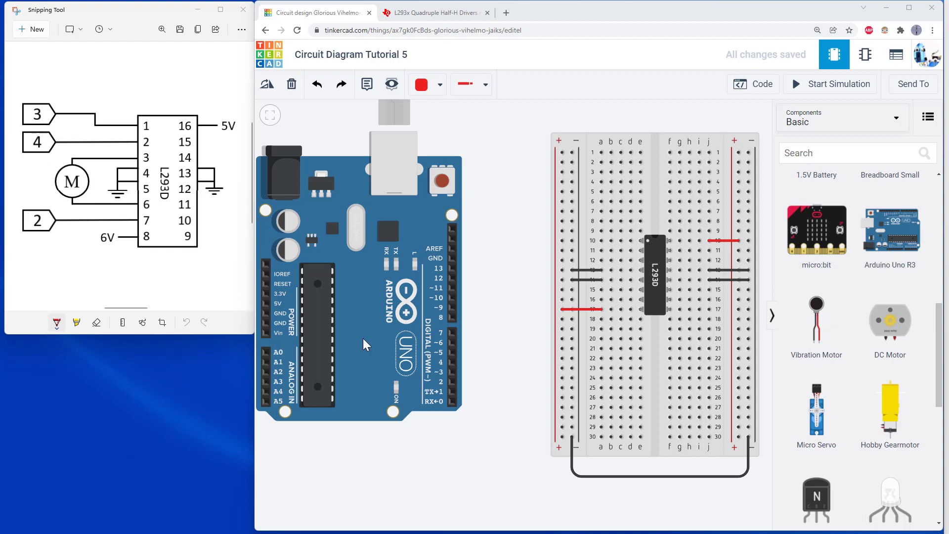
pyautogui.moveTo(459, 307)
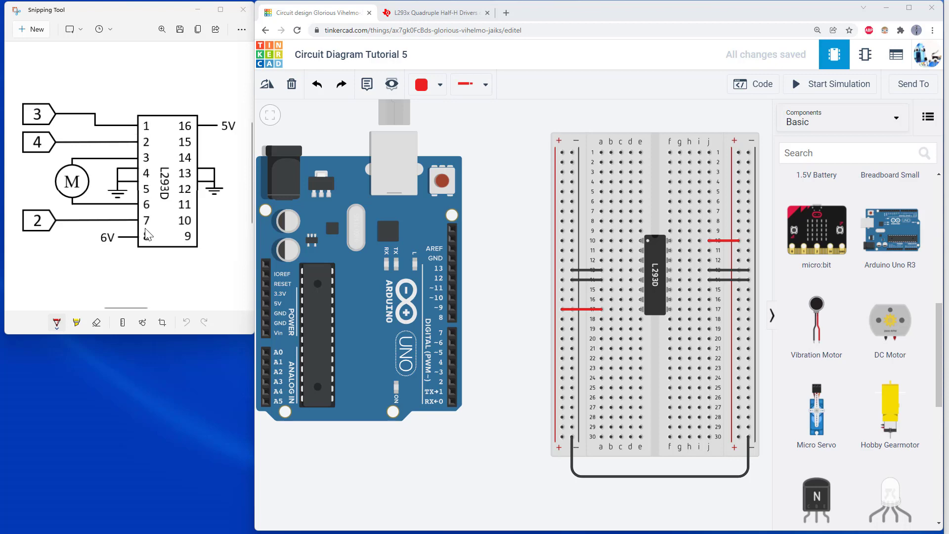
pyautogui.moveTo(139, 196)
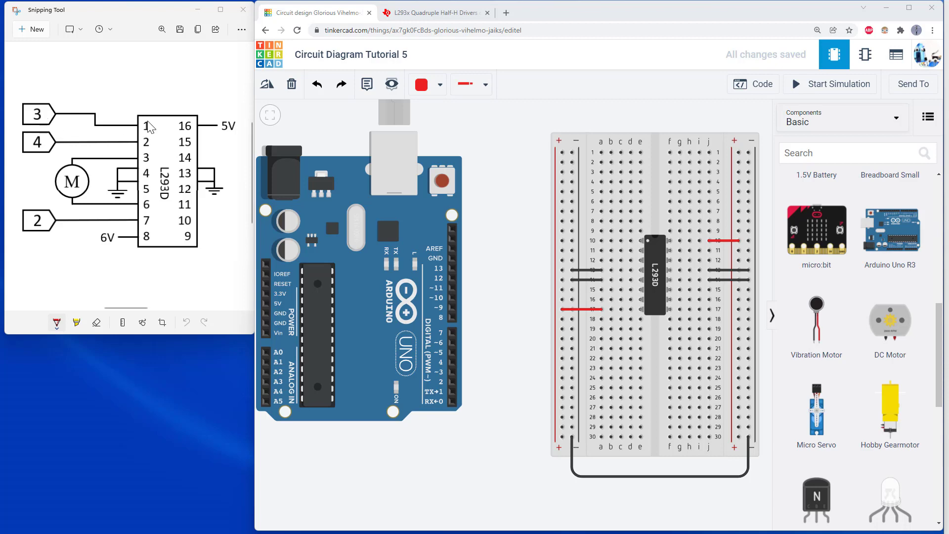
pyautogui.moveTo(145, 145)
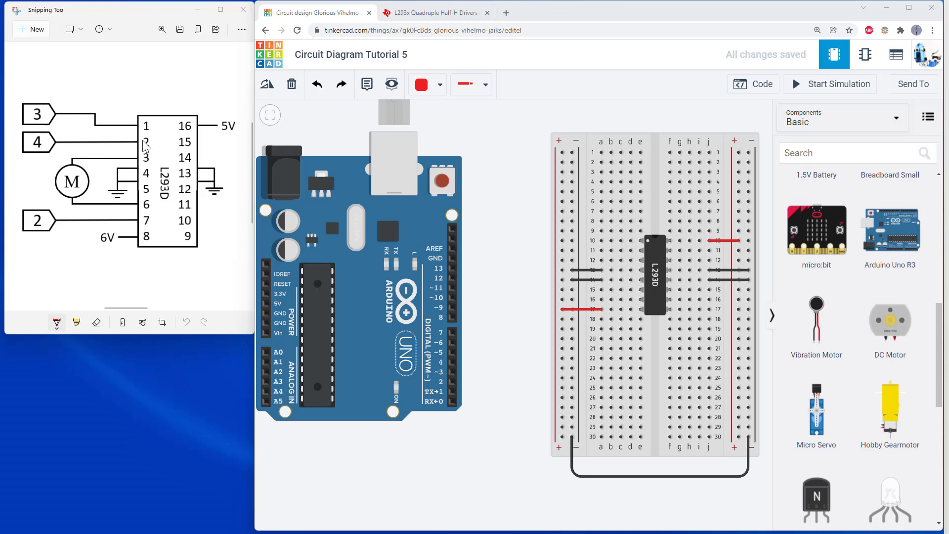
pyautogui.moveTo(47, 185)
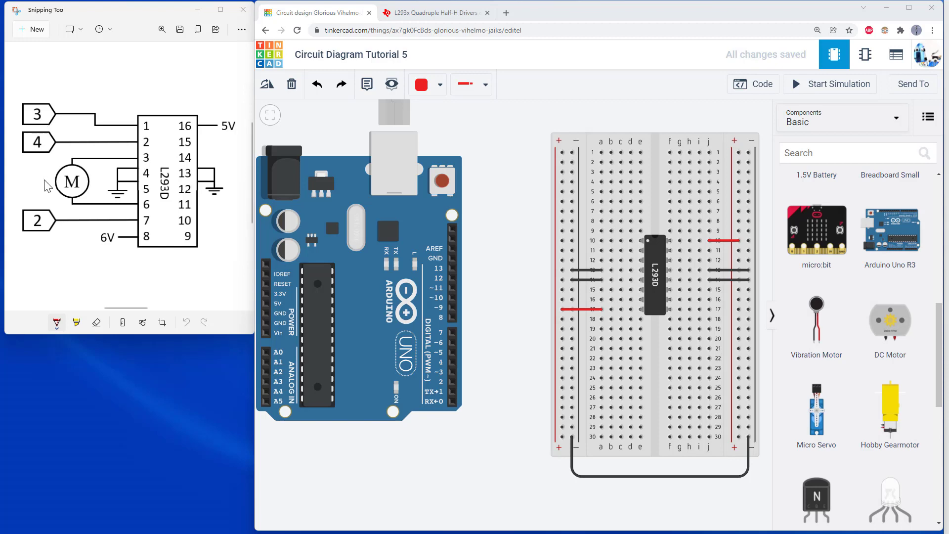
pyautogui.moveTo(124, 224)
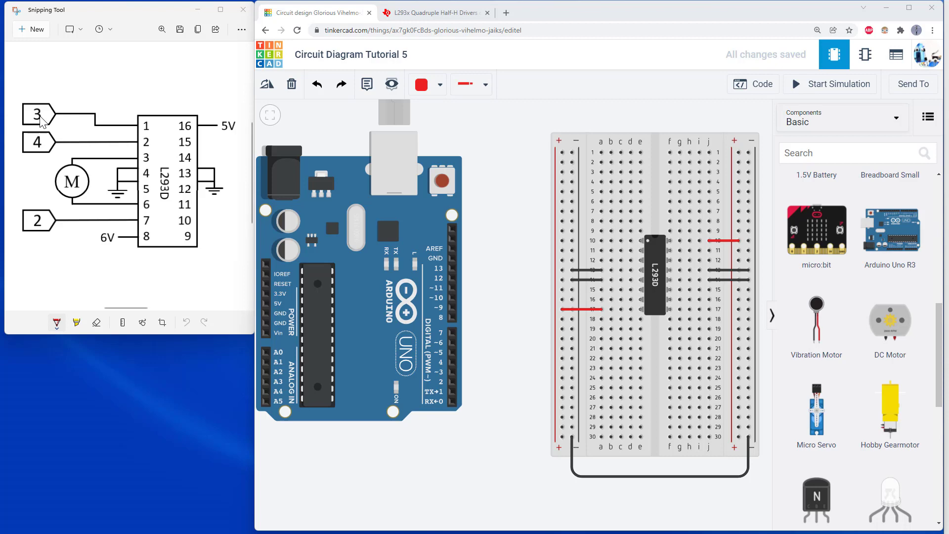
pyautogui.moveTo(459, 374)
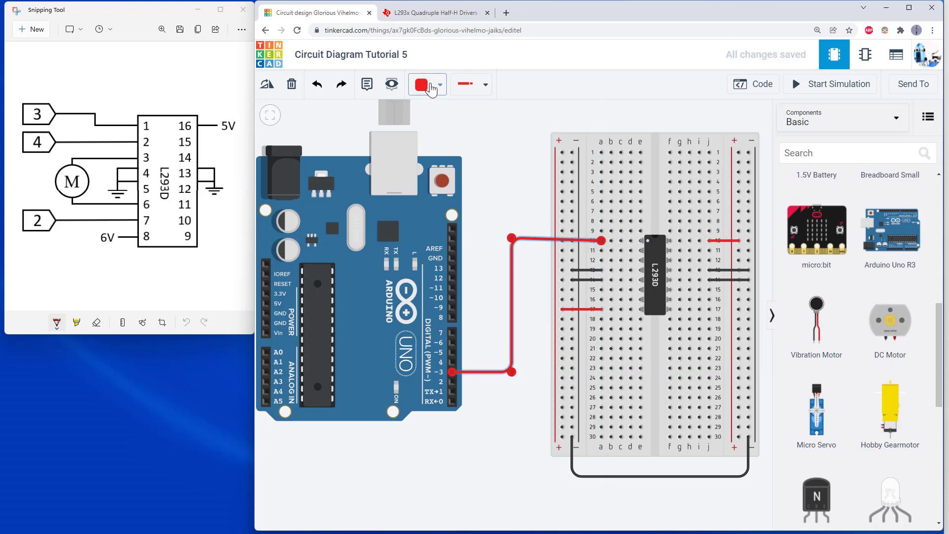
# Align the Arduino pin 3 wire's corner with row 10 and colour it Green
pyautogui.click(511, 240)
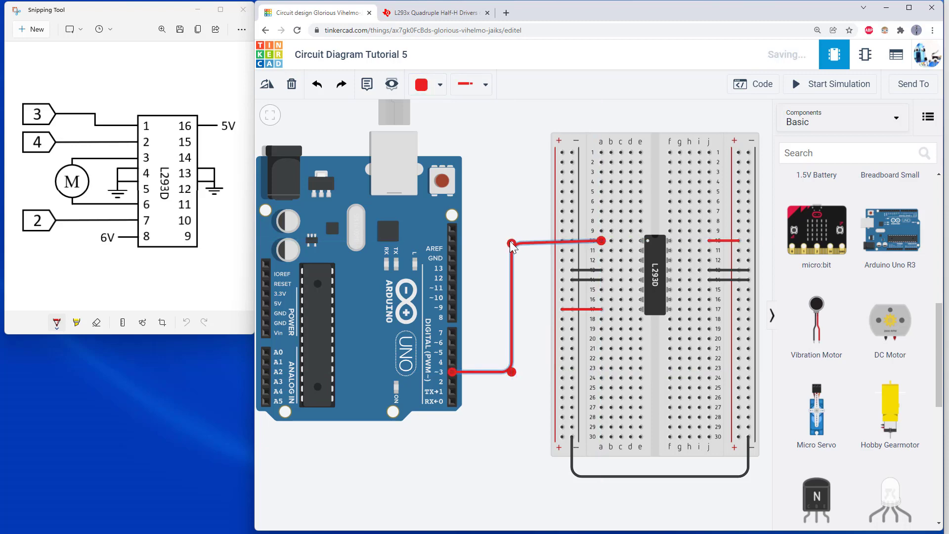
pyautogui.click(511, 241)
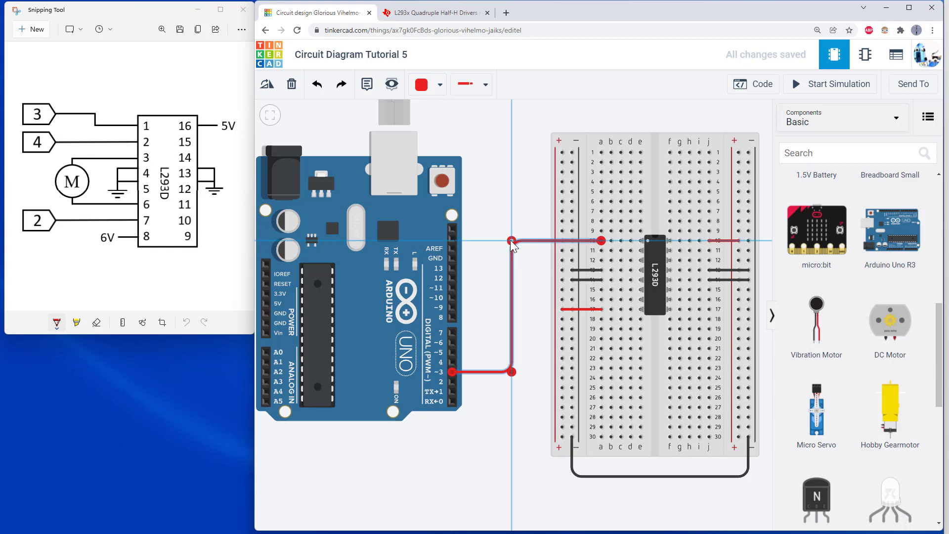
pyautogui.click(439, 84)
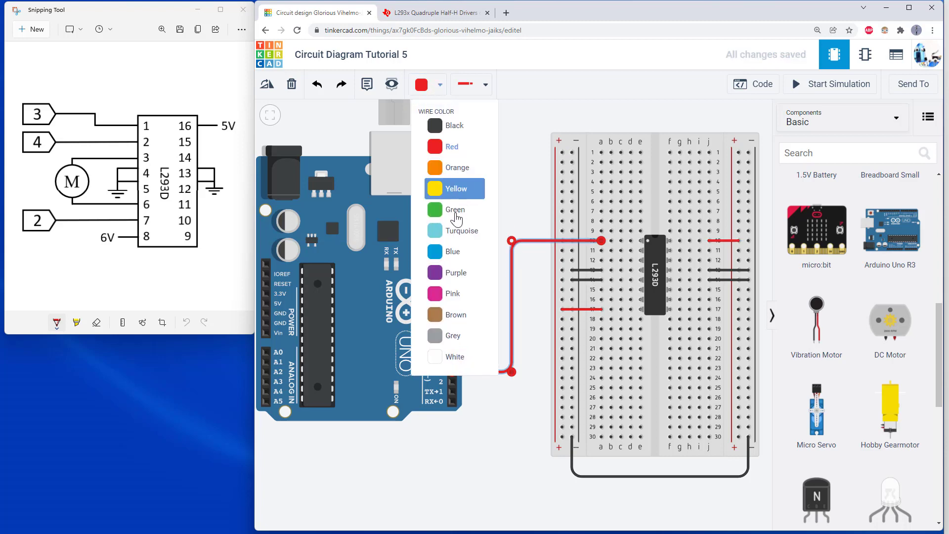
pyautogui.moveTo(453, 210)
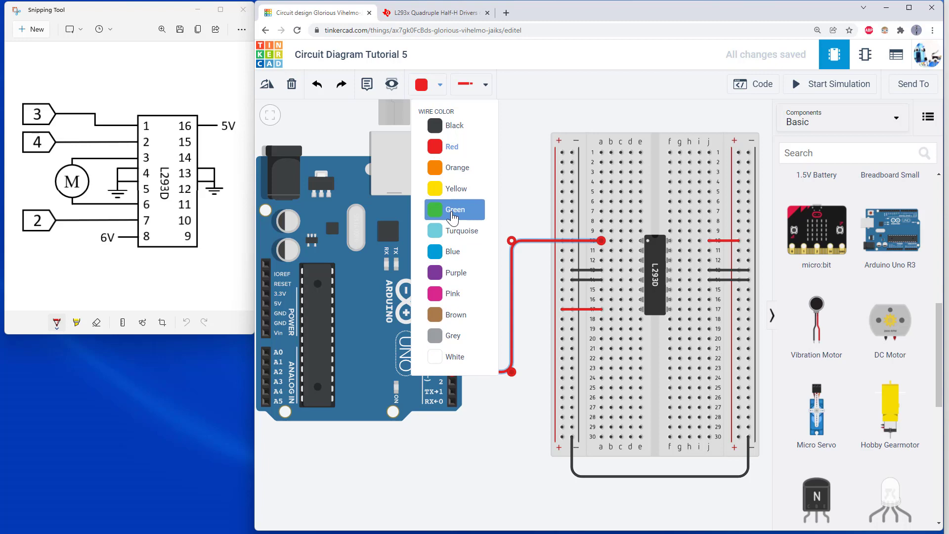
pyautogui.click(455, 208)
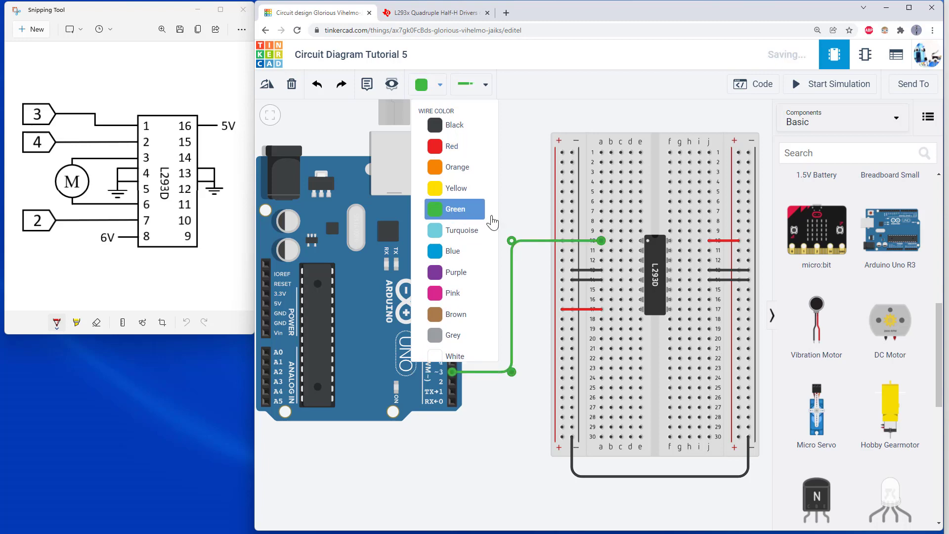
pyautogui.click(454, 208)
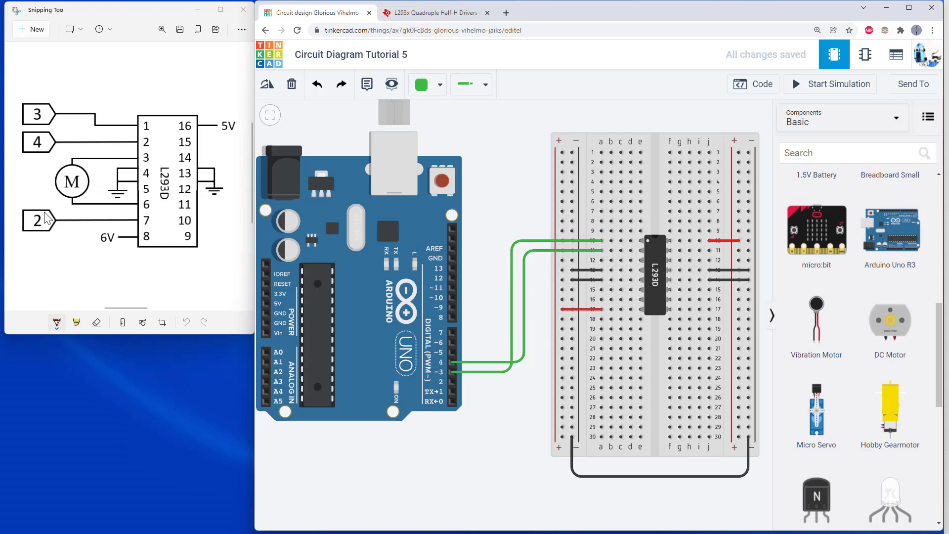
pyautogui.moveTo(154, 234)
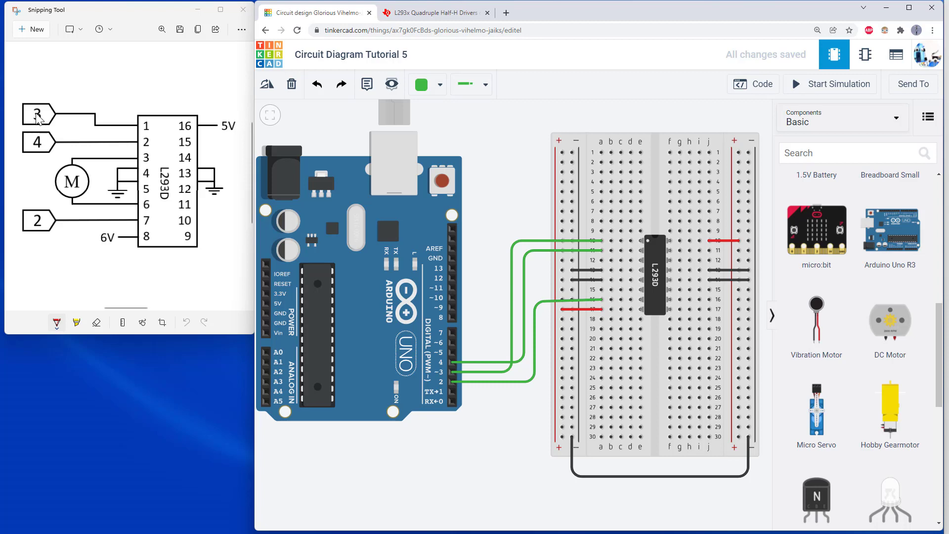
pyautogui.moveTo(35, 165)
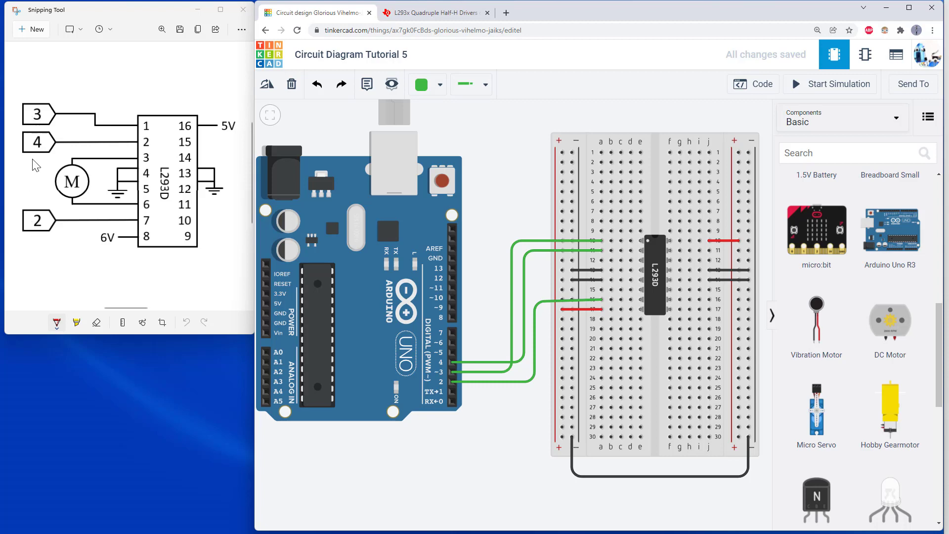
pyautogui.moveTo(34, 208)
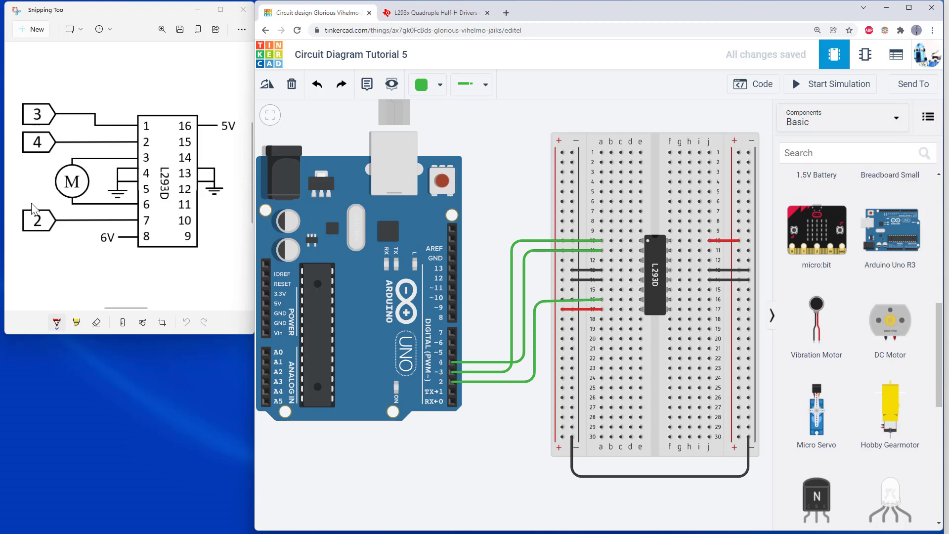
pyautogui.moveTo(233, 168)
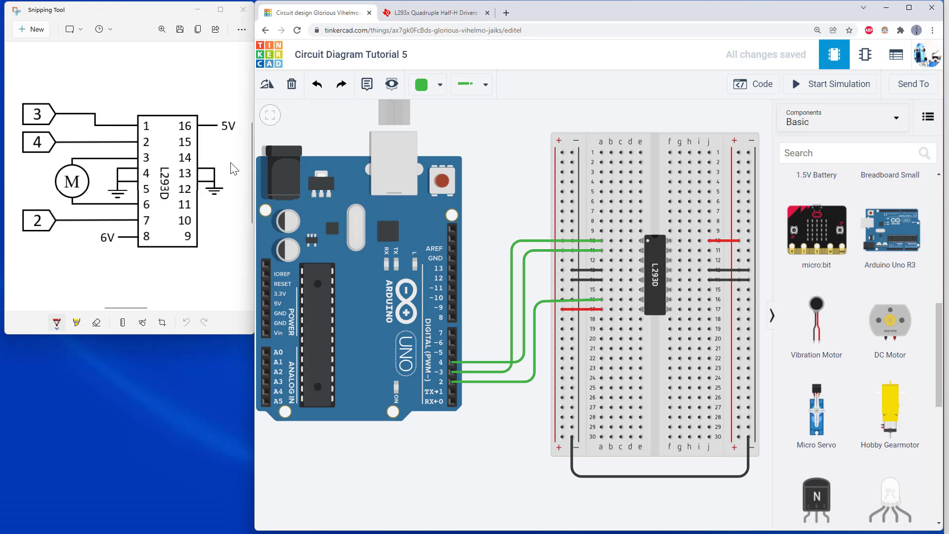
pyautogui.moveTo(36, 125)
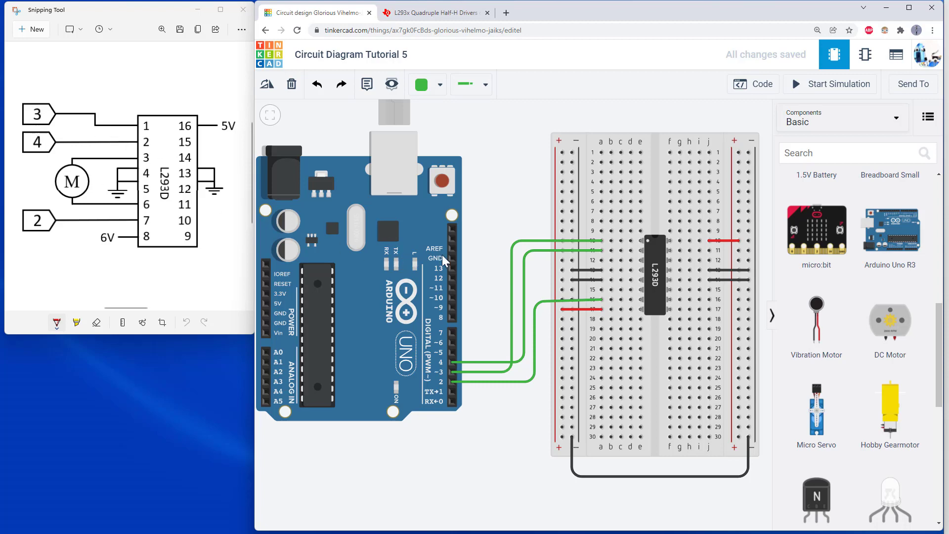
pyautogui.moveTo(453, 265)
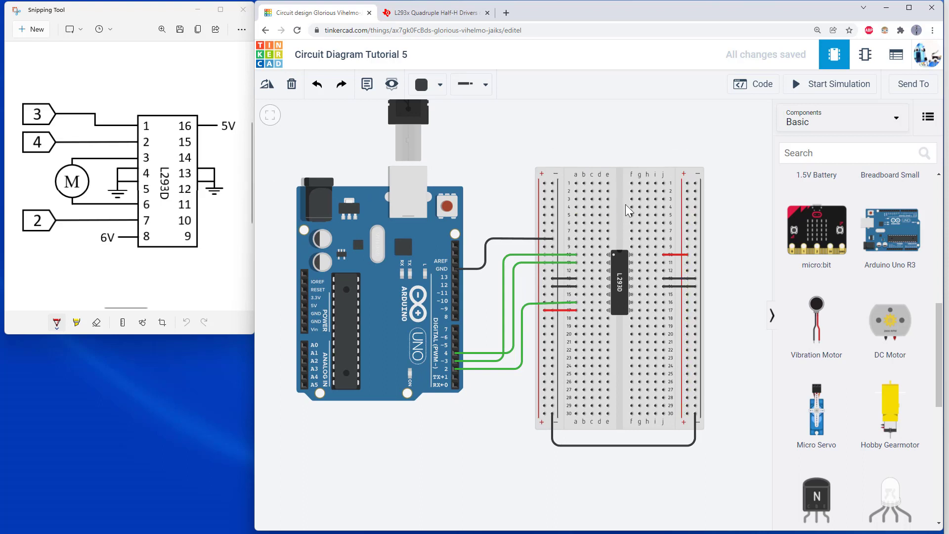
pyautogui.moveTo(294, 325)
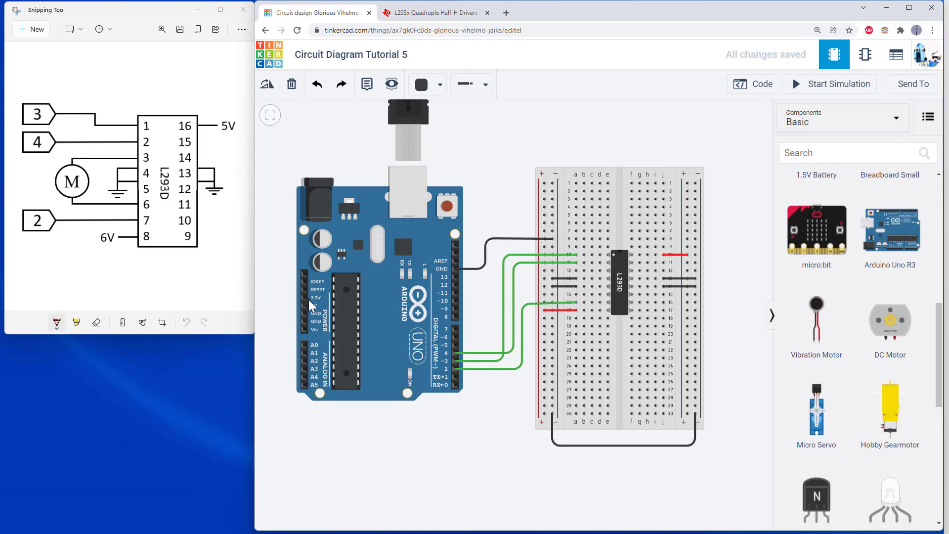
# Run a red wire from the Arduino 5V pin to the breadboard's right positive rail
pyautogui.moveTo(312, 305); pyautogui.dragTo(684, 188)
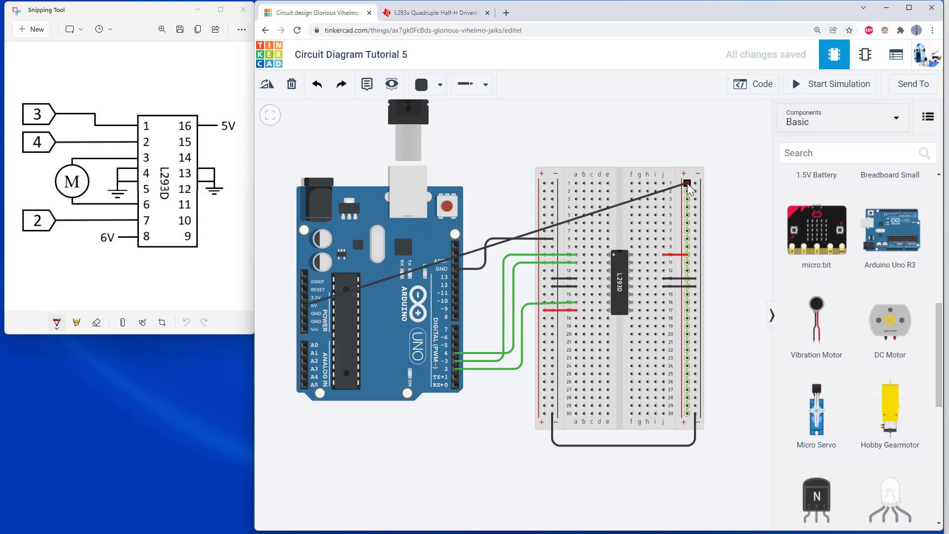
pyautogui.moveTo(687, 182); pyautogui.dragTo(300, 309)
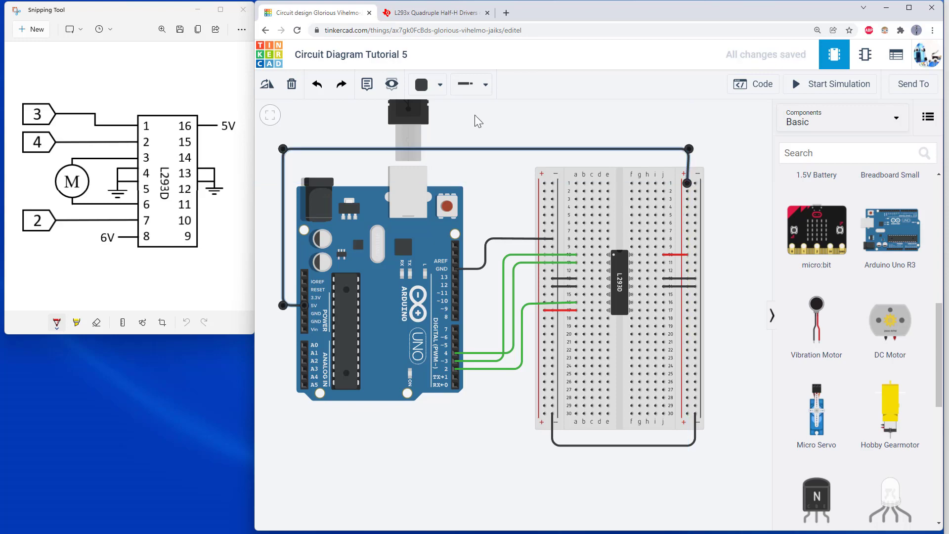
pyautogui.click(420, 84)
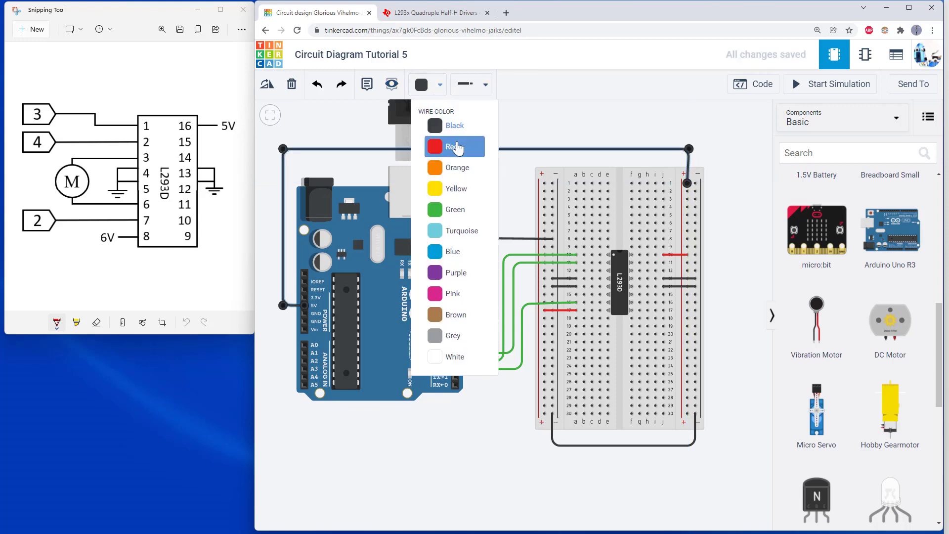
pyautogui.click(454, 146)
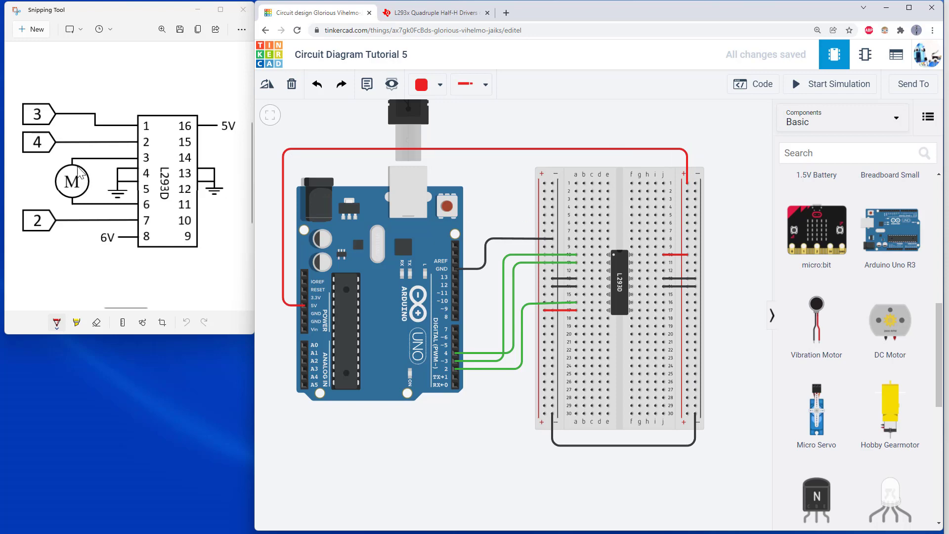
pyautogui.moveTo(40, 175)
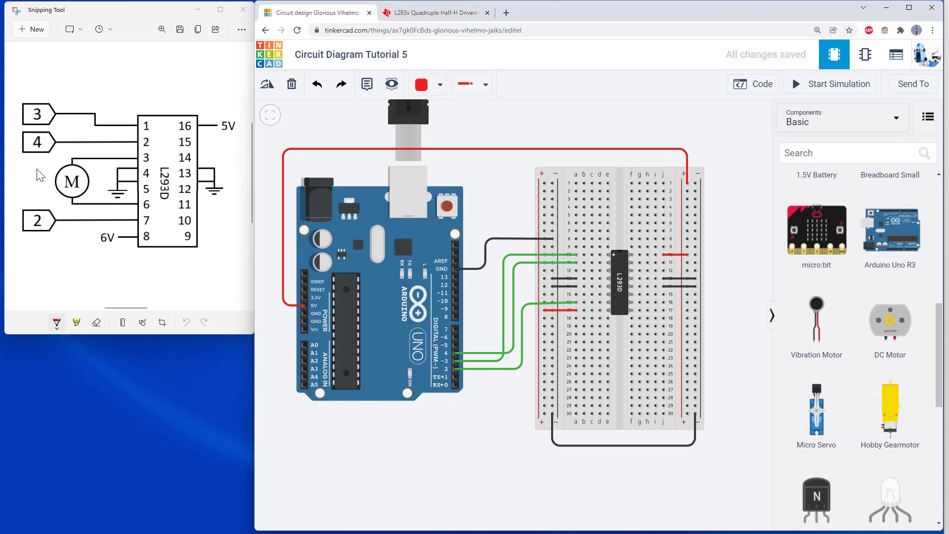
pyautogui.moveTo(54, 129)
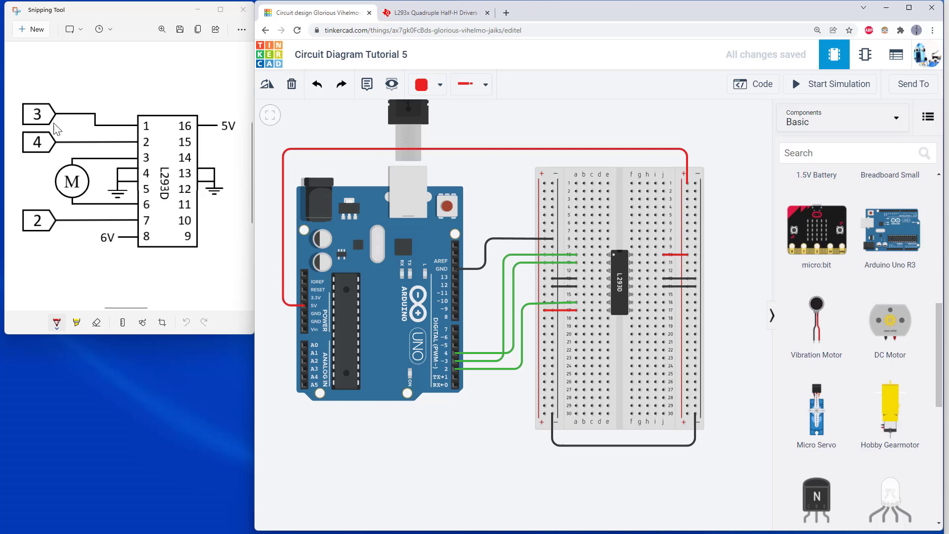
pyautogui.moveTo(222, 125)
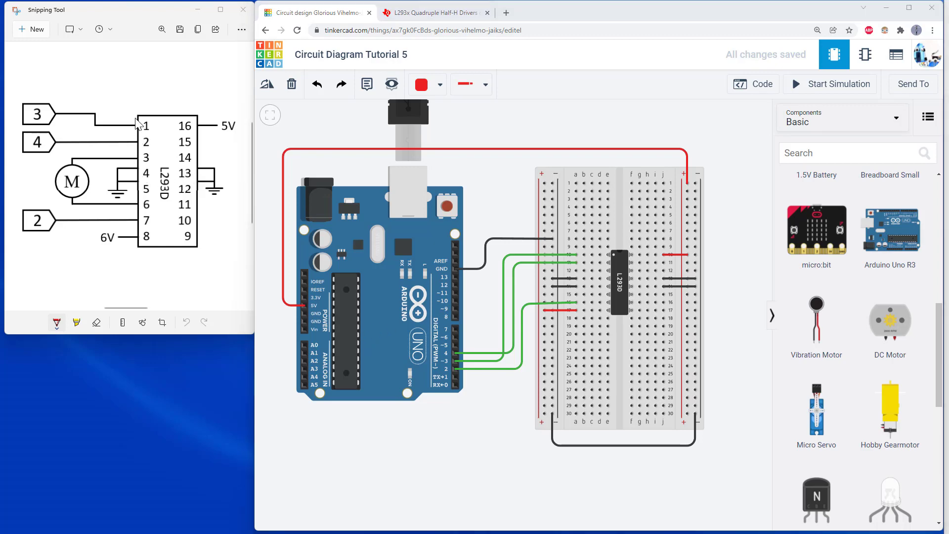
pyautogui.moveTo(123, 180)
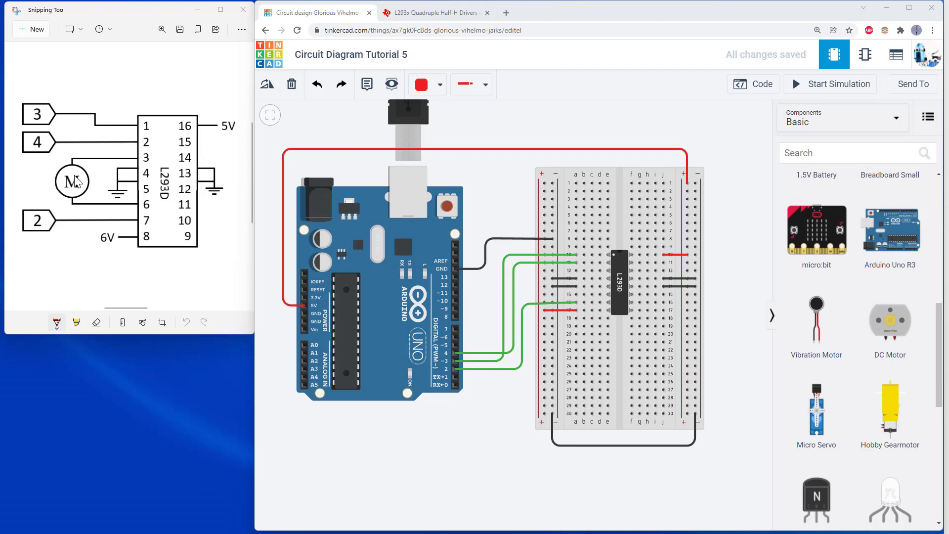
pyautogui.moveTo(475, 228)
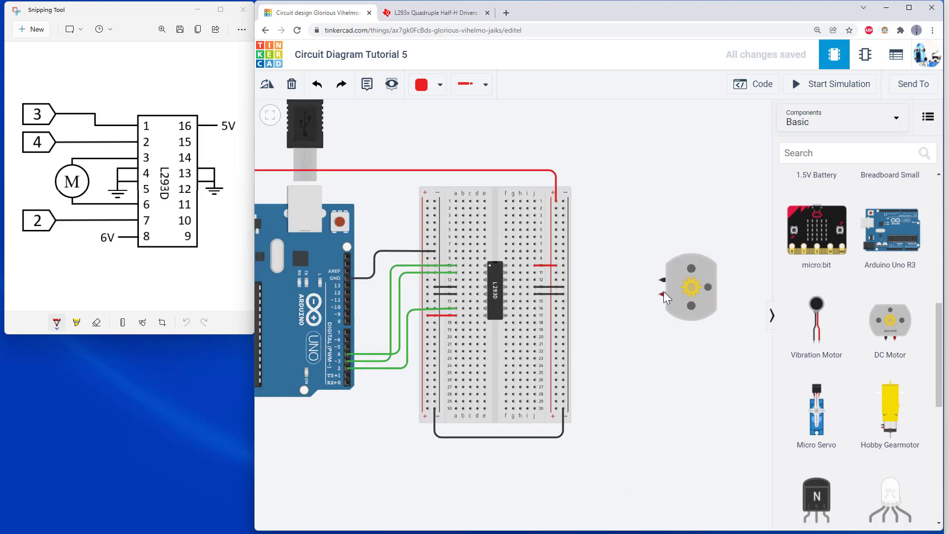
# Connect the DC motor's two terminals to the L293D output pins with black and red wires
pyautogui.click(690, 288)
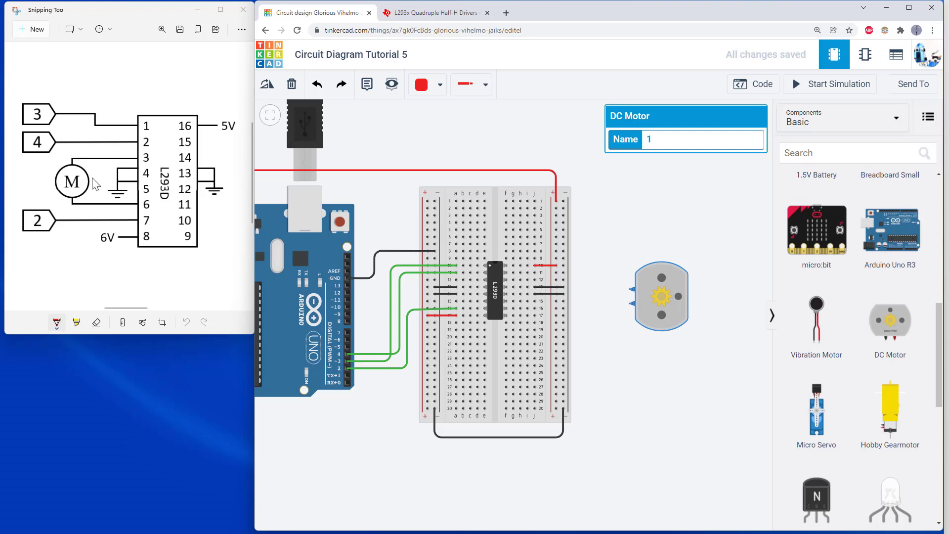
pyautogui.moveTo(608, 344)
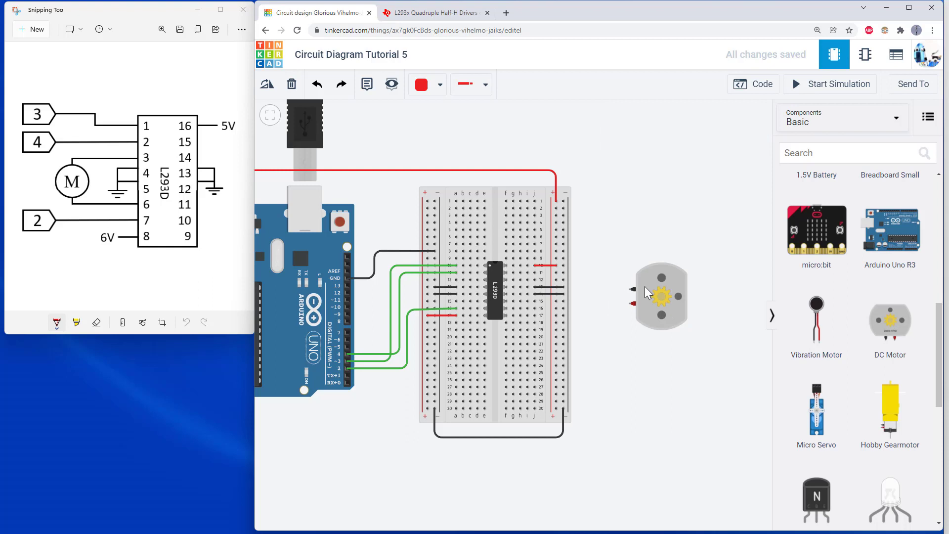
pyautogui.moveTo(633, 314)
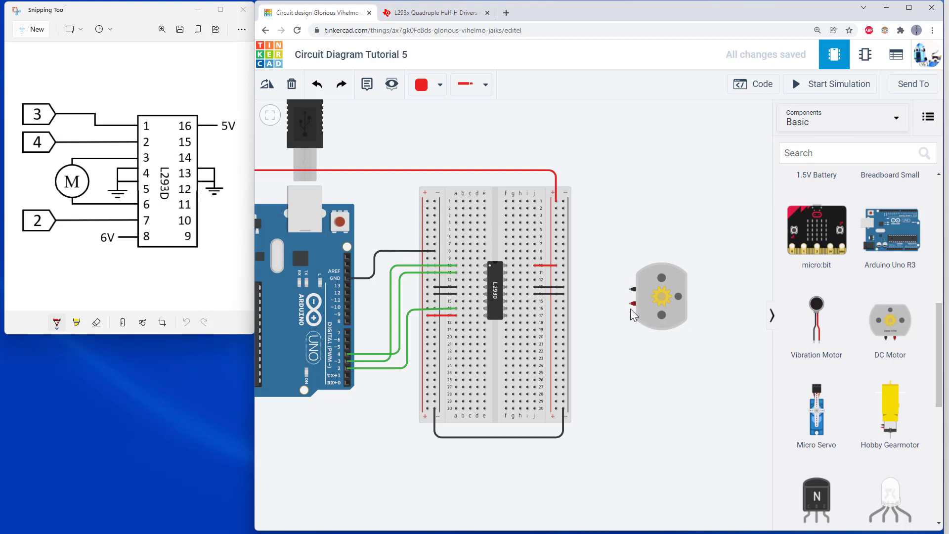
pyautogui.click(657, 296)
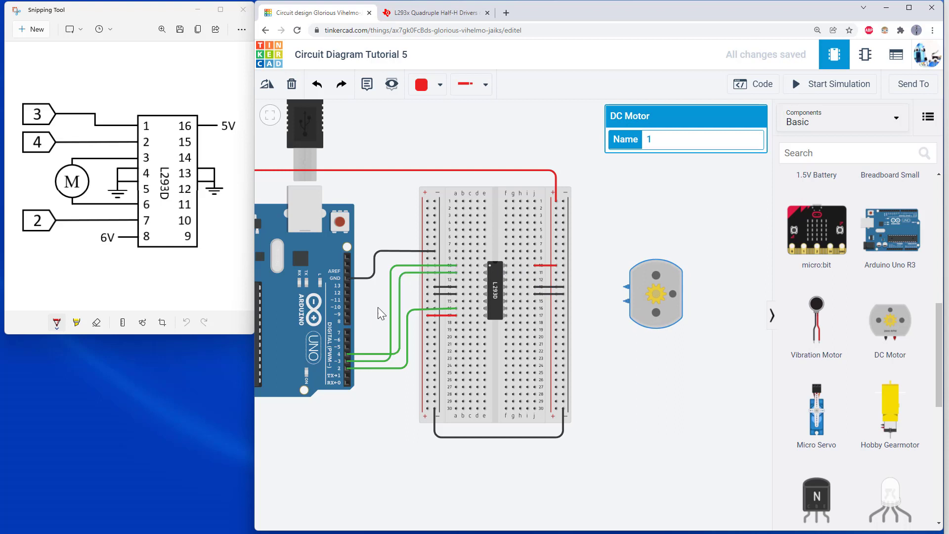
pyautogui.moveTo(386, 297)
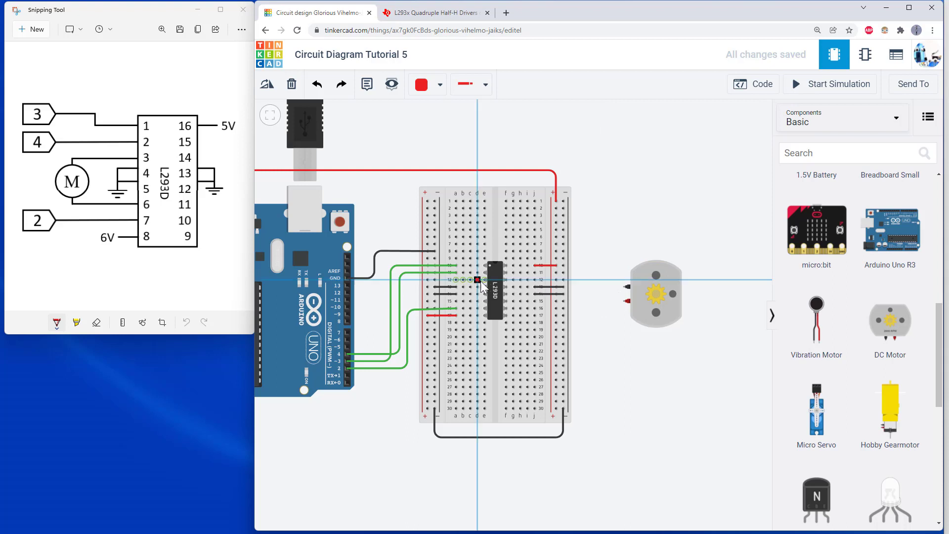
pyautogui.moveTo(477, 279); pyautogui.dragTo(624, 286)
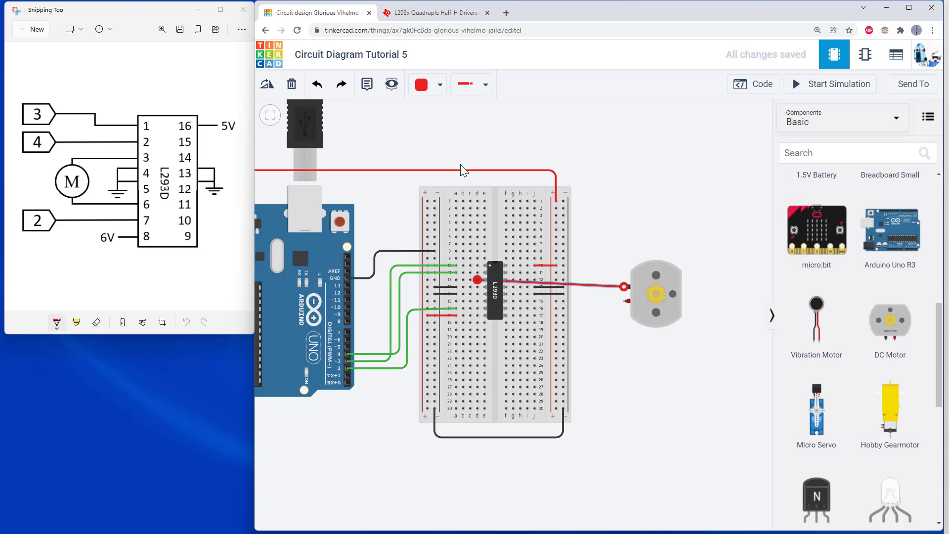
pyautogui.click(419, 84)
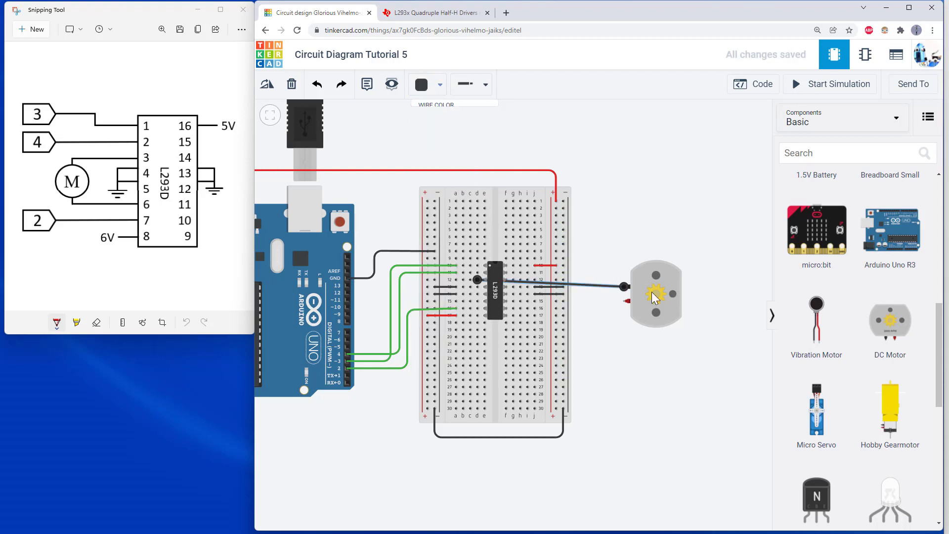
pyautogui.click(655, 292)
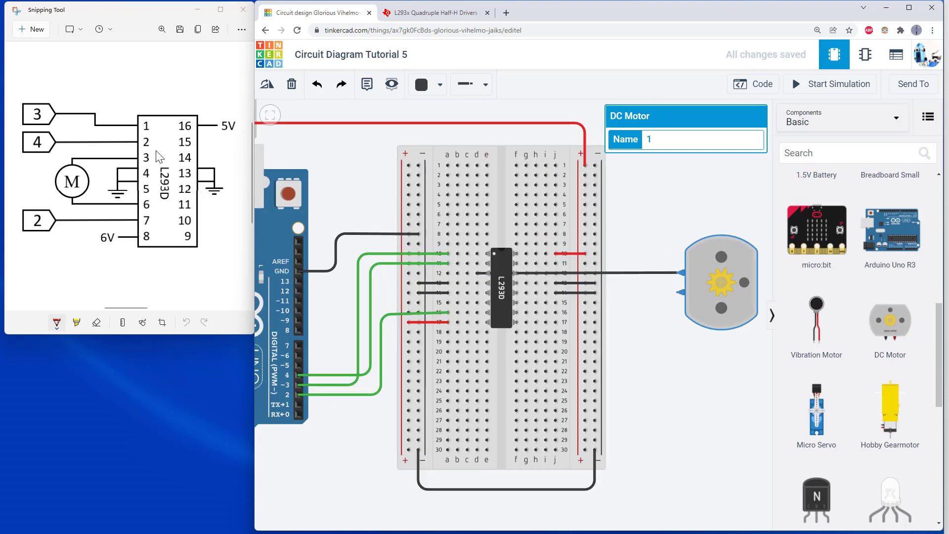
pyautogui.moveTo(143, 162)
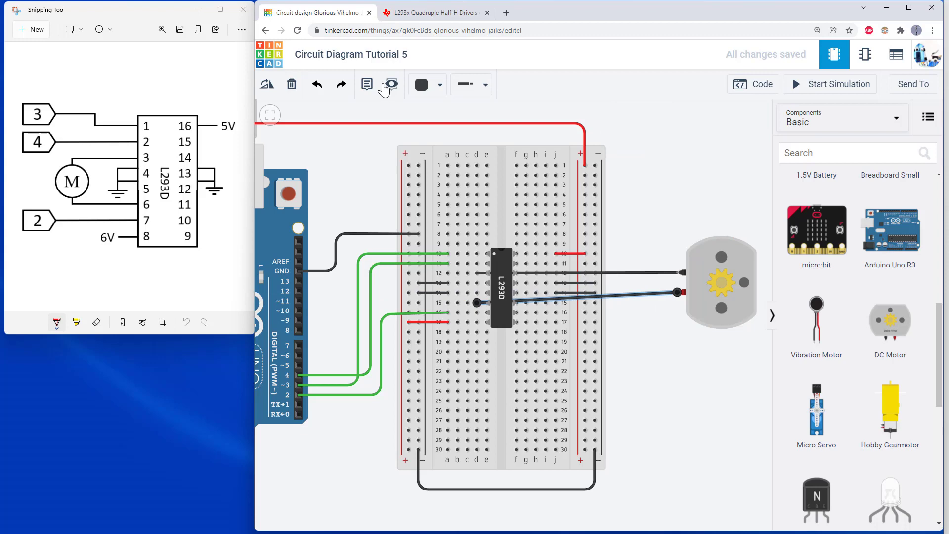
pyautogui.click(421, 84)
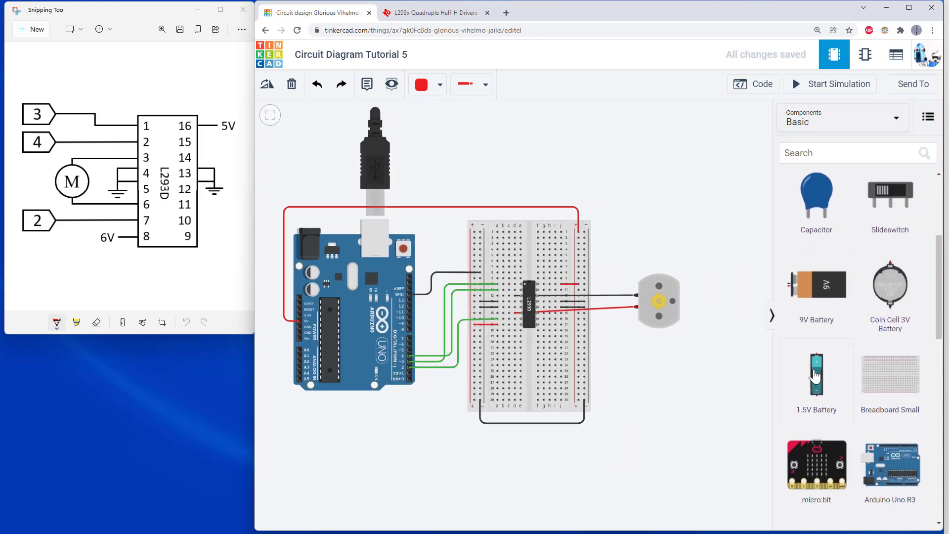
# Add a 1.5V battery, set Count to 4 batteries and rotate the pack sideways above the breadboard
pyautogui.click(815, 374)
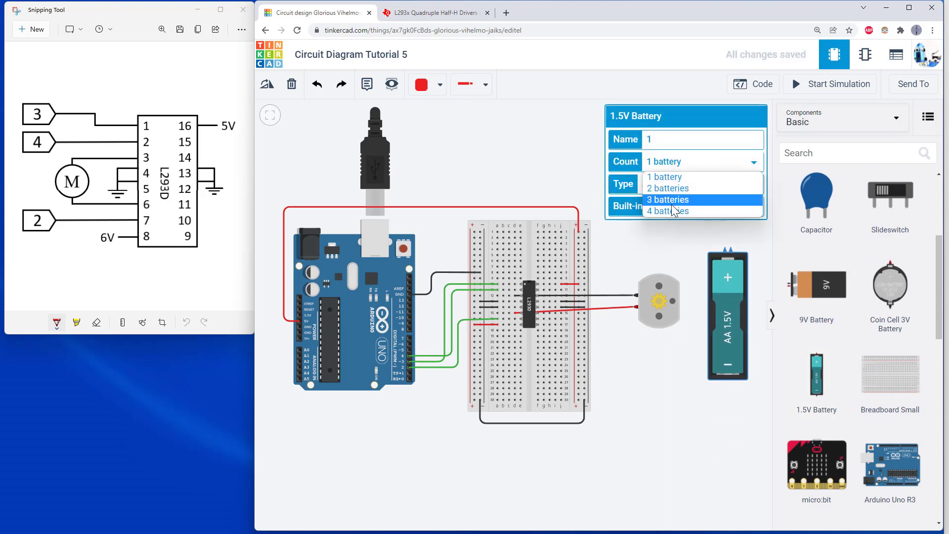
pyautogui.click(667, 211)
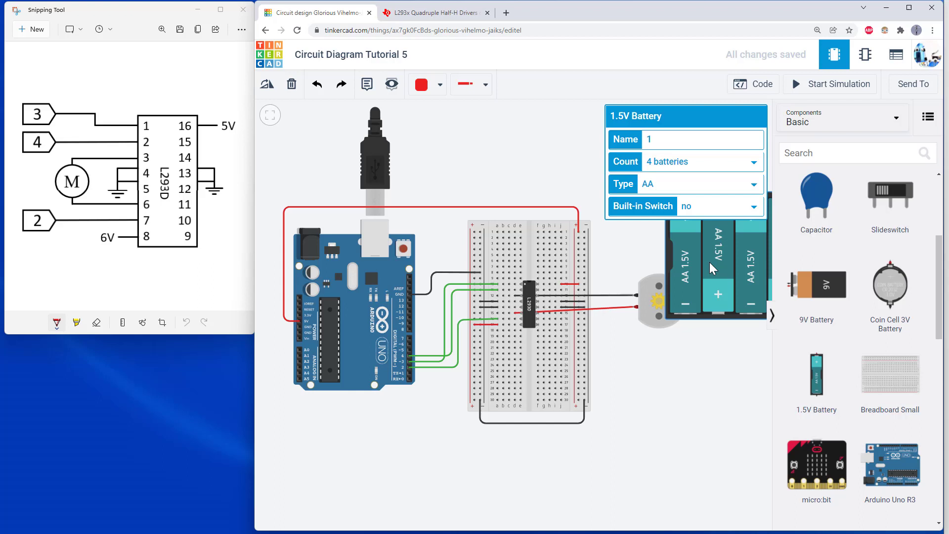
pyautogui.click(266, 84)
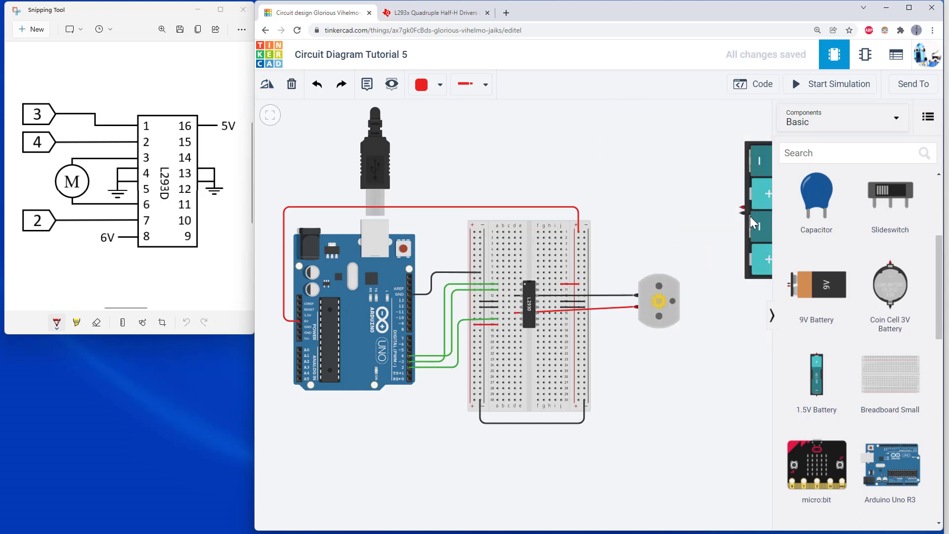
pyautogui.moveTo(761, 241)
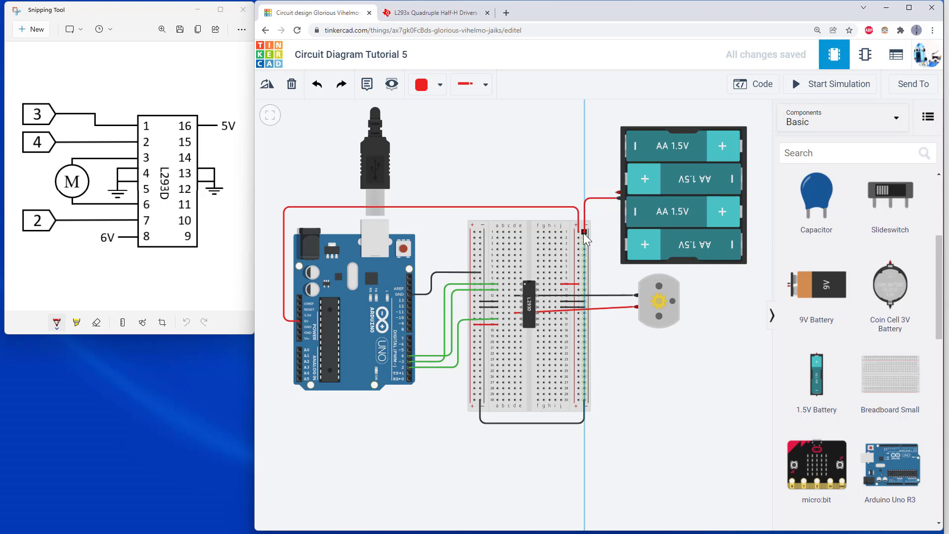
# Wire the battery pack's + terminal (red) and − terminal (black) to the breadboard power rails
pyautogui.click(421, 84)
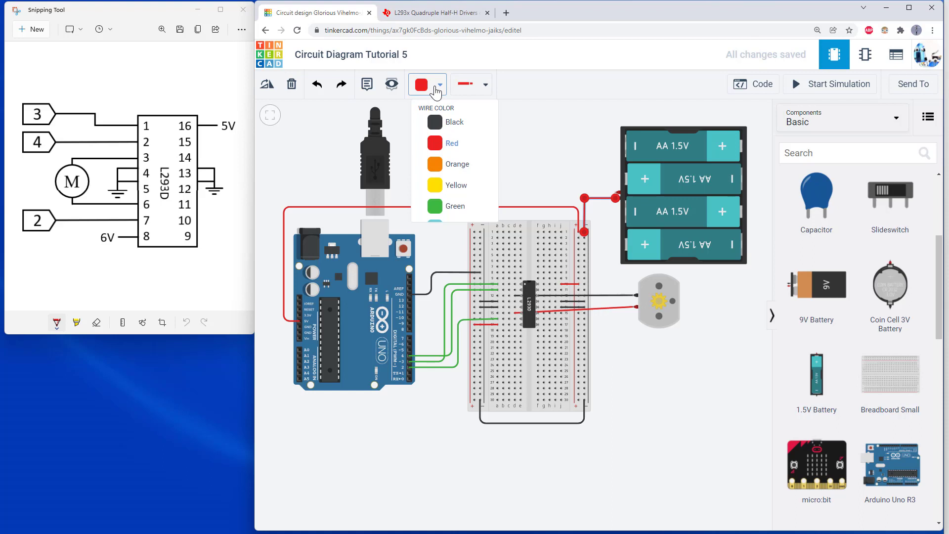
pyautogui.click(452, 121)
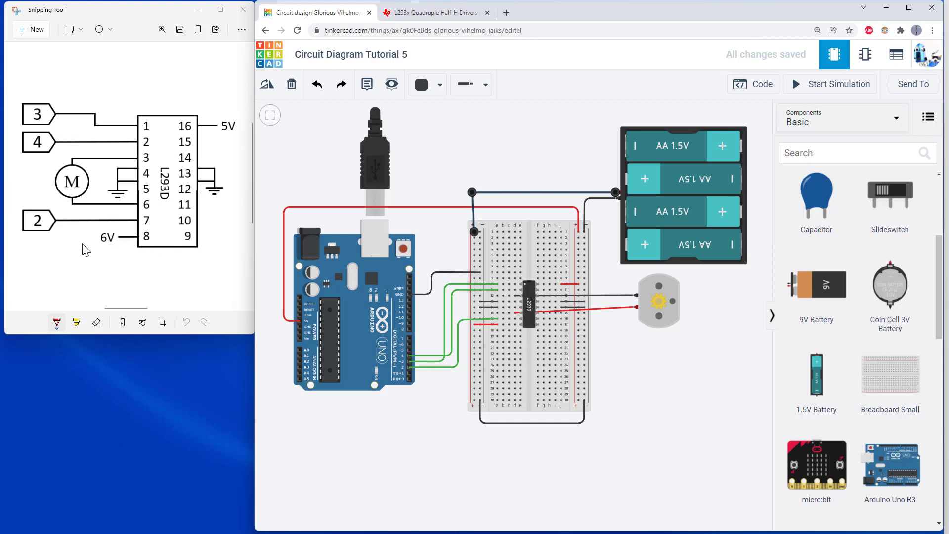
pyautogui.click(427, 84)
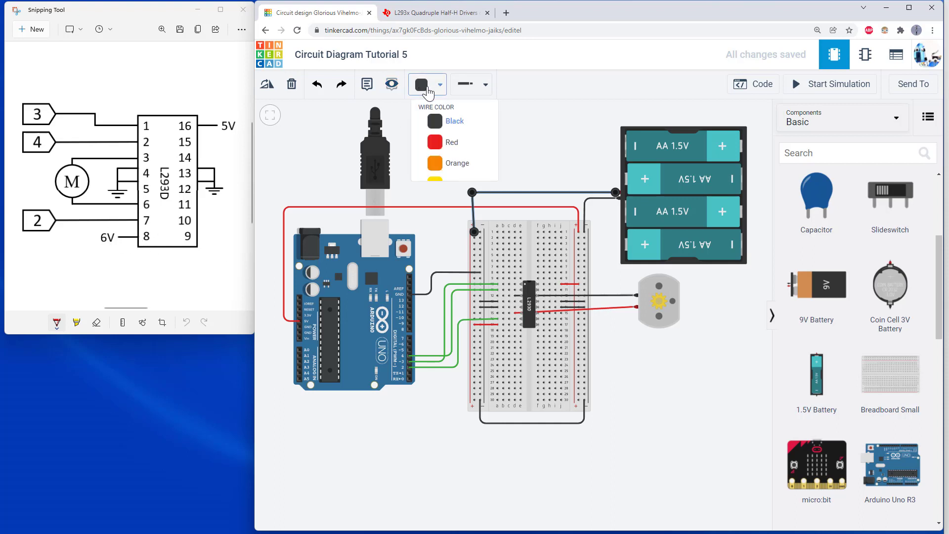
pyautogui.click(452, 141)
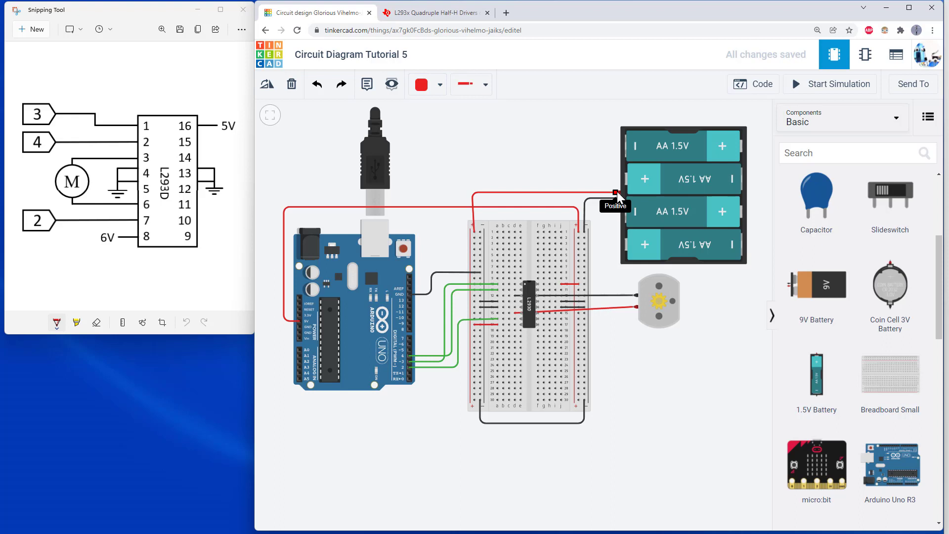
pyautogui.moveTo(619, 200)
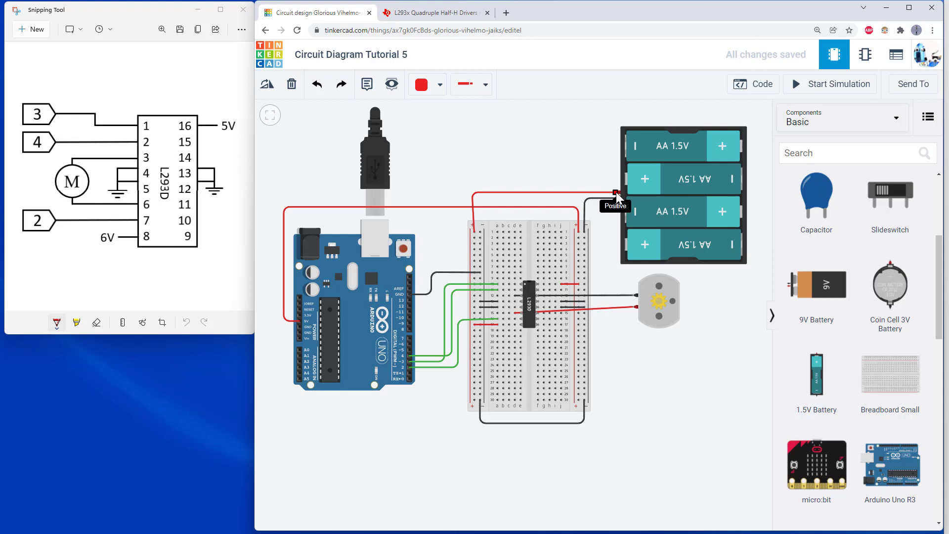
pyautogui.moveTo(307, 319)
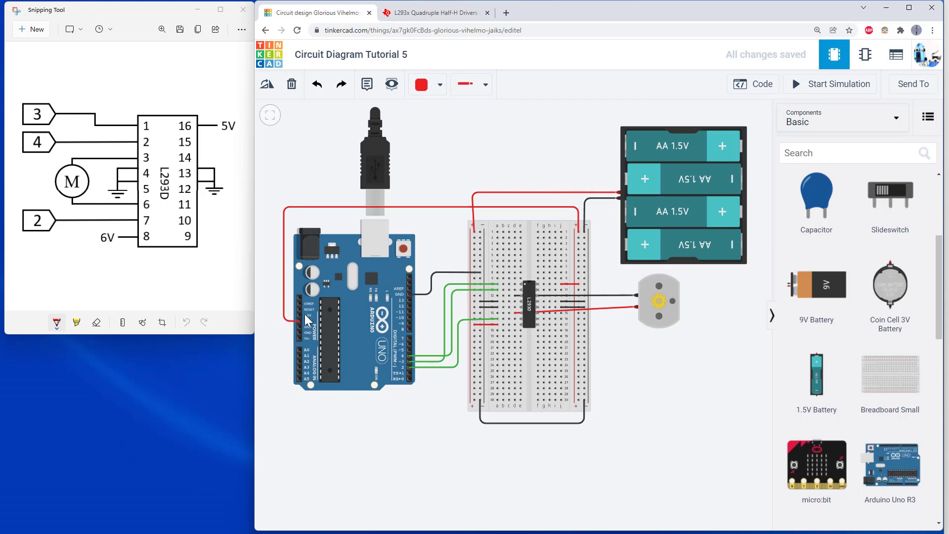
pyautogui.moveTo(649, 220)
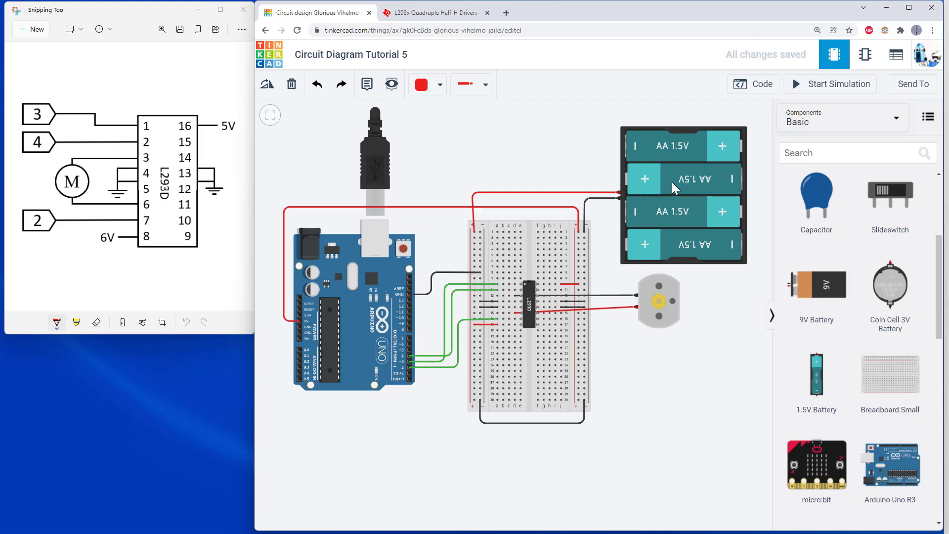
pyautogui.moveTo(456, 179)
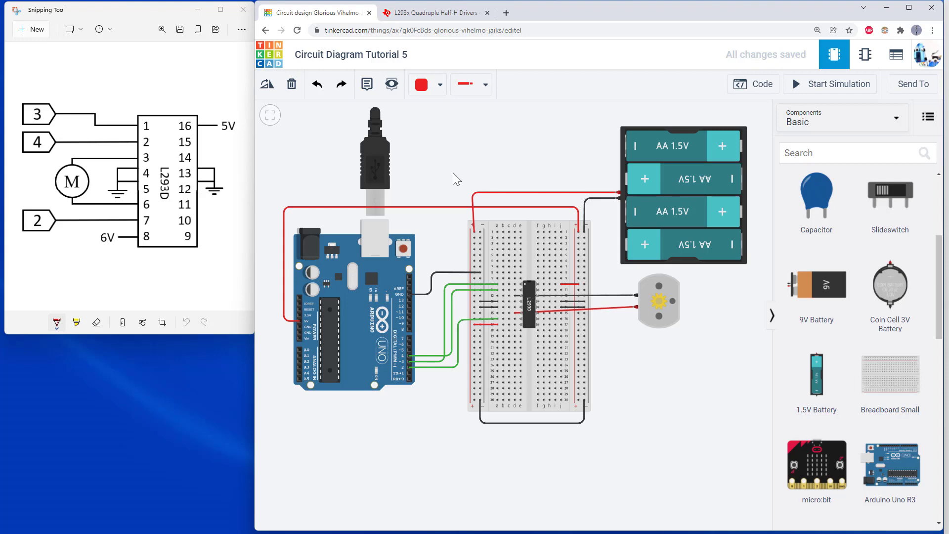
pyautogui.moveTo(504, 172)
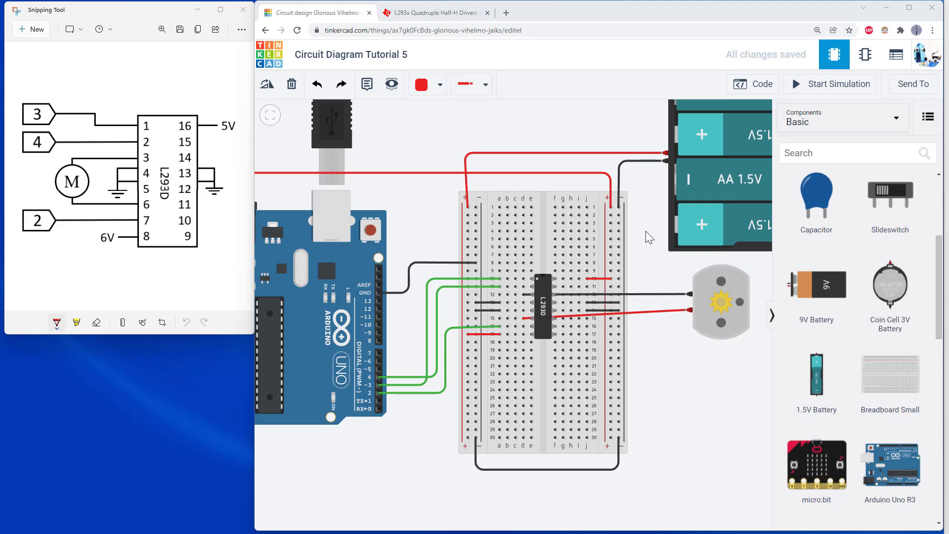
pyautogui.click(753, 84)
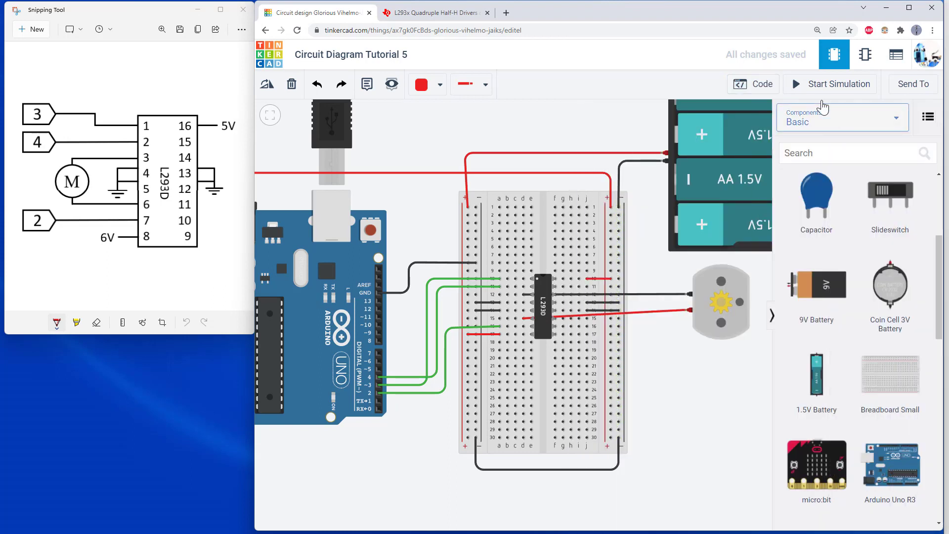
pyautogui.moveTo(817, 88)
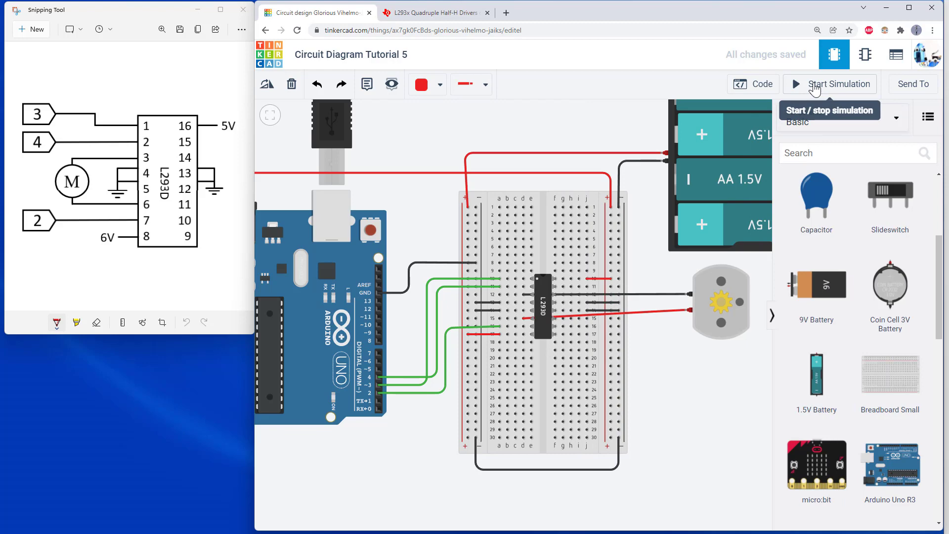
pyautogui.click(837, 83)
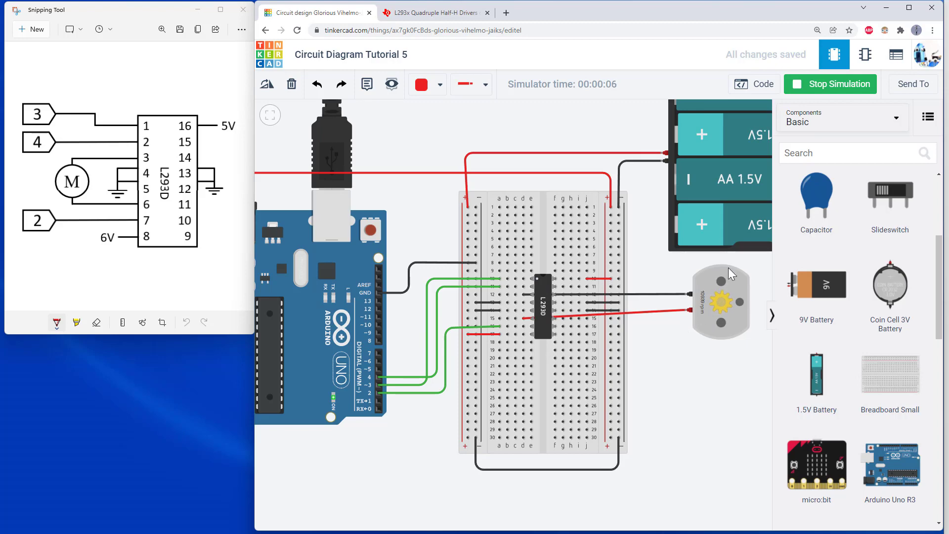
pyautogui.click(830, 83)
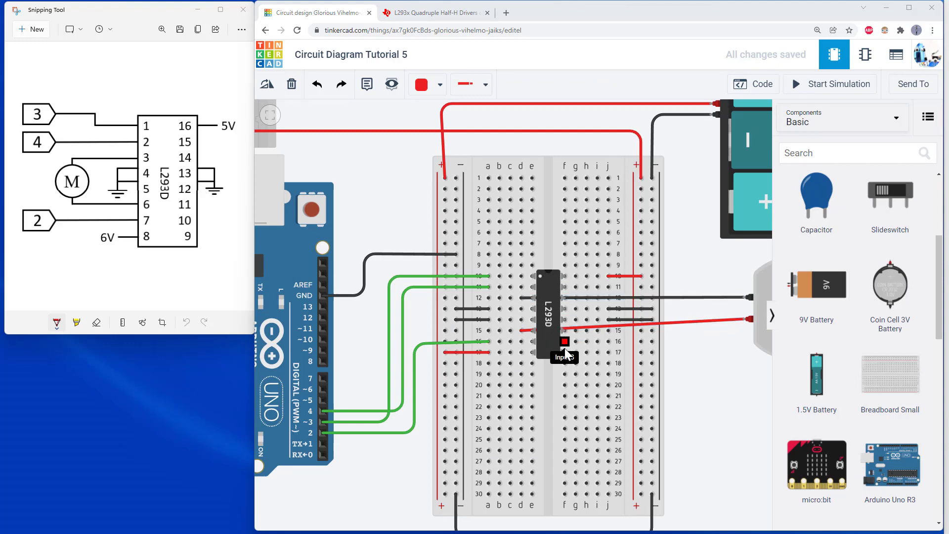
pyautogui.moveTo(531, 309)
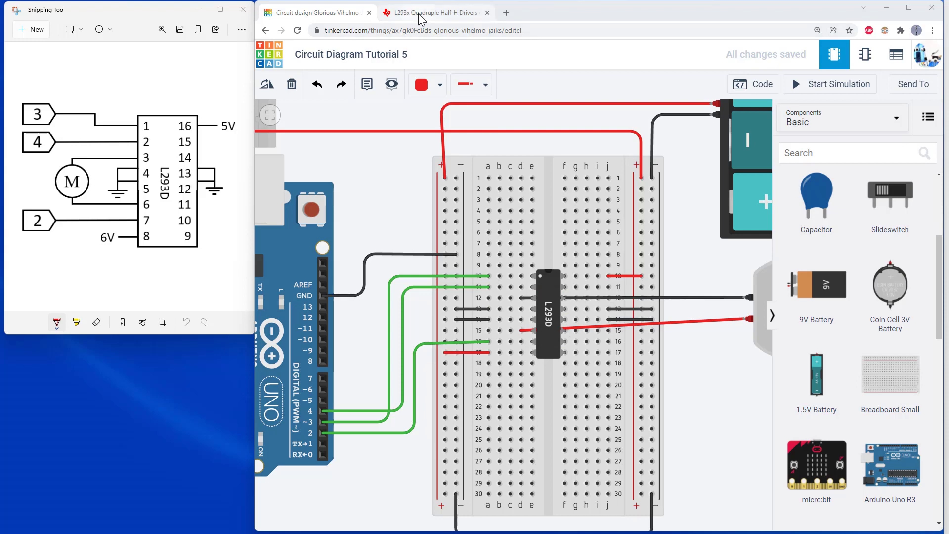
pyautogui.click(431, 12)
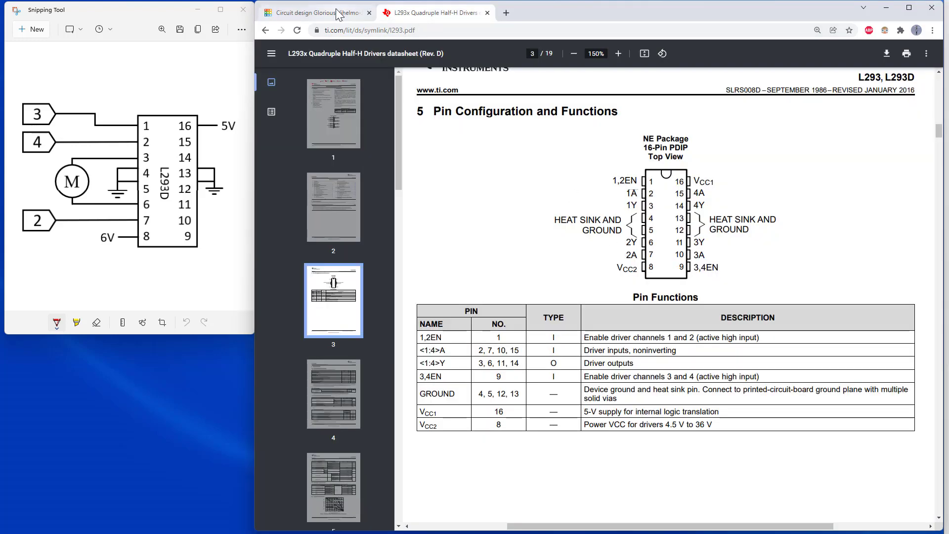
pyautogui.click(314, 12)
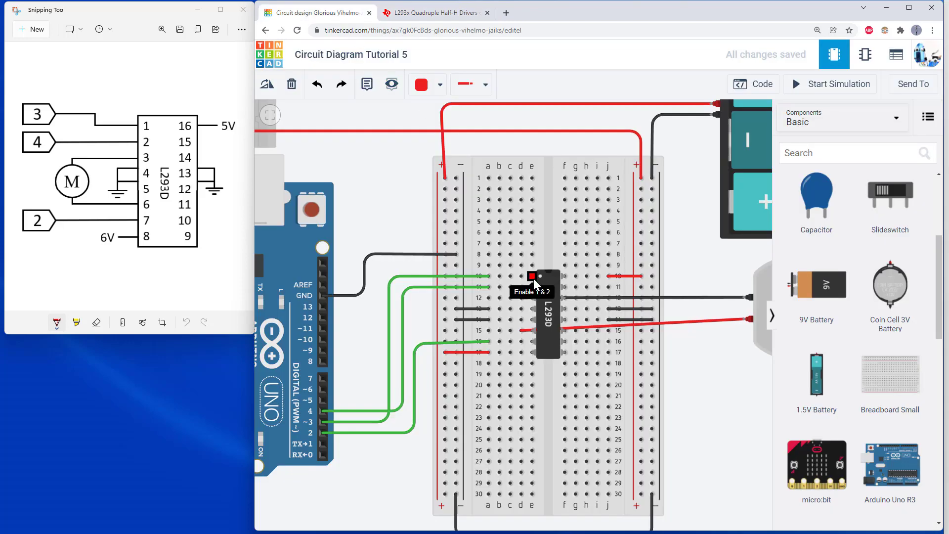
pyautogui.moveTo(540, 302)
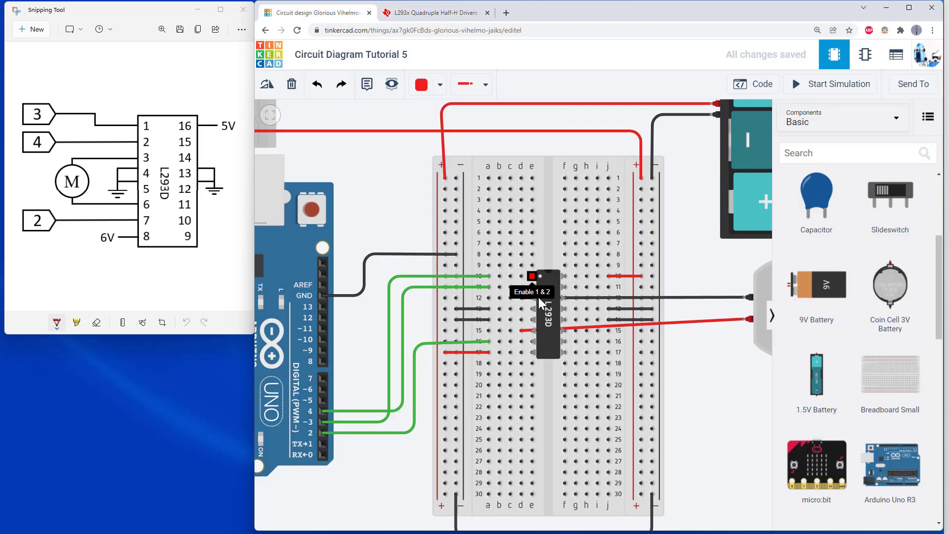